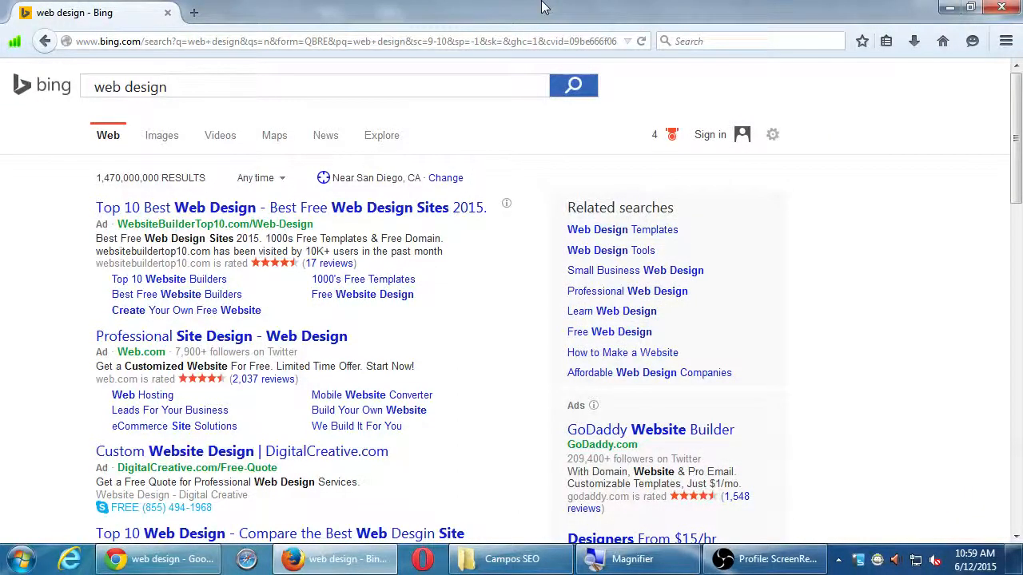
mouse_move(492, 6)
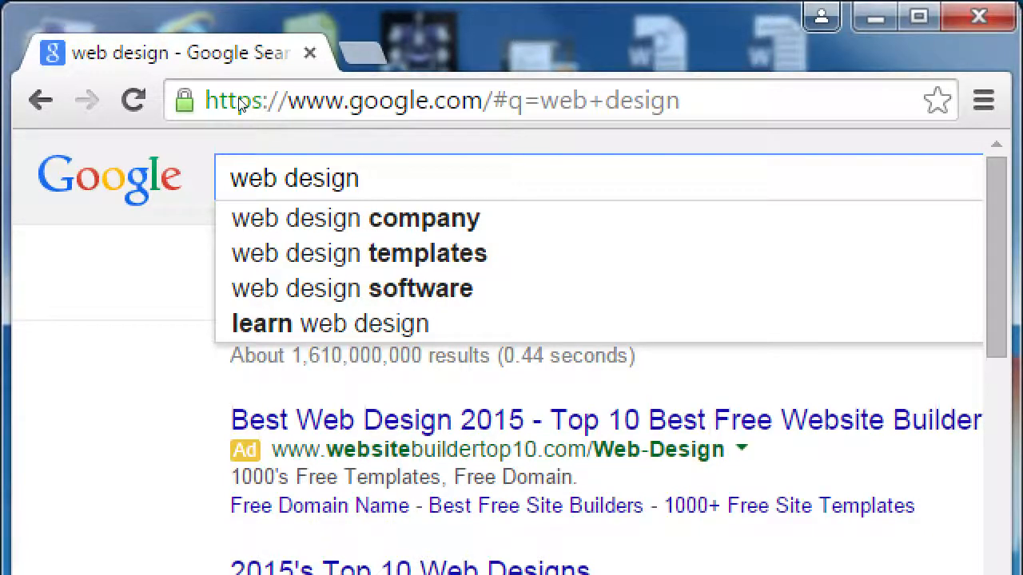
mouse_move(35, 183)
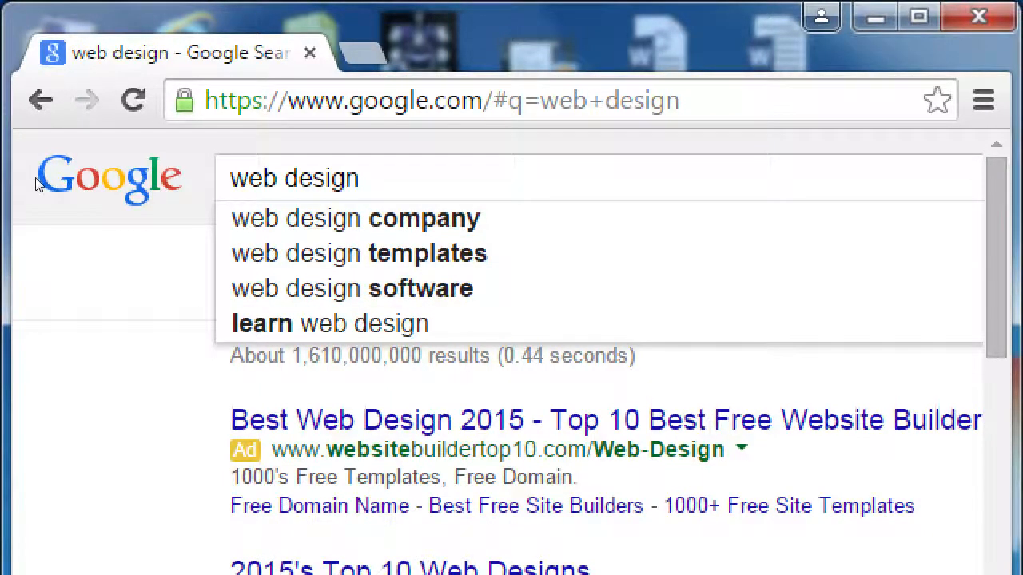
mouse_move(56, 188)
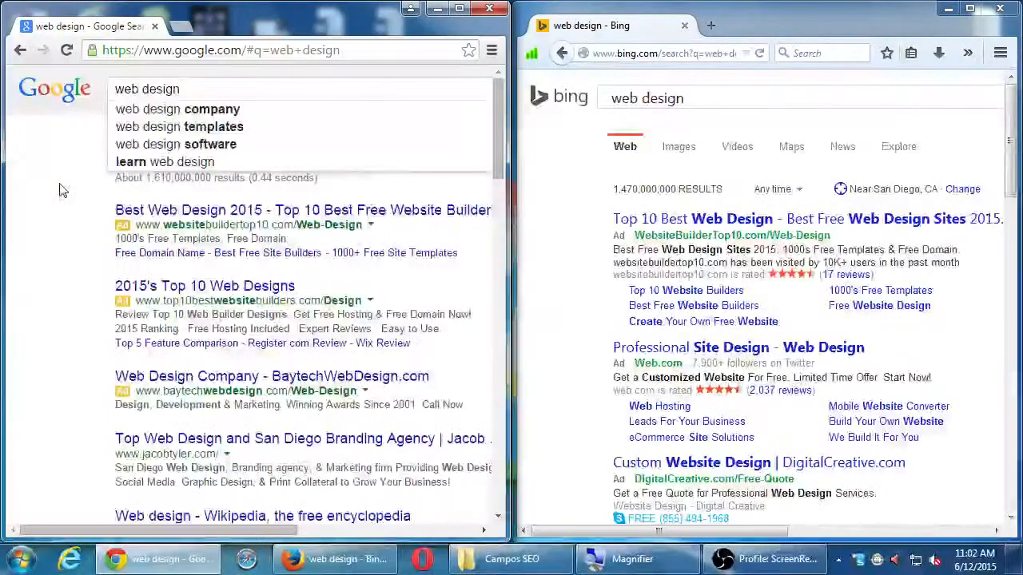
Step: Focus the Chrome window holding the Google 'web design' results
left_click(260, 90)
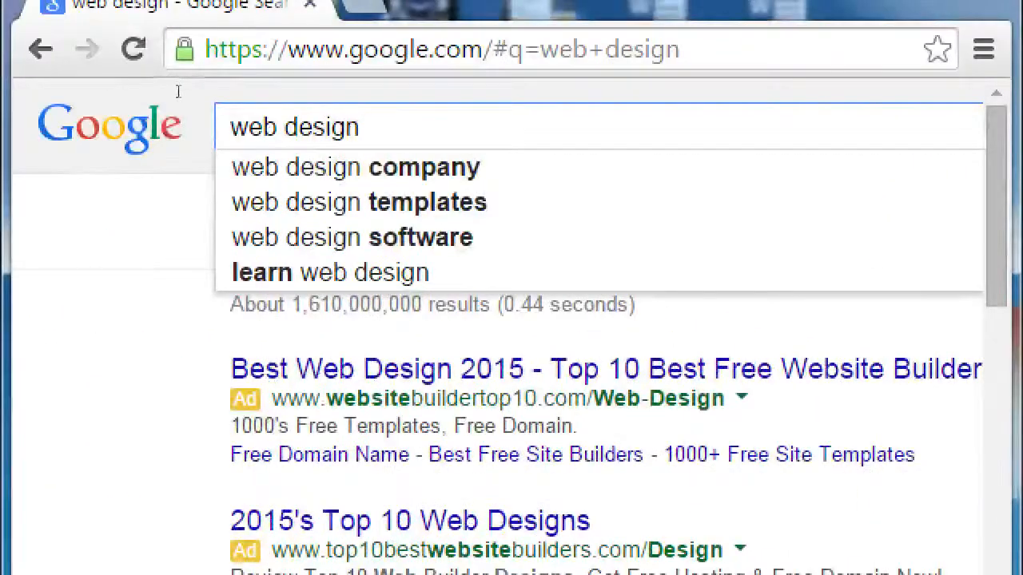
mouse_move(206, 83)
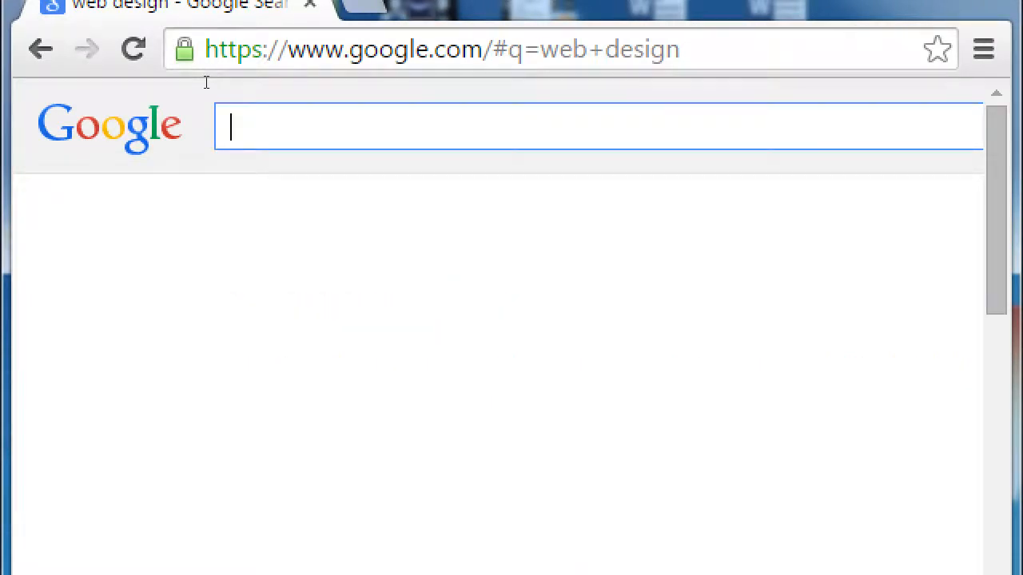
Step: Search Google for 'web design company for small business in eastlake'
type("web design company for sma")
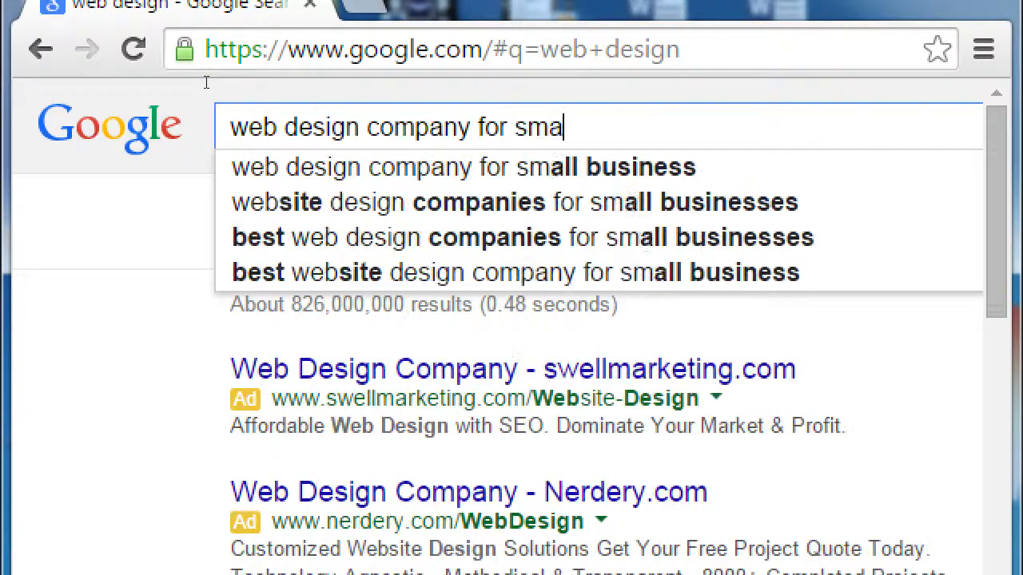
type("ll b")
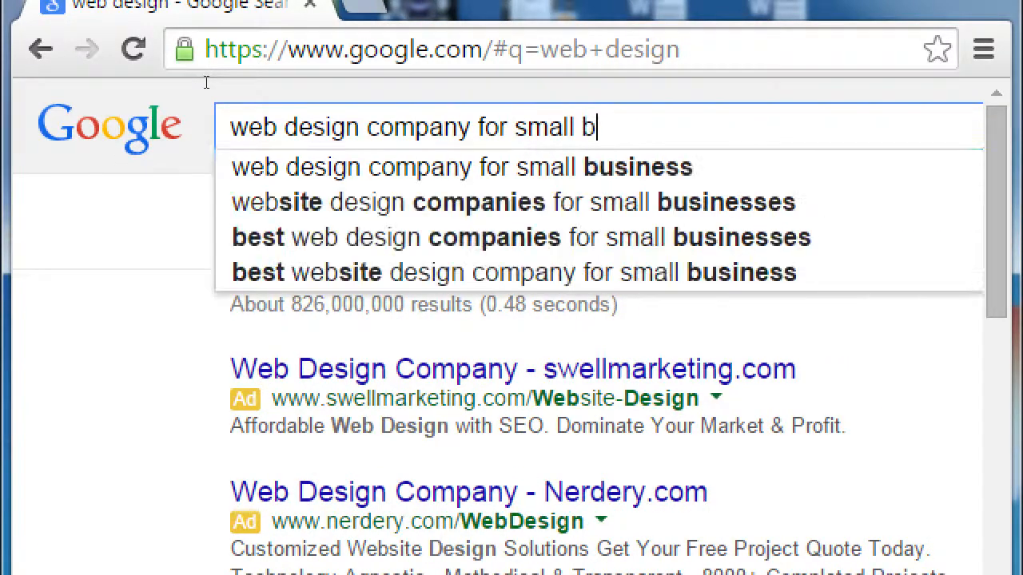
type("usiness in ea")
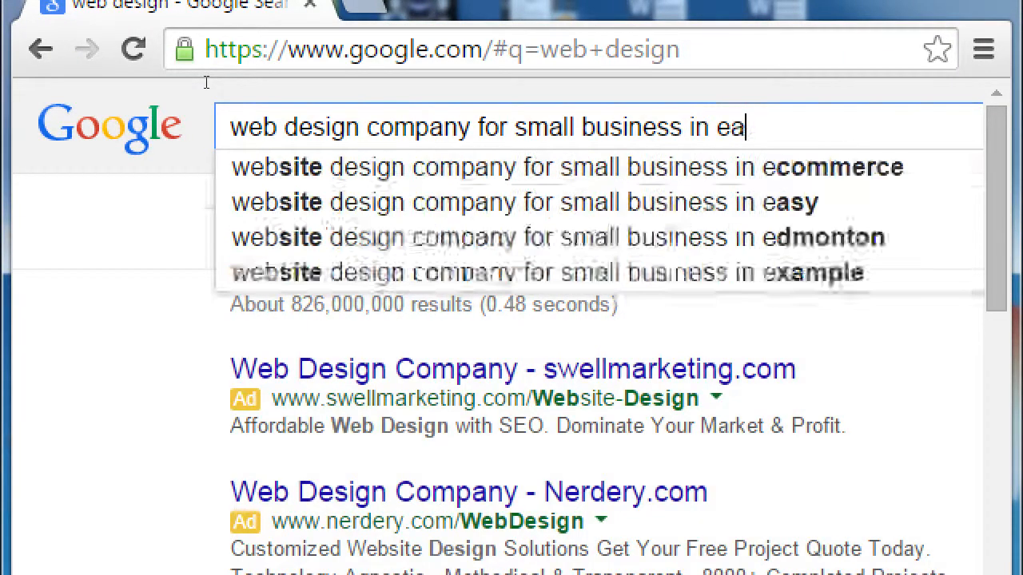
type("stlake")
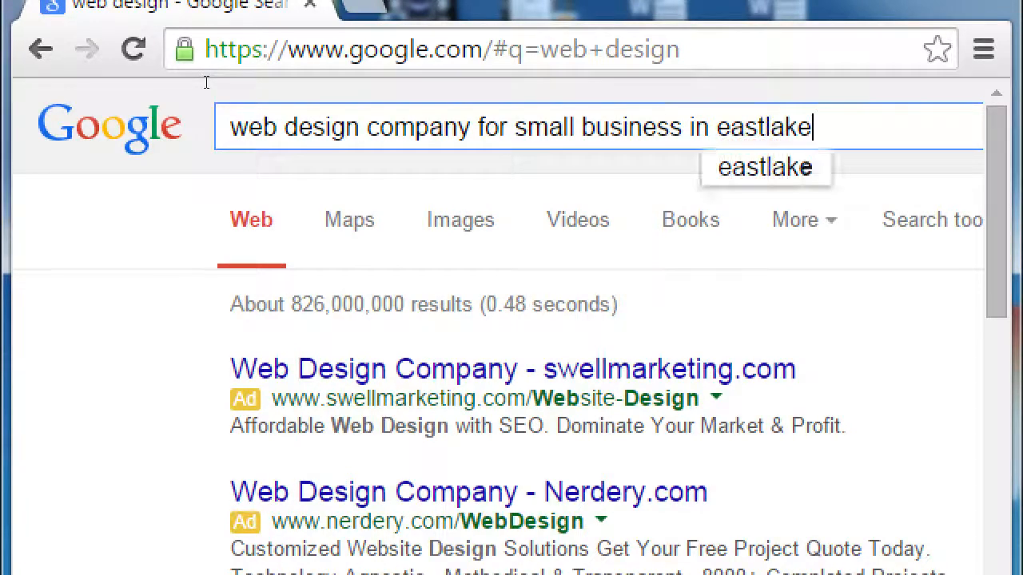
key("Return")
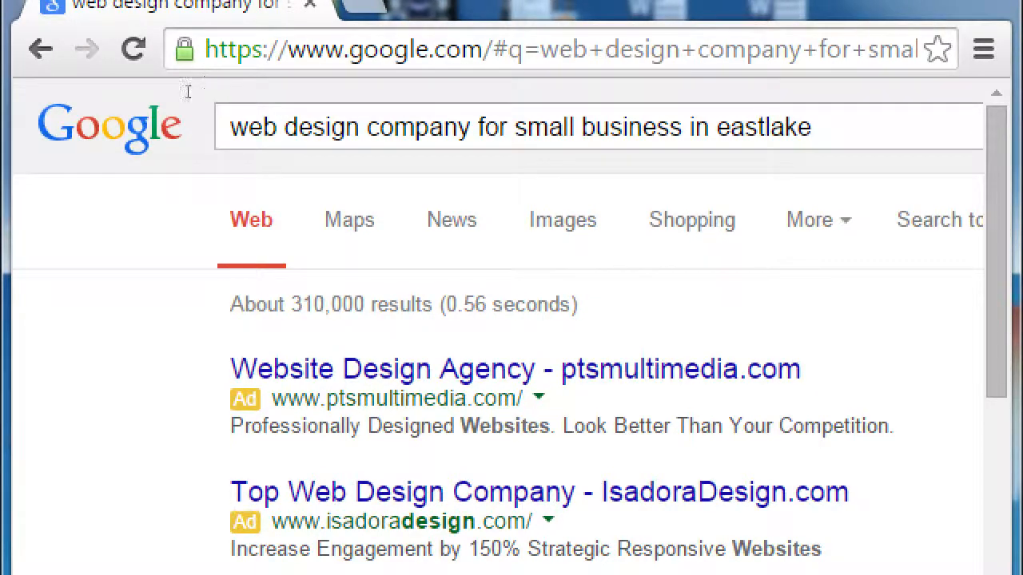
mouse_move(89, 133)
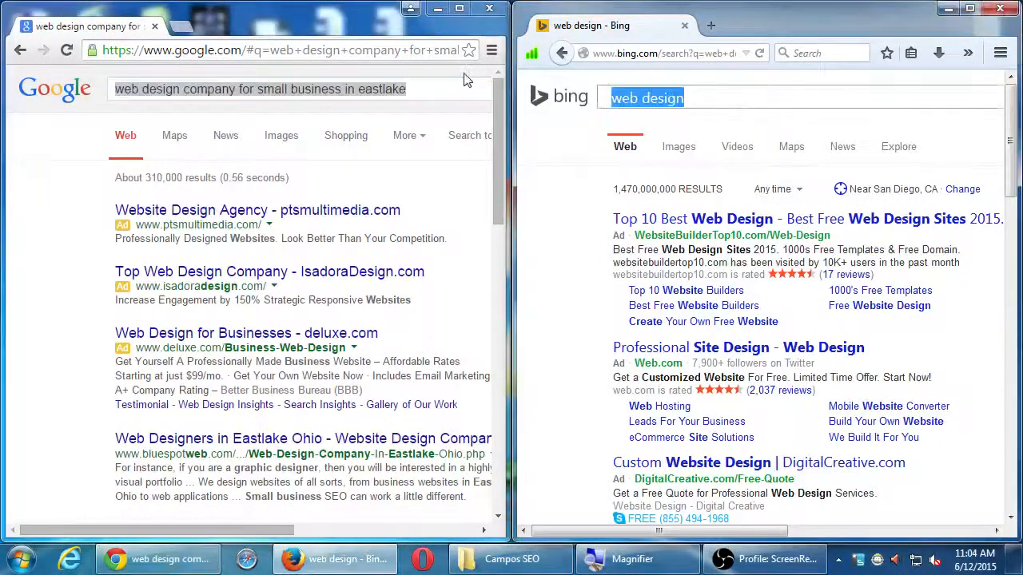
Step: Maximize the Chrome window so the Eastlake results fill the screen
key("Return")
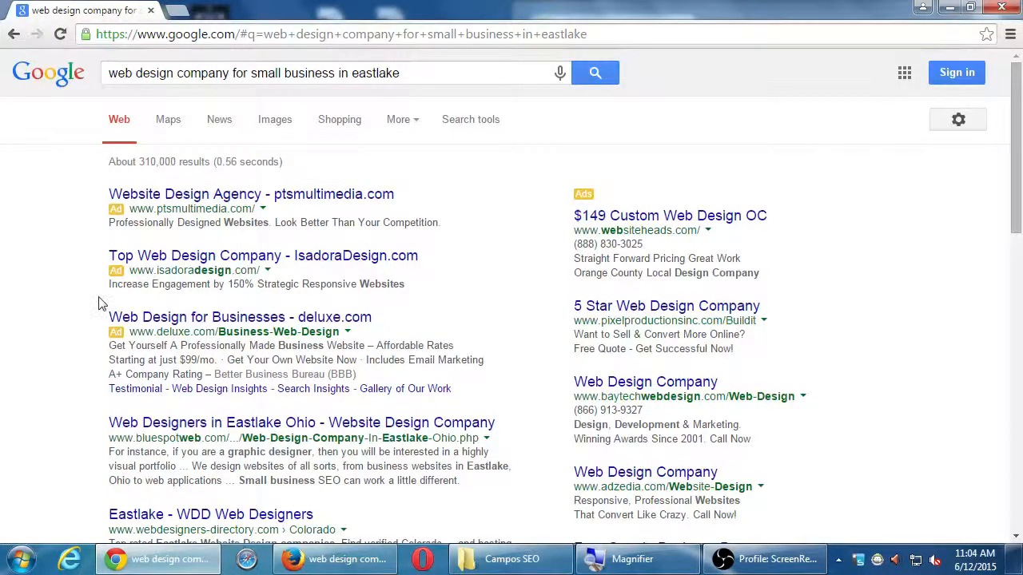
Step: Scroll the Eastlake results down to the Meetup and Yelp listings and back up
scroll("down", 3)
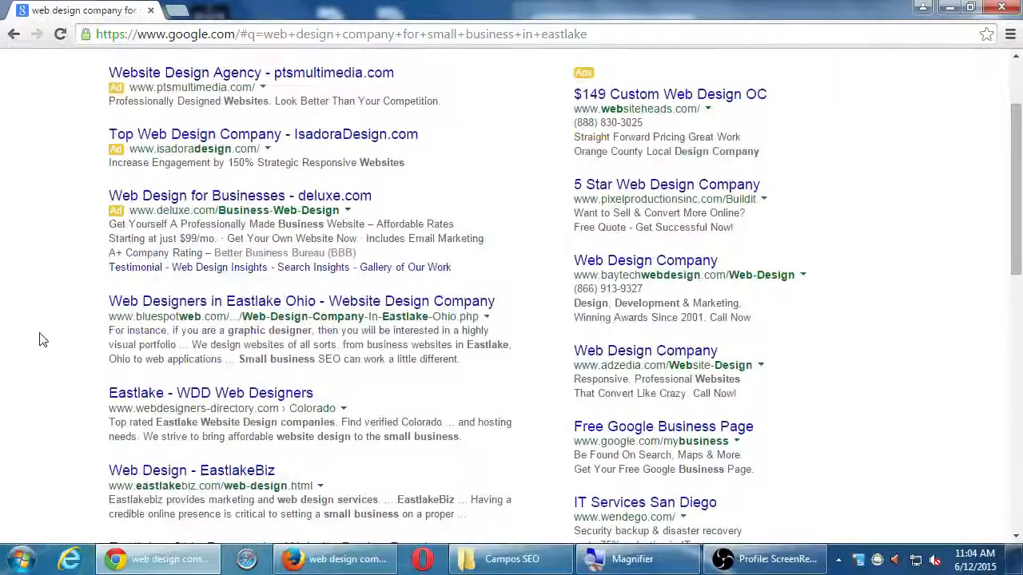
scroll("down", 3)
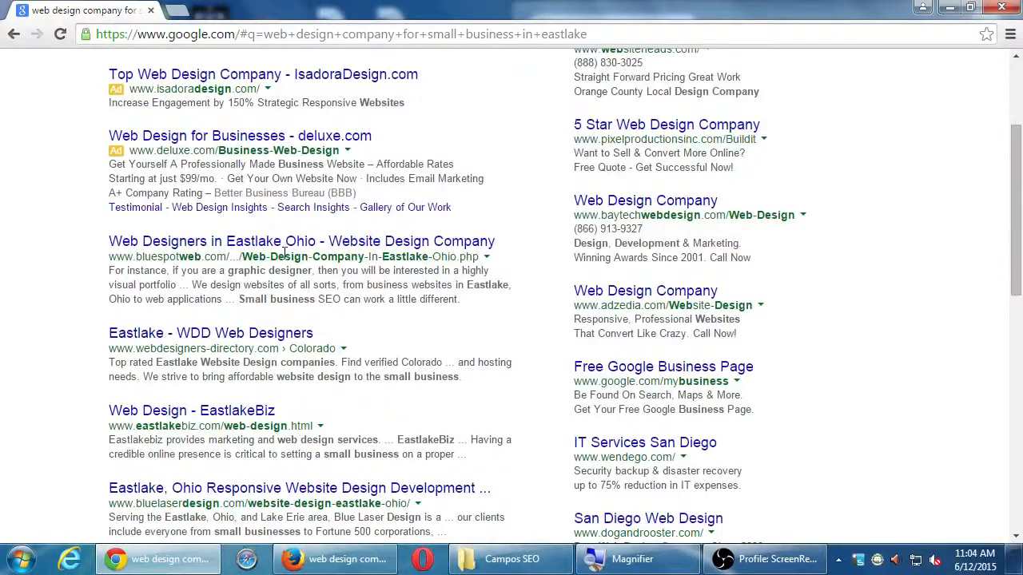
mouse_move(24, 348)
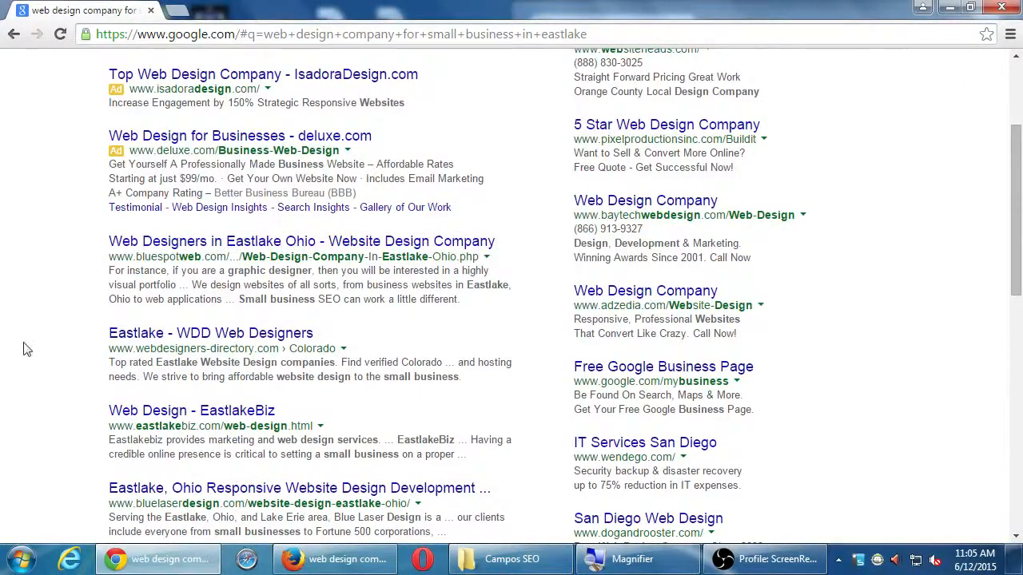
scroll("down", 3)
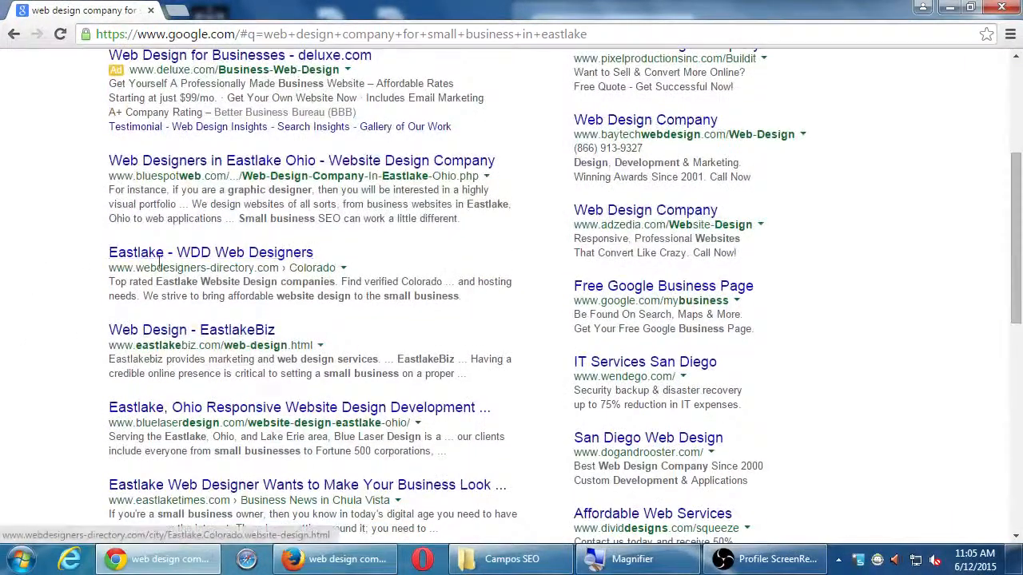
scroll("down", 3)
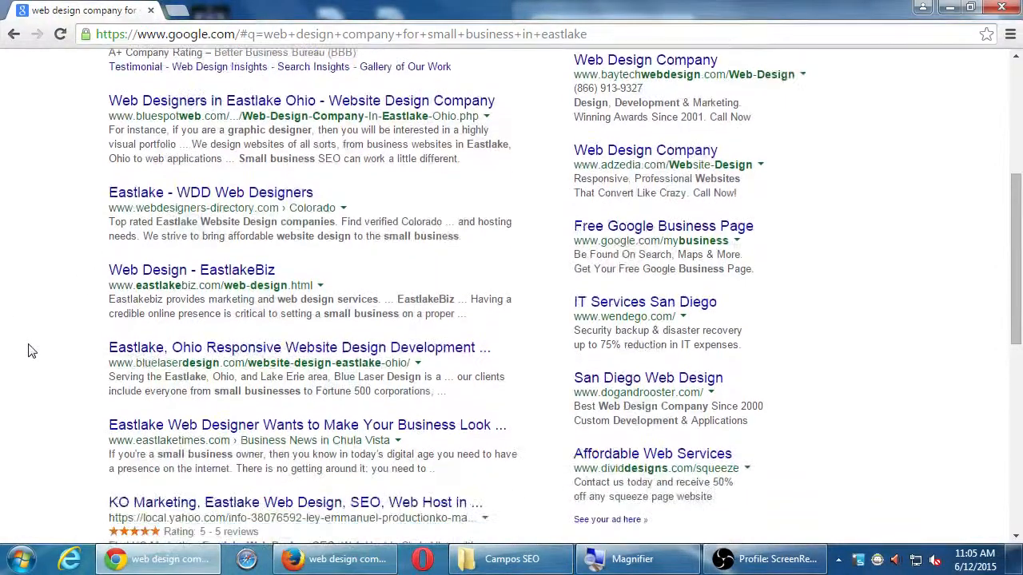
mouse_move(254, 298)
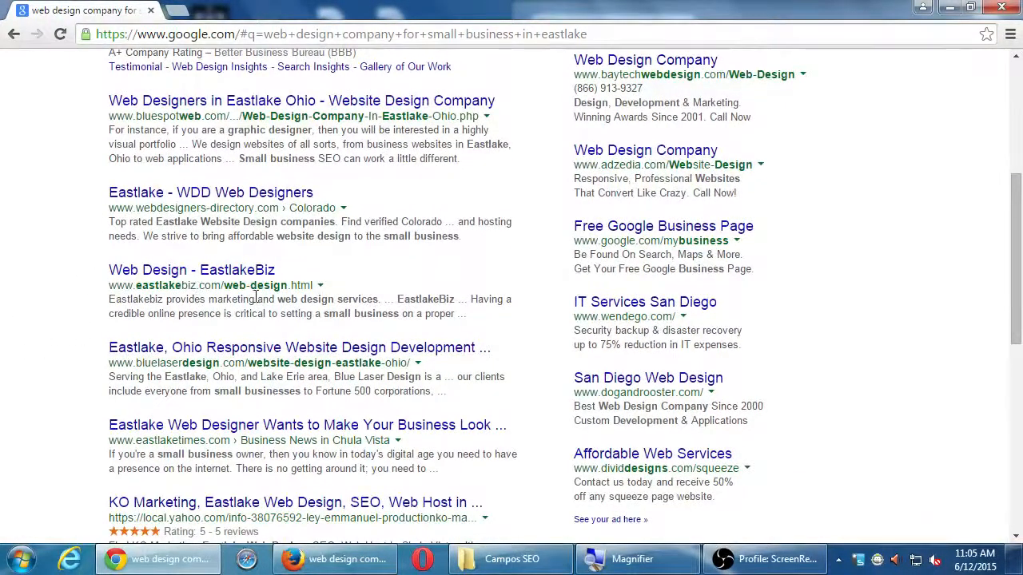
scroll("down", 3)
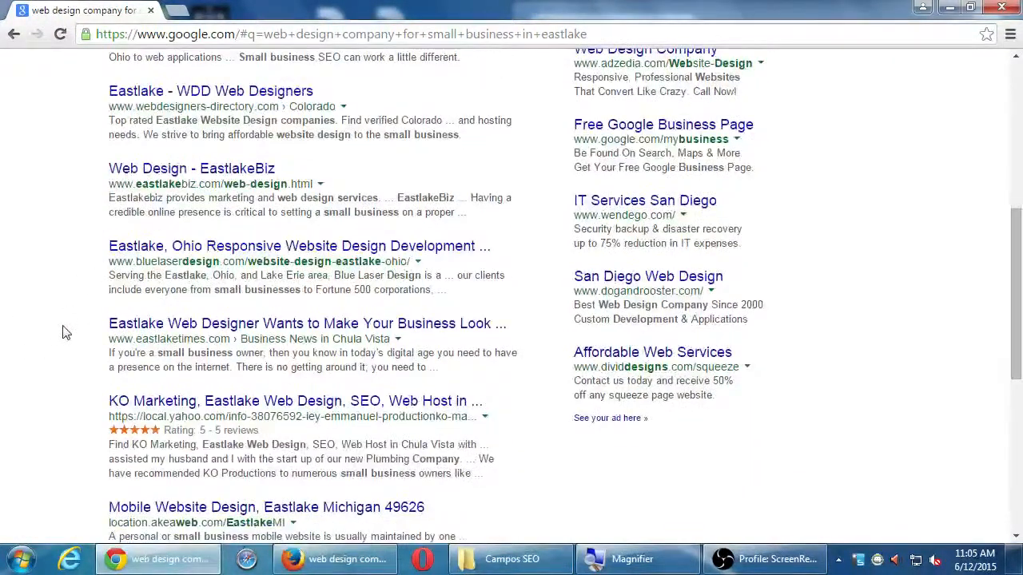
scroll("down", 3)
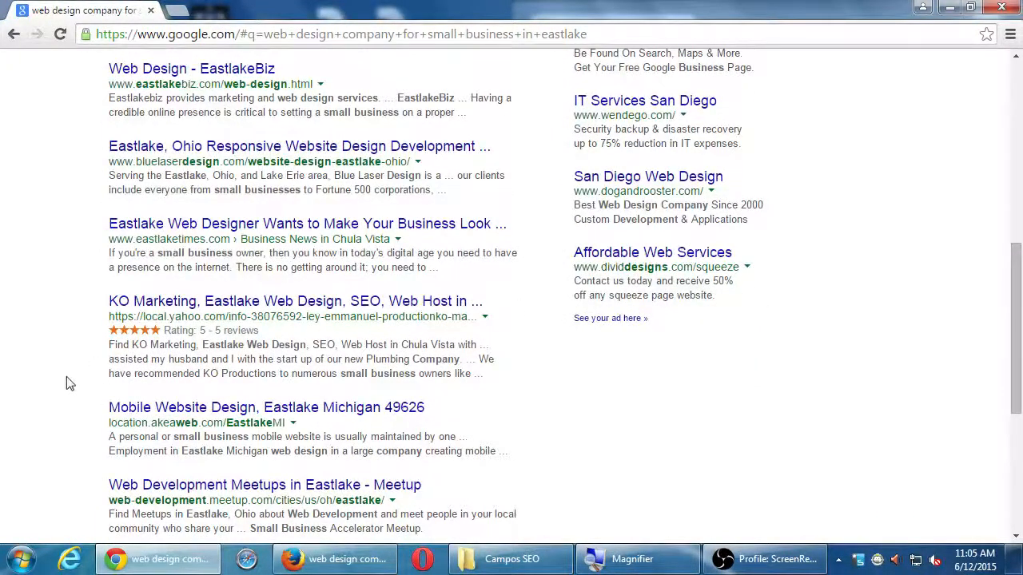
scroll("down", 3)
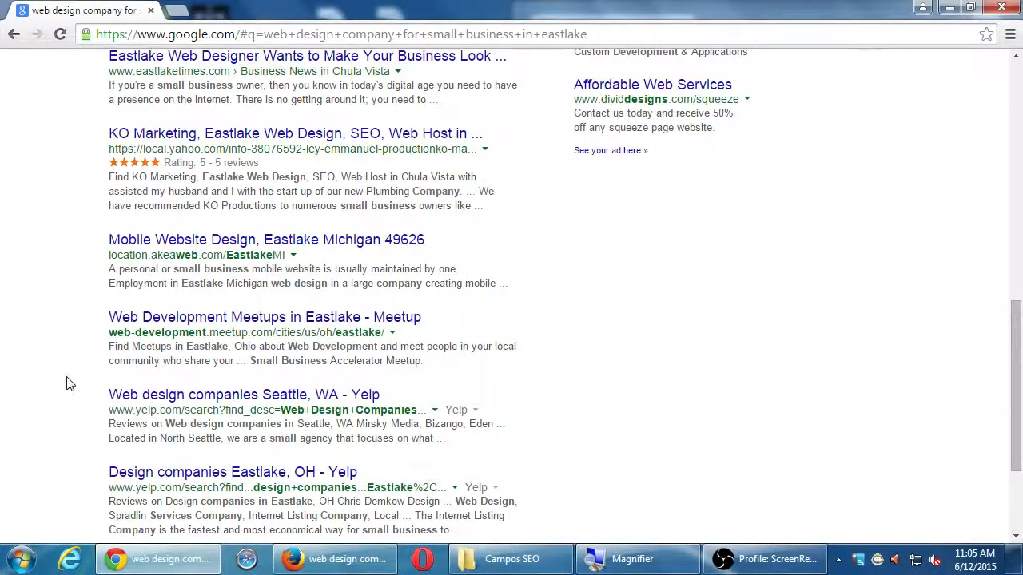
scroll("up", 3)
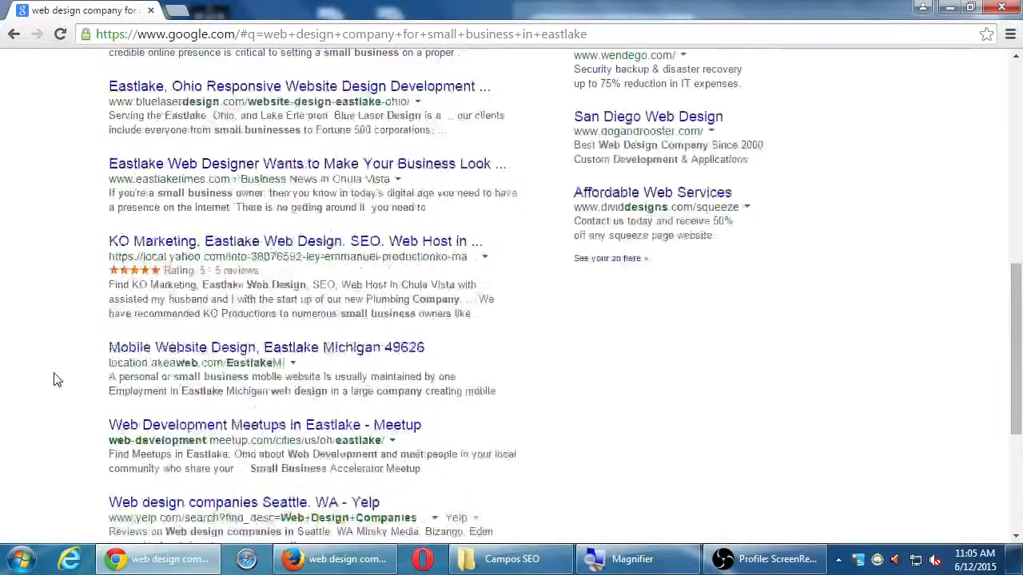
scroll("up", 3)
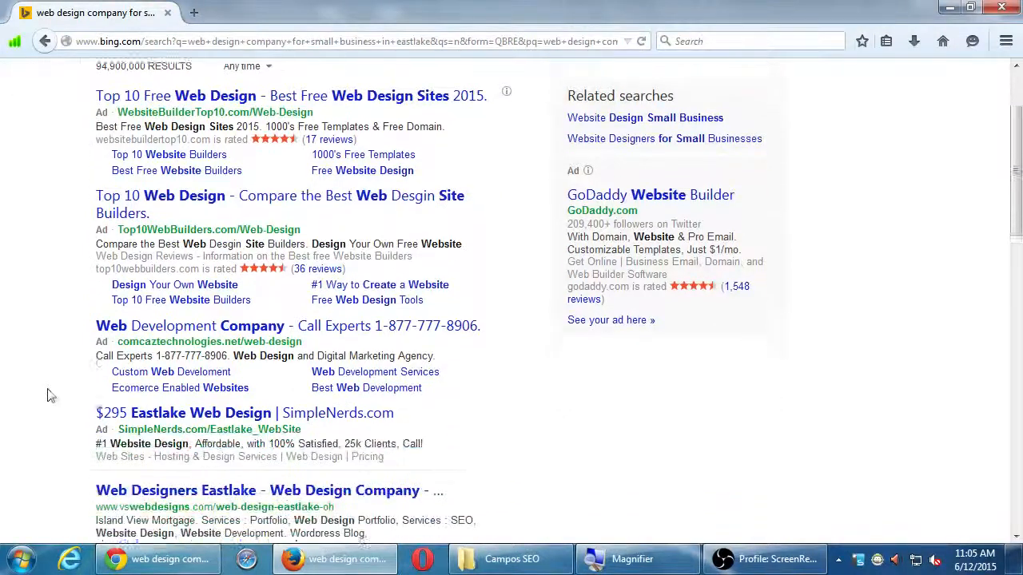
scroll("down", 3)
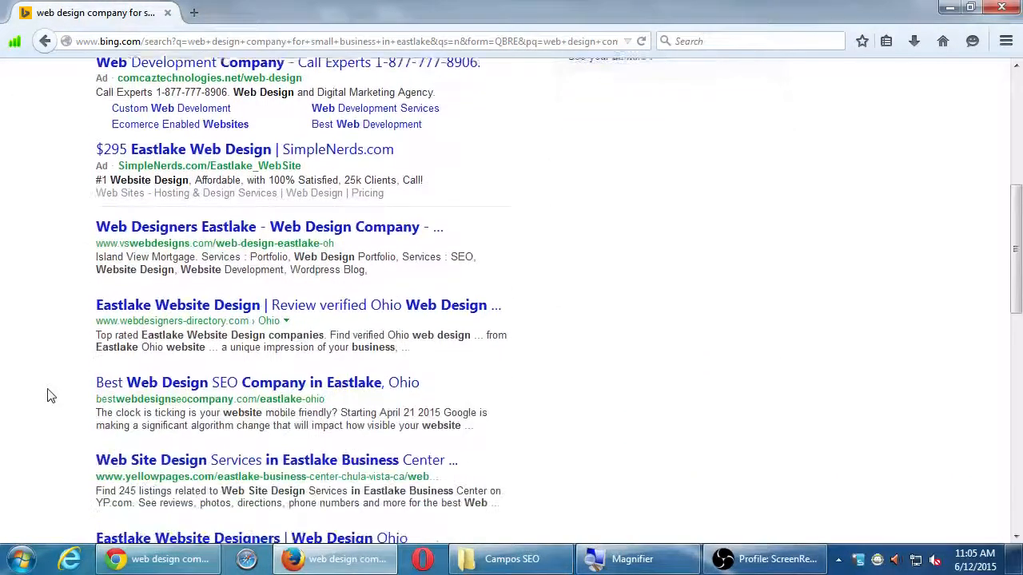
scroll("down", 3)
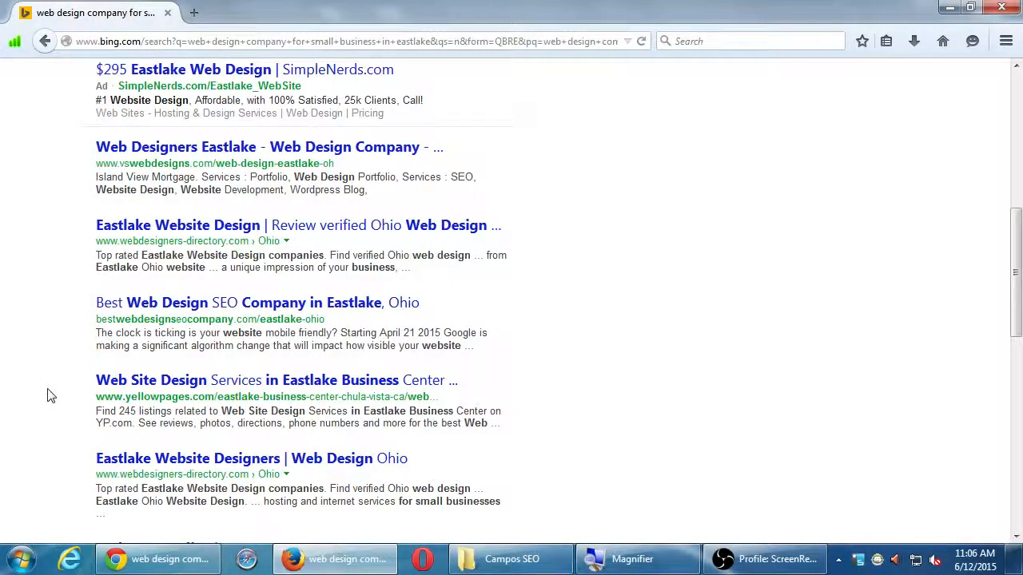
scroll("down", 3)
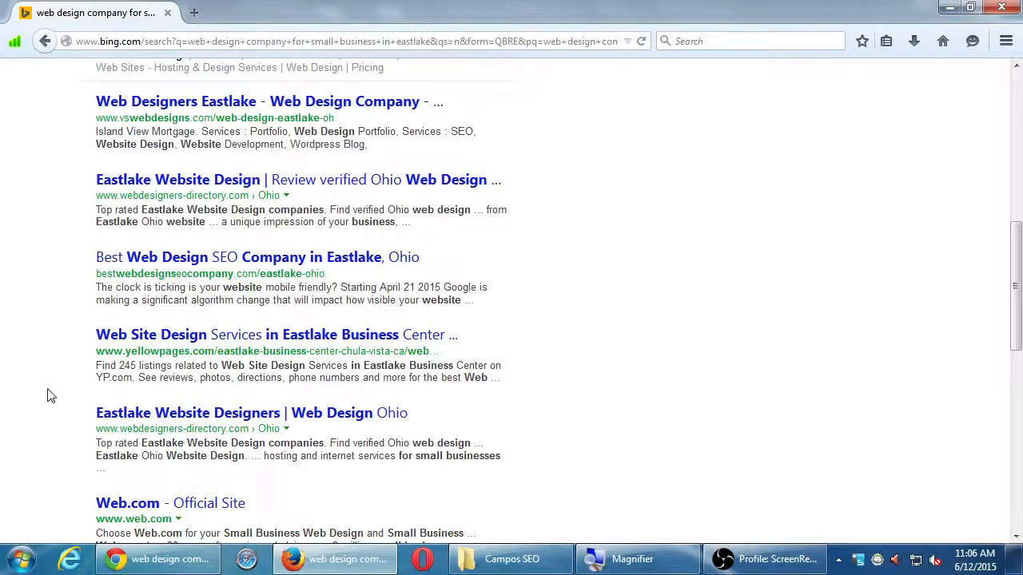
scroll("down", 3)
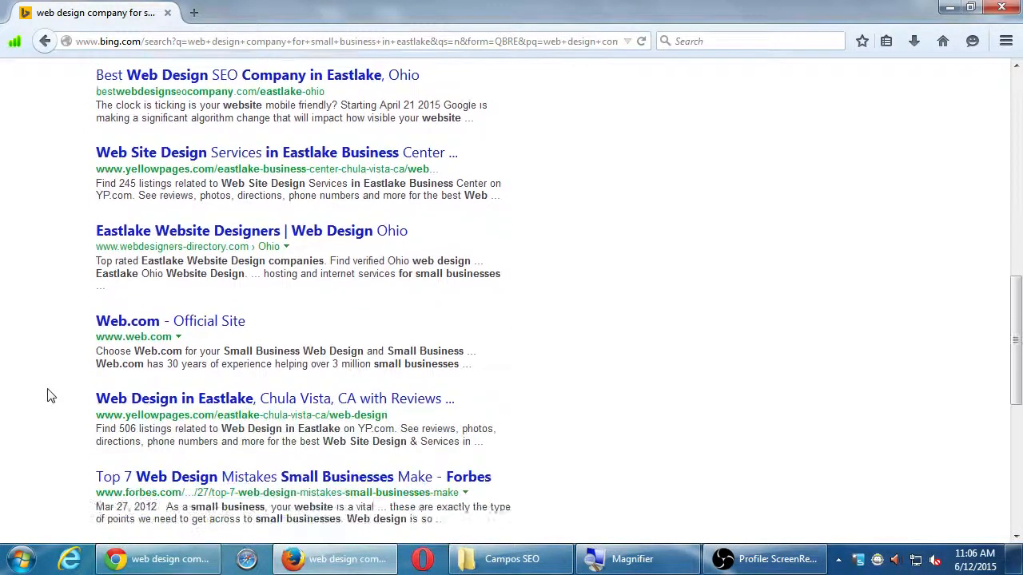
scroll("down", 3)
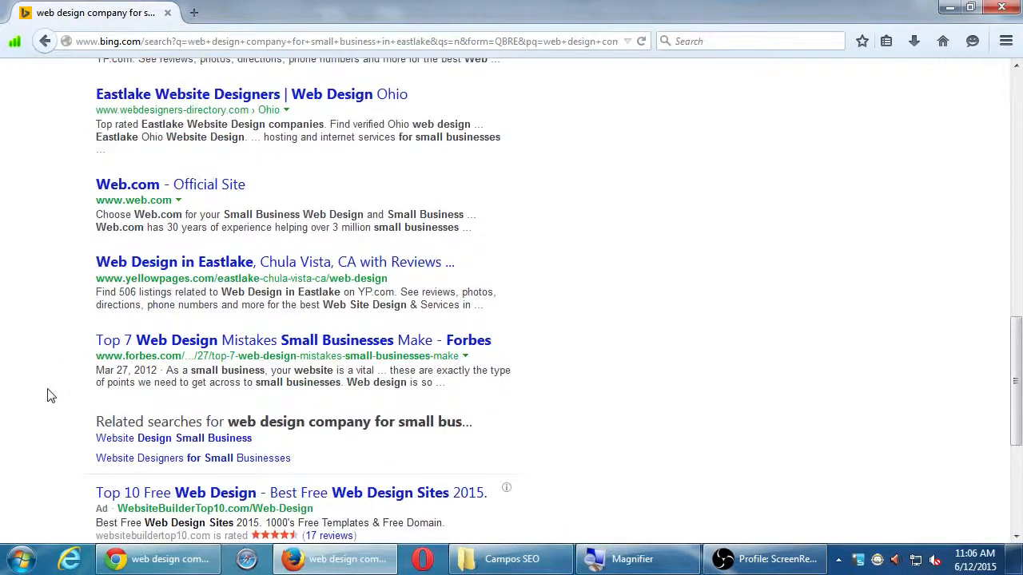
scroll("down", 3)
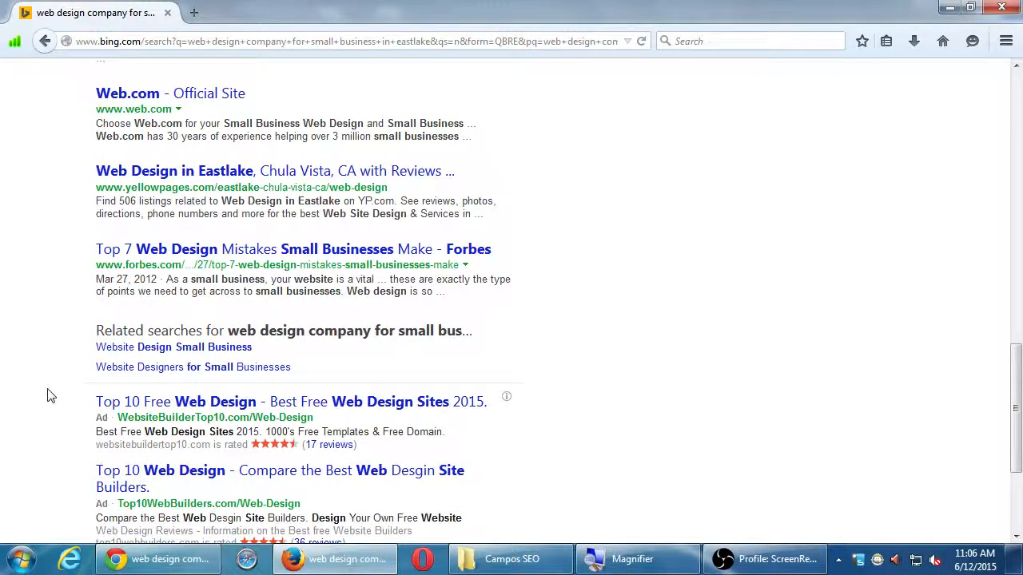
scroll("down", 3)
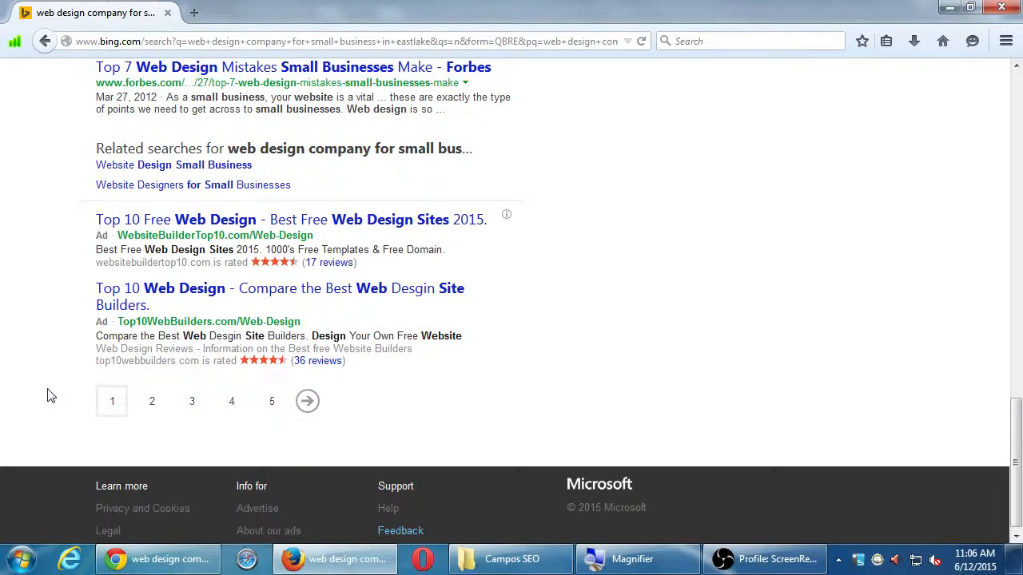
scroll("up", 3)
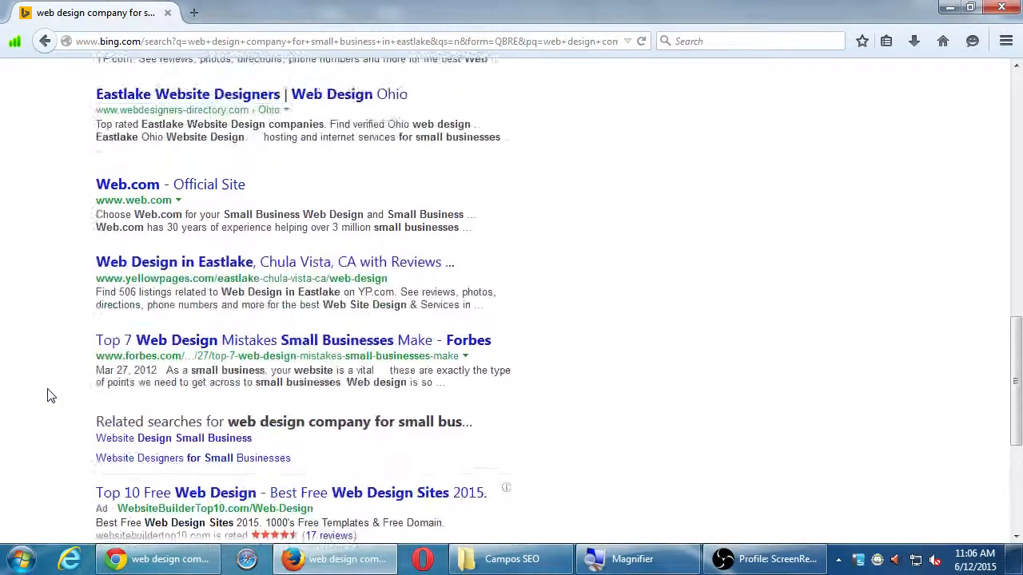
scroll("up", 3)
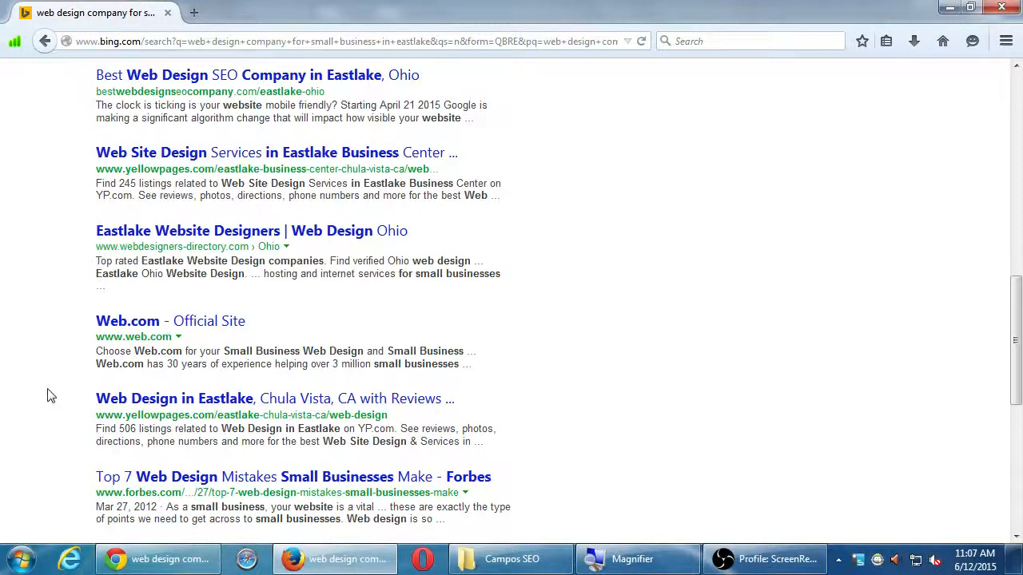
scroll("up", 3)
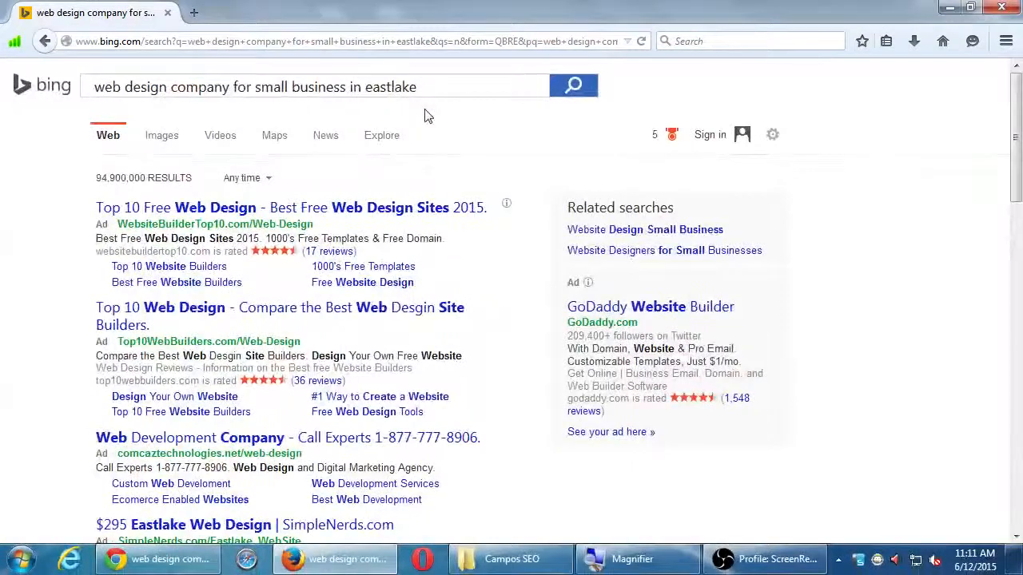
mouse_move(431, 208)
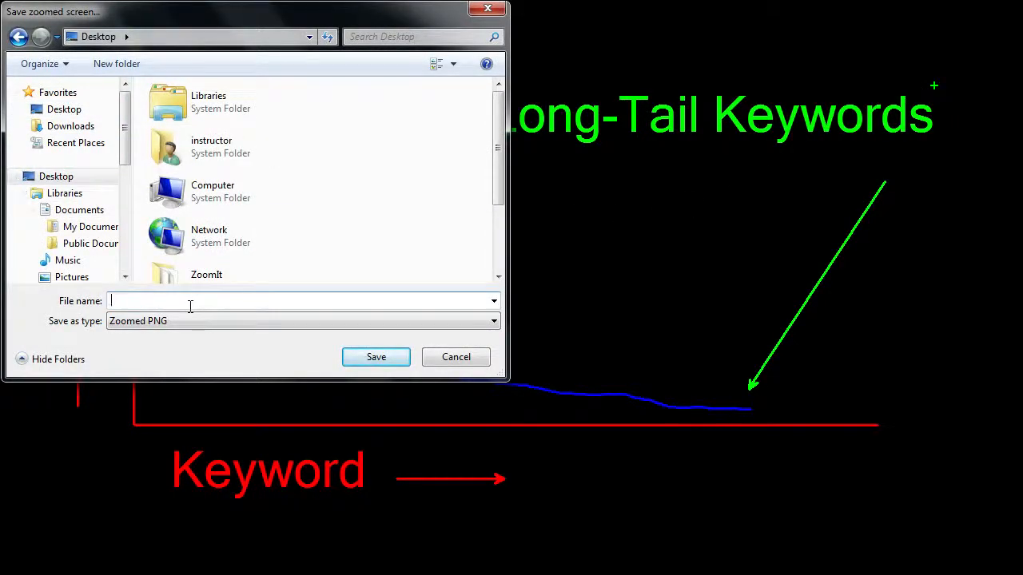
Step: Enter 'long-t' as the file name in ZoomIt's Save dialog before cancelling it
type("long-t")
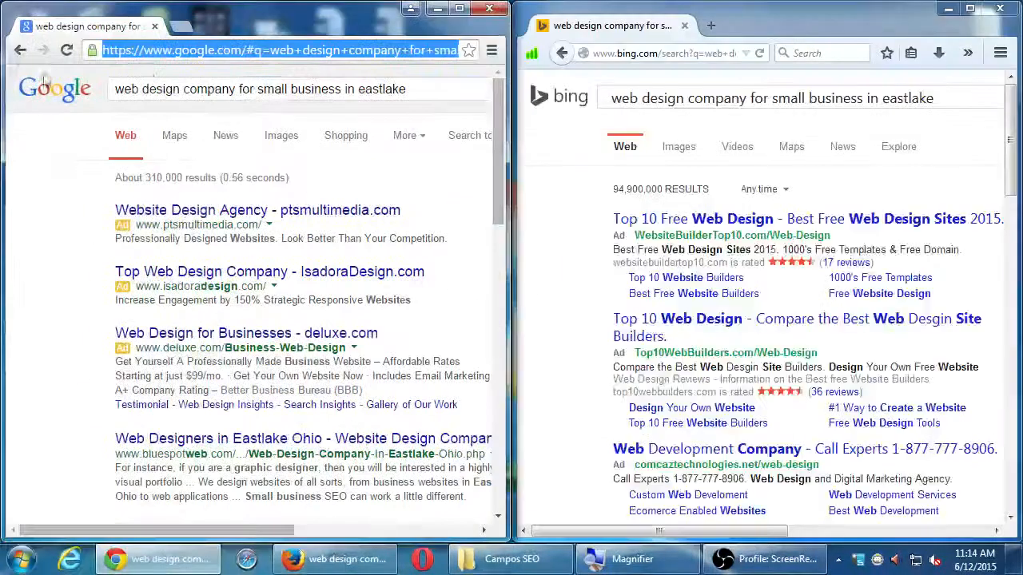
left_click(280, 90)
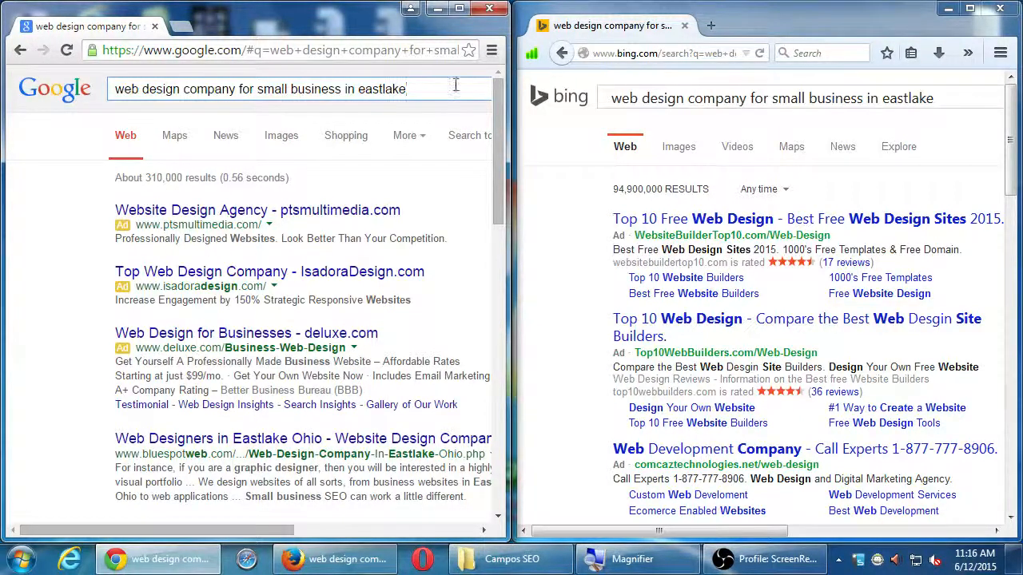
scroll("down", 3)
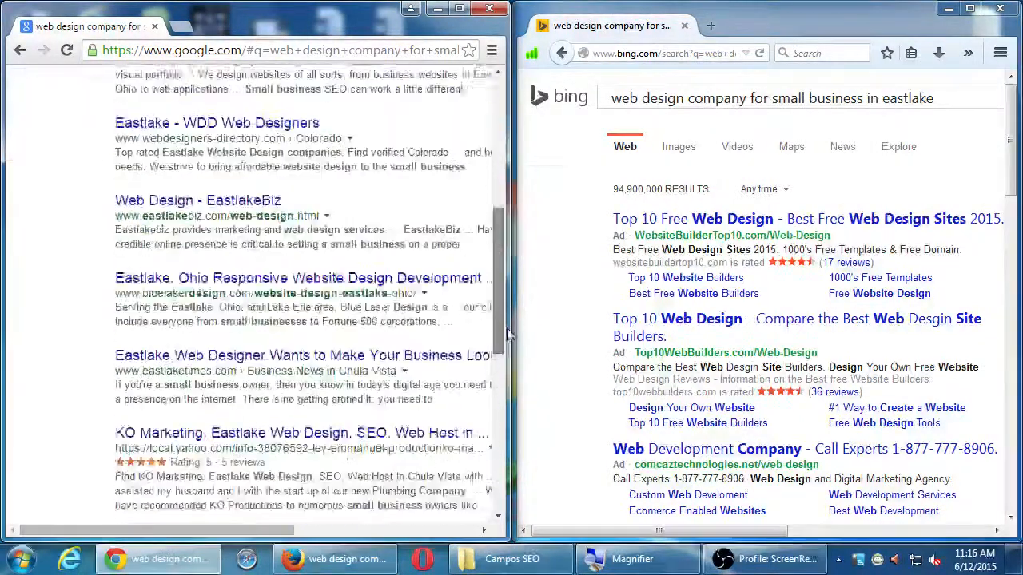
scroll("up", 3)
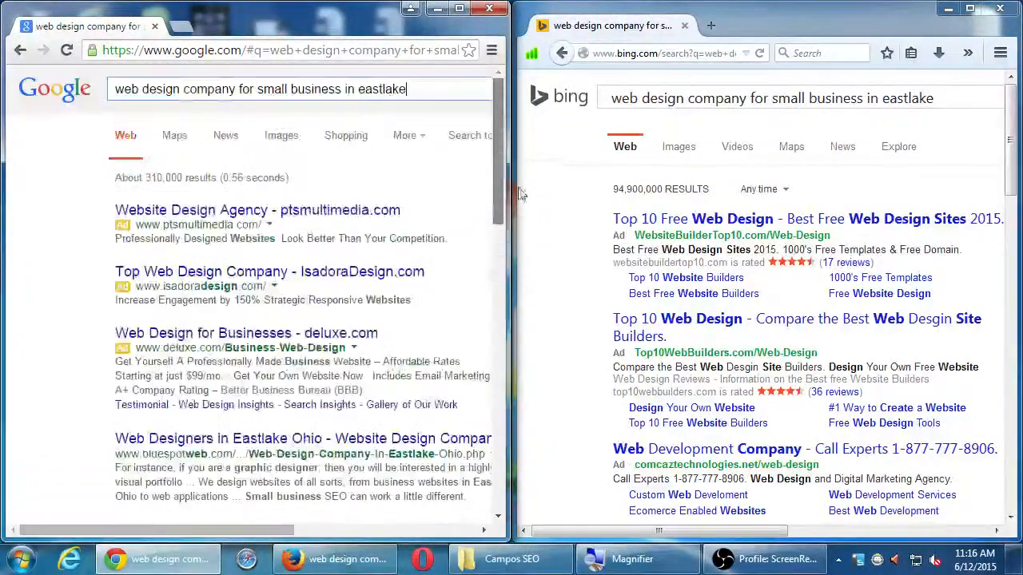
scroll("down", 3)
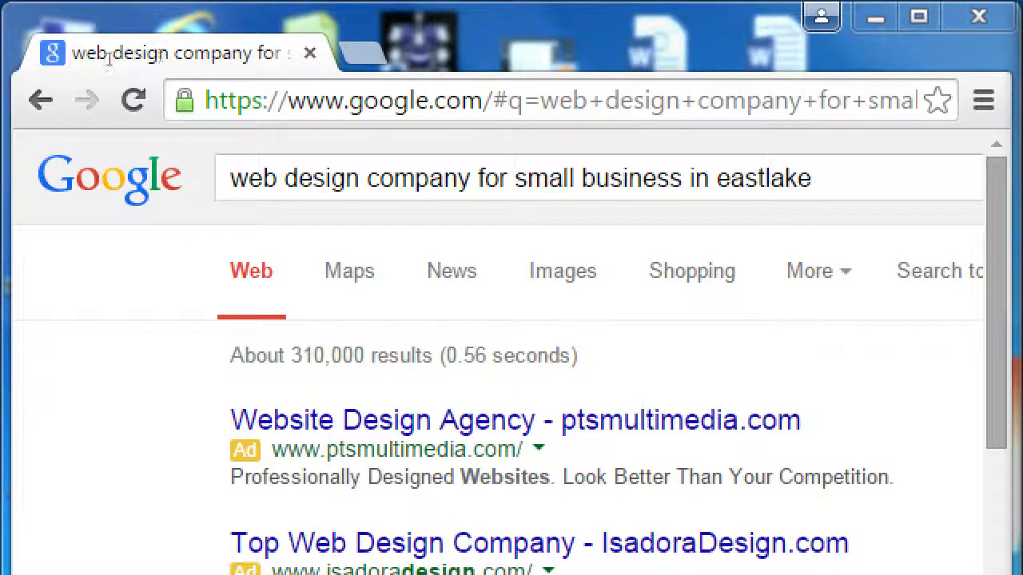
Step: Replace the page address in Chrome's address bar with amazing-web-design.com
left_click(559, 99)
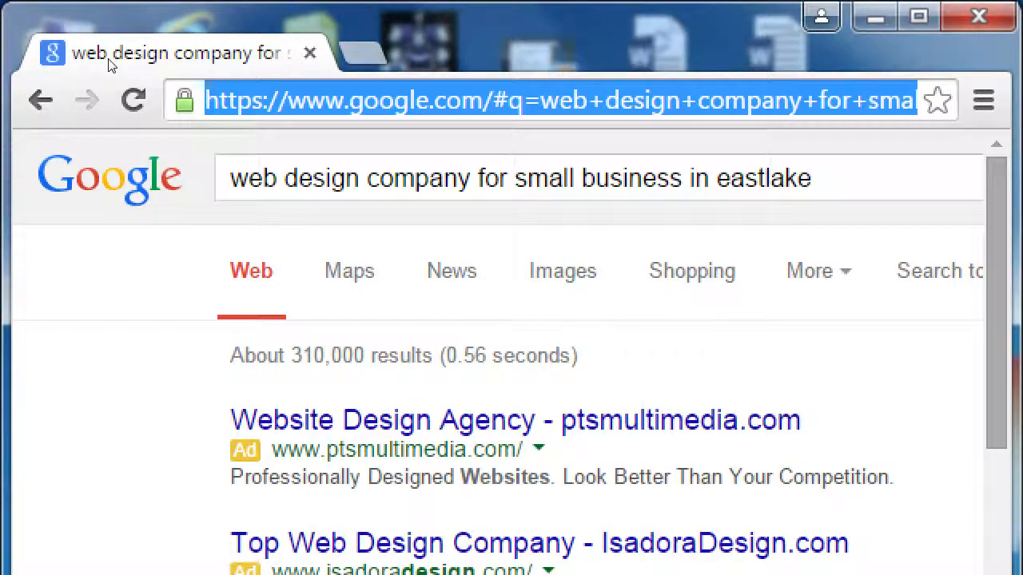
type("amzing-")
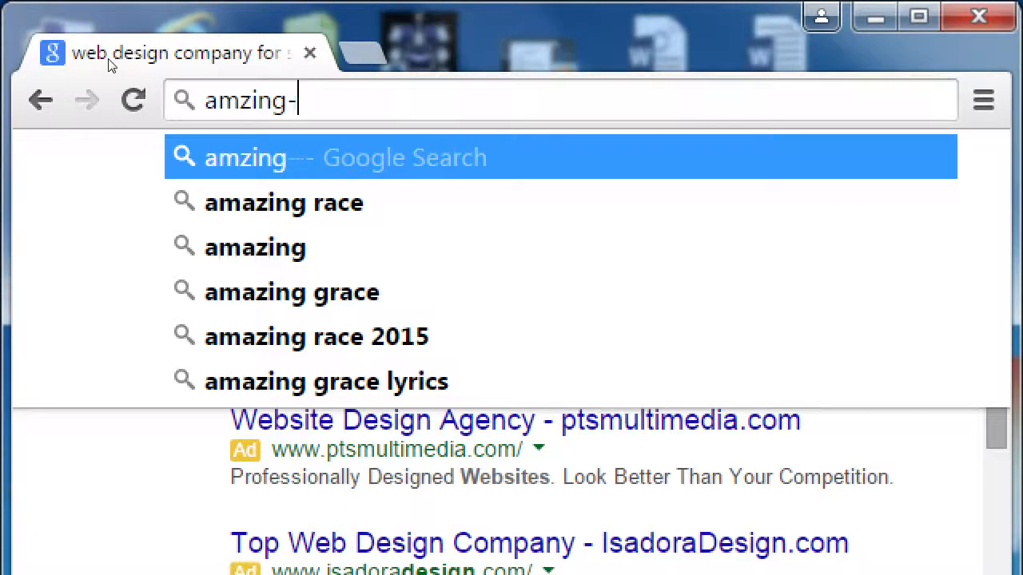
type("amazing")
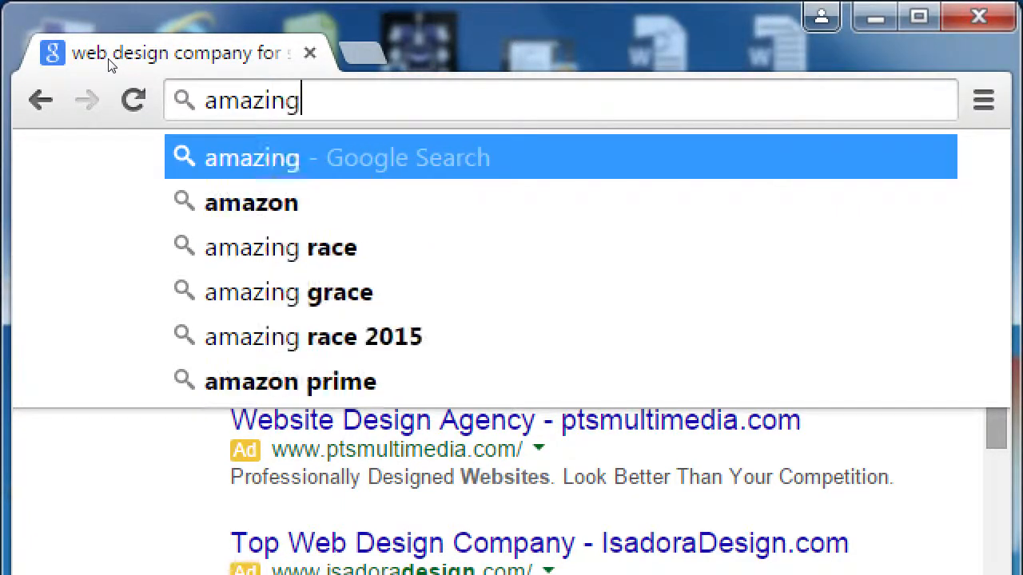
type("-web")
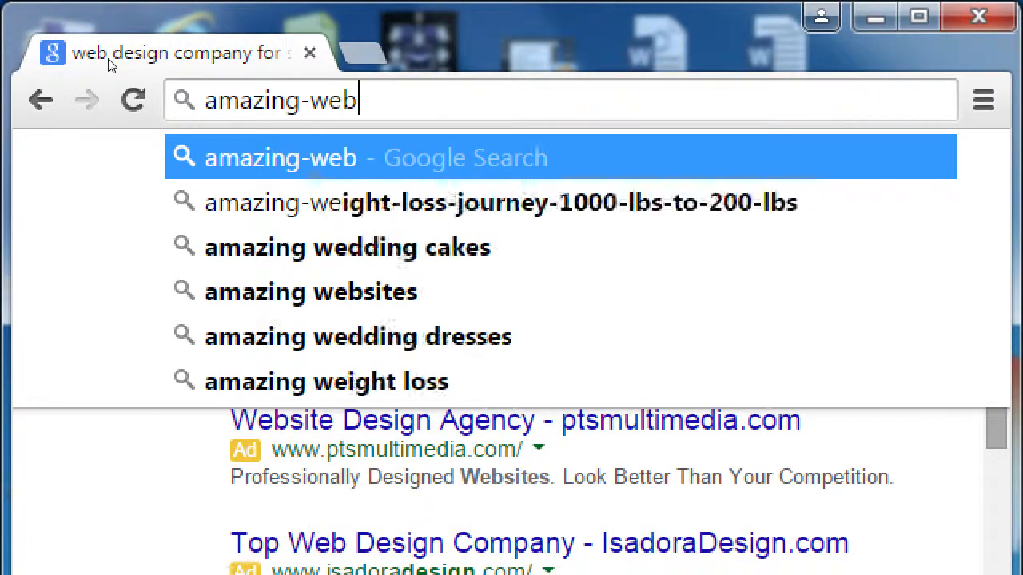
type("-")
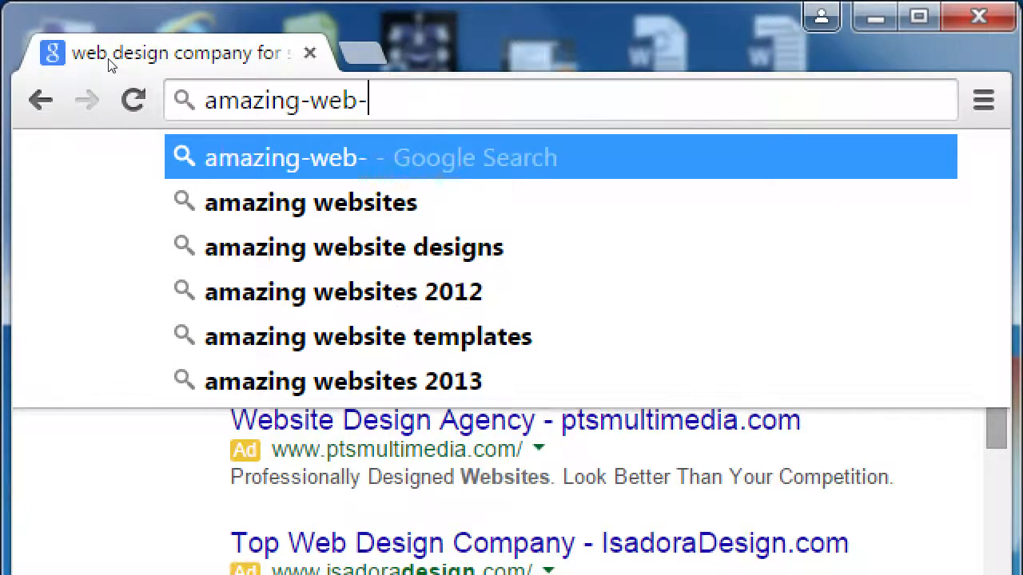
type("di")
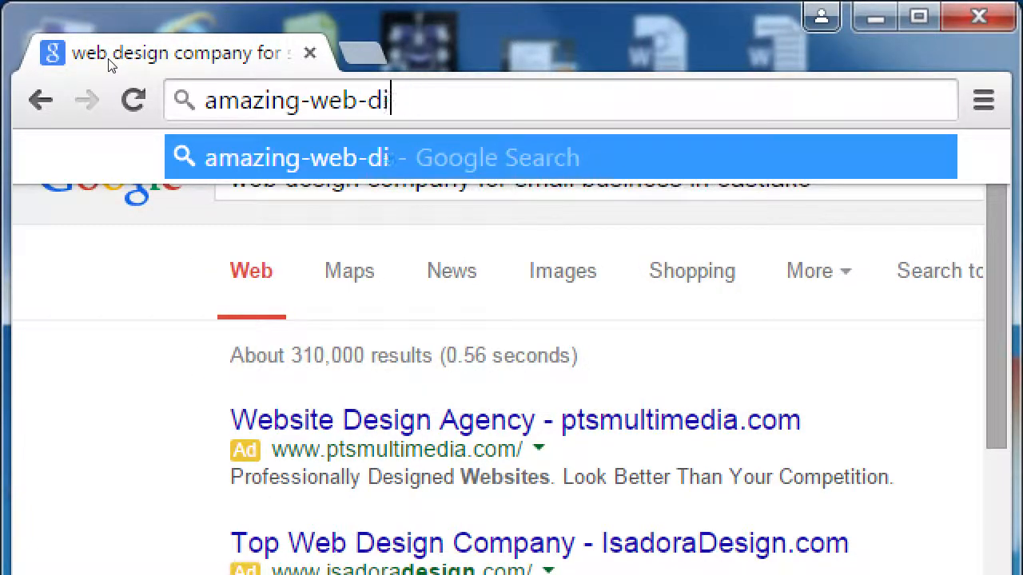
type("sign")
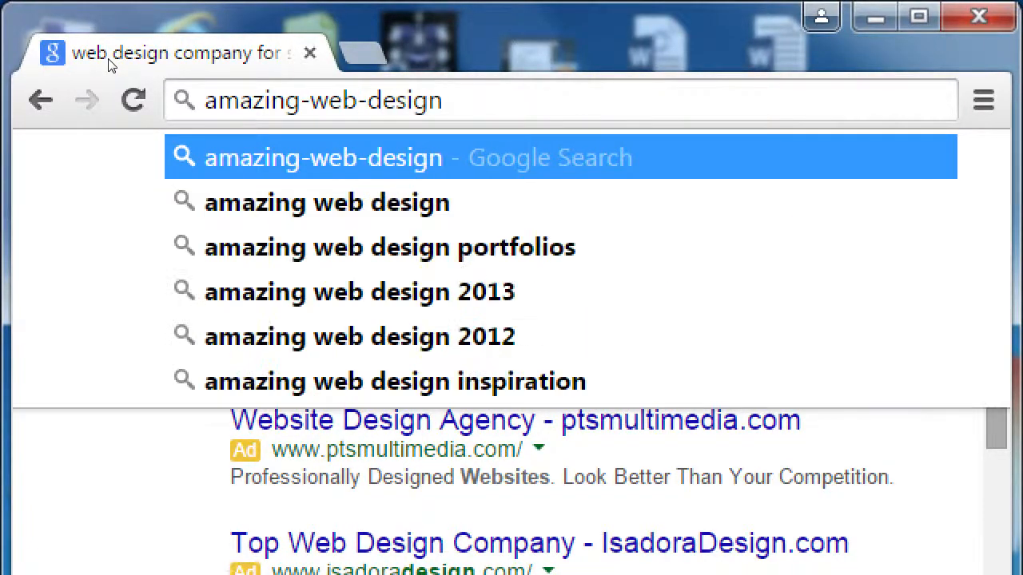
type(".com")
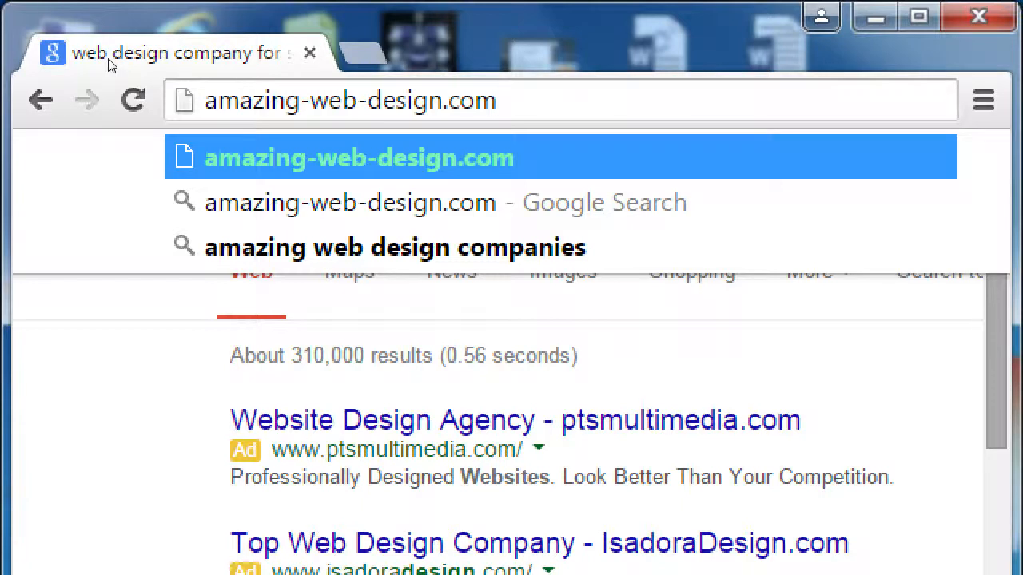
Step: Open a new blank Chrome tab beside the Eastlake results
left_click(498, 99)
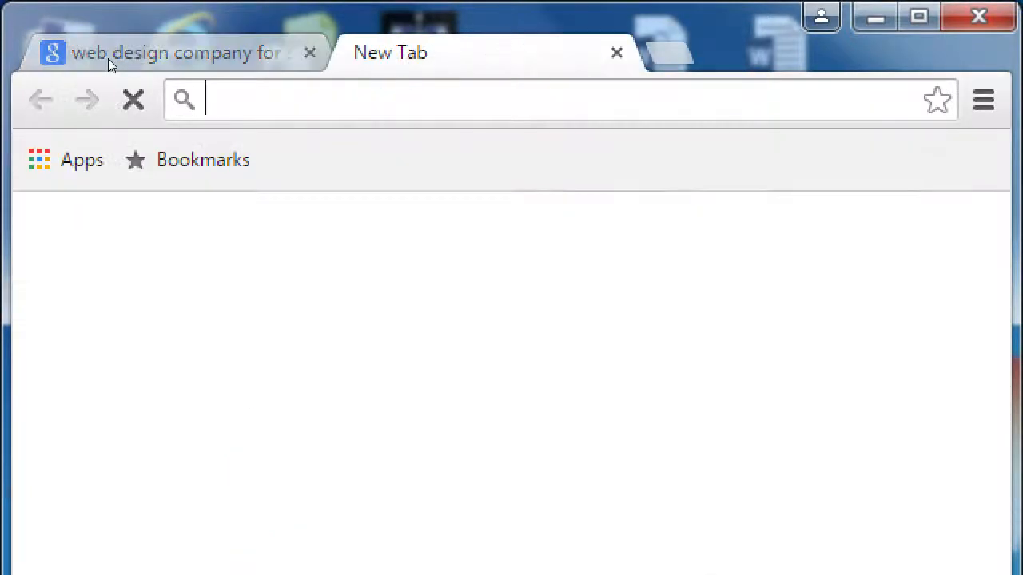
type("twitter")
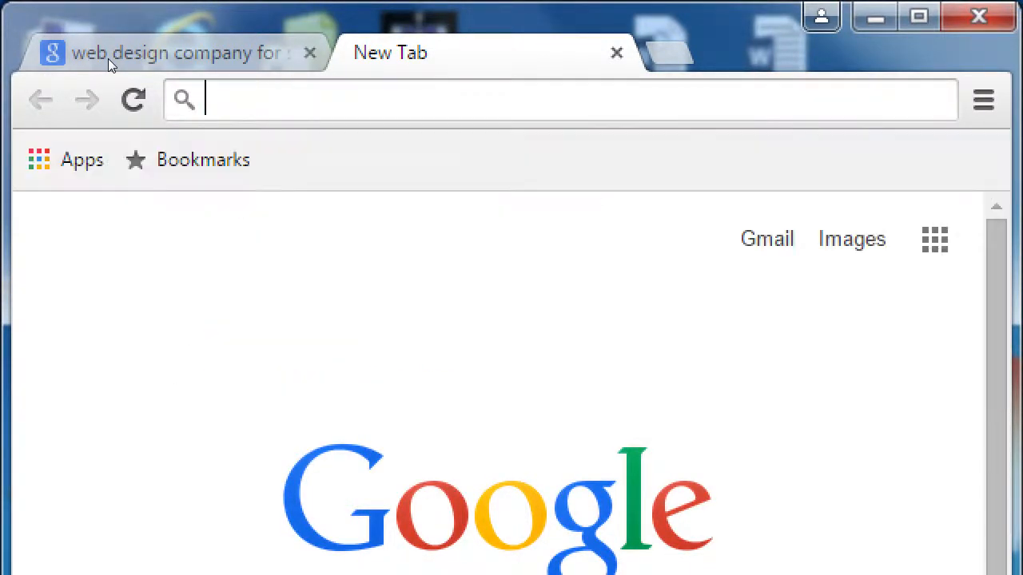
type("flickr")
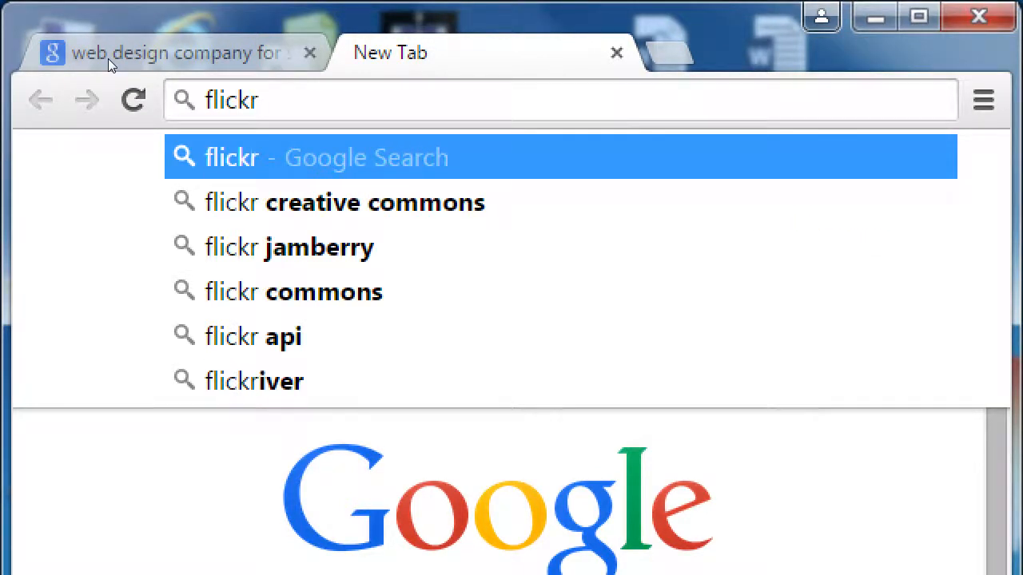
type("snap")
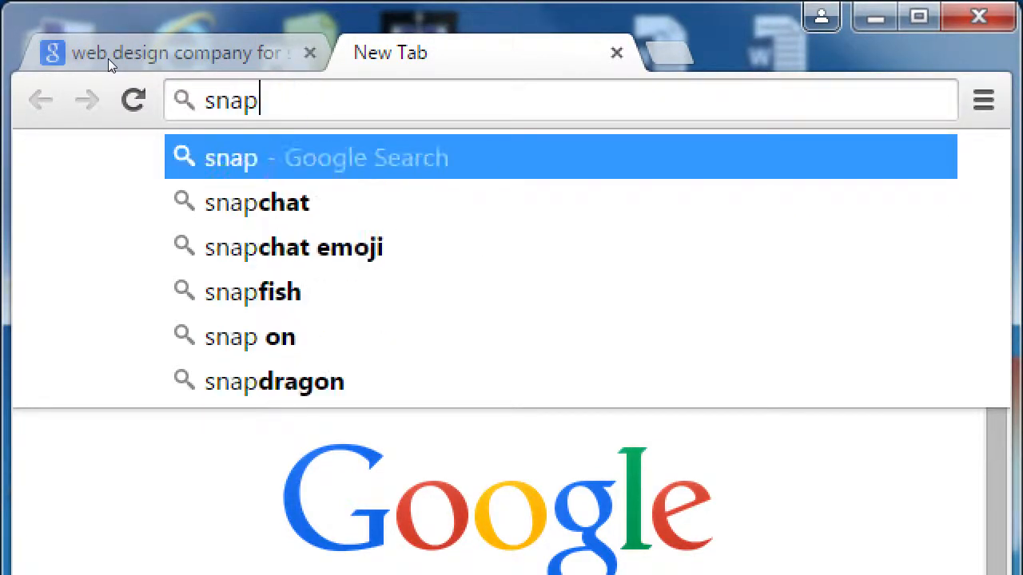
type("chat")
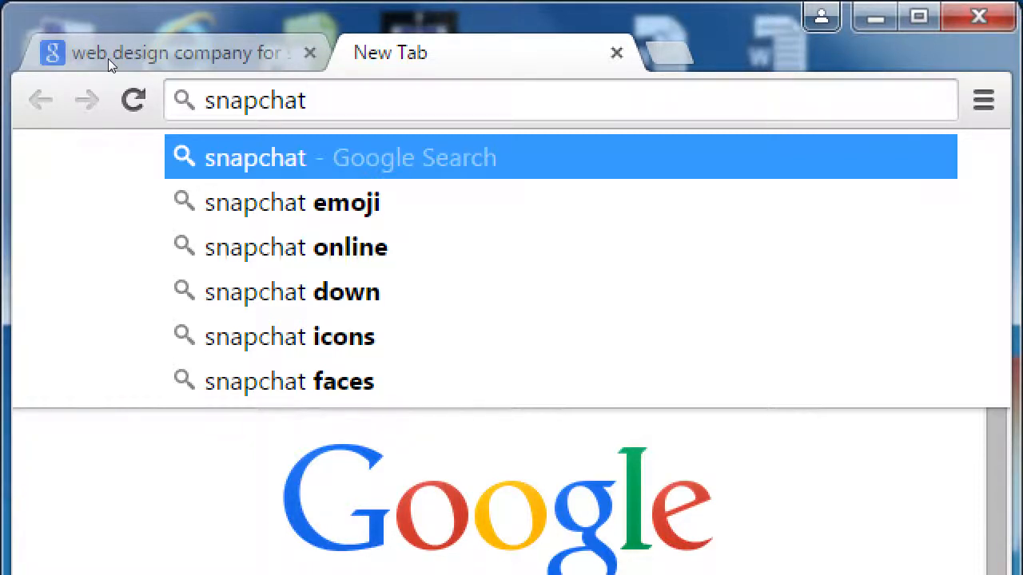
type("flirc")
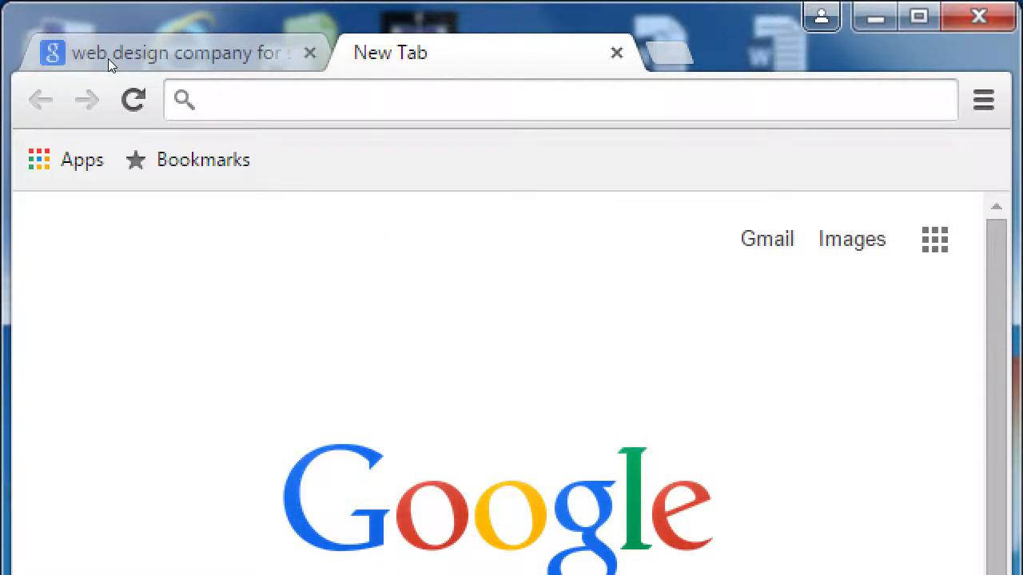
type("twitter")
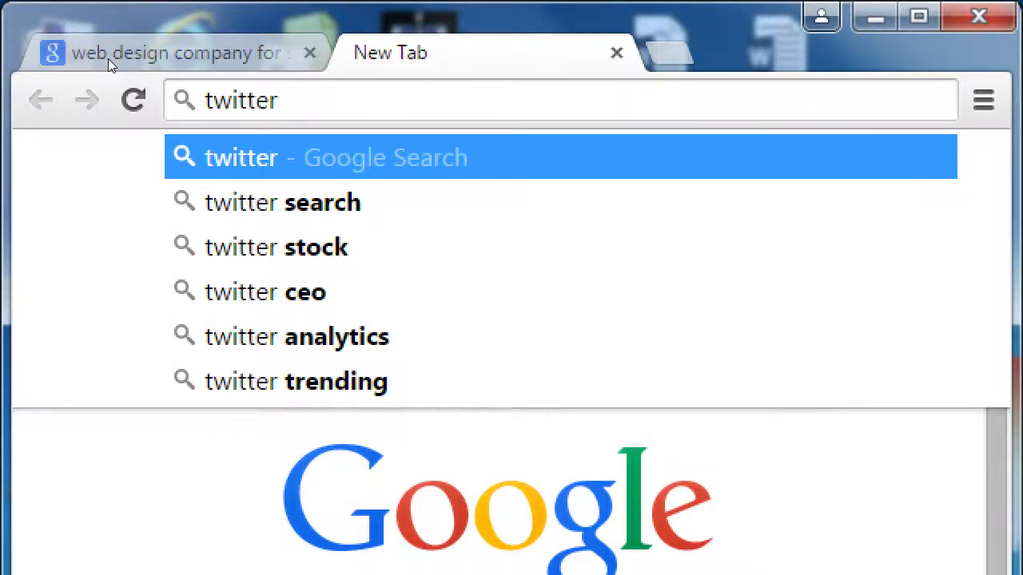
key("BackSpace")
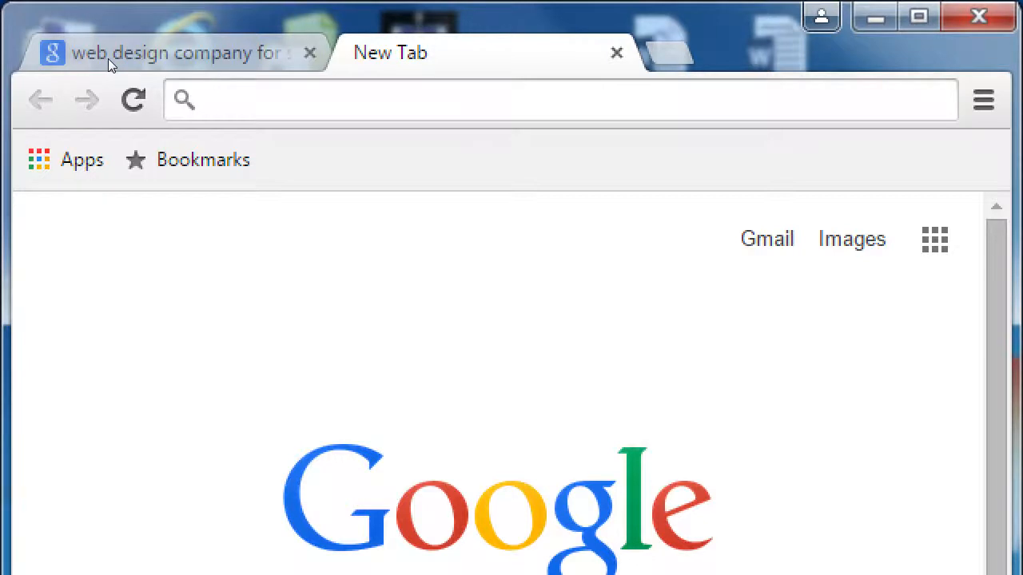
left_click(559, 99)
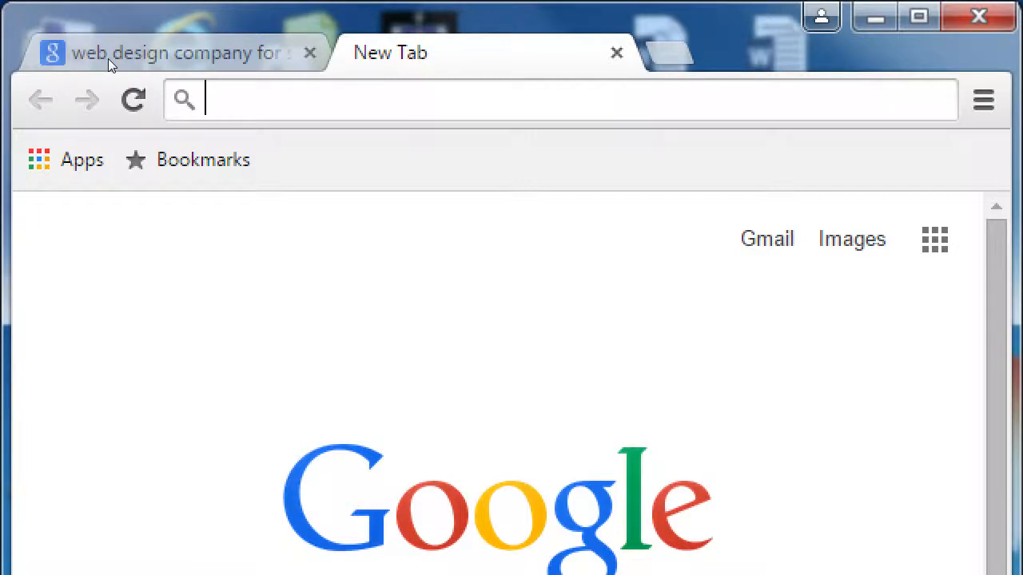
type("etsy.com")
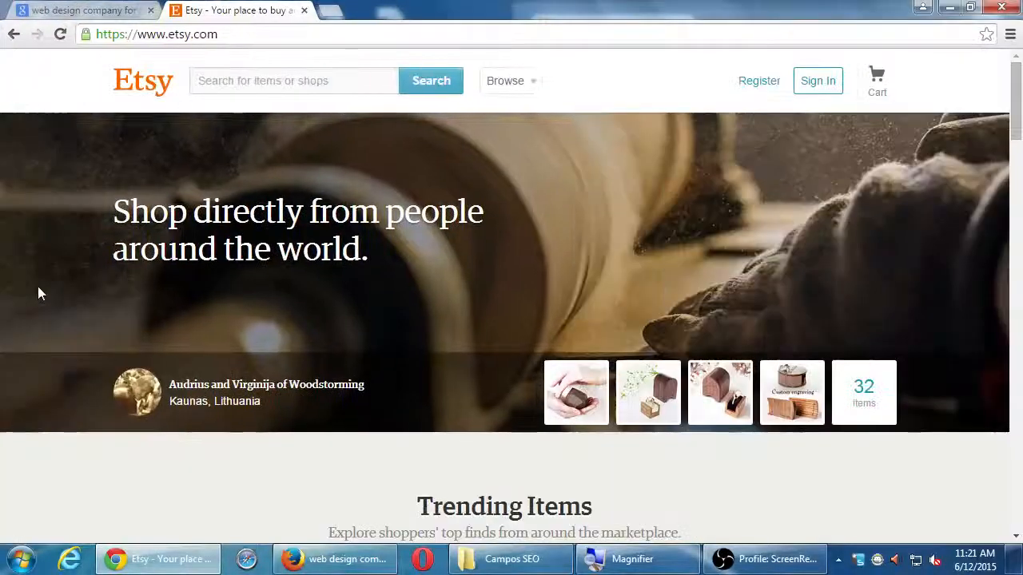
Step: Scroll Etsy's homepage to Trending Items and edit the address text
scroll("down", 3)
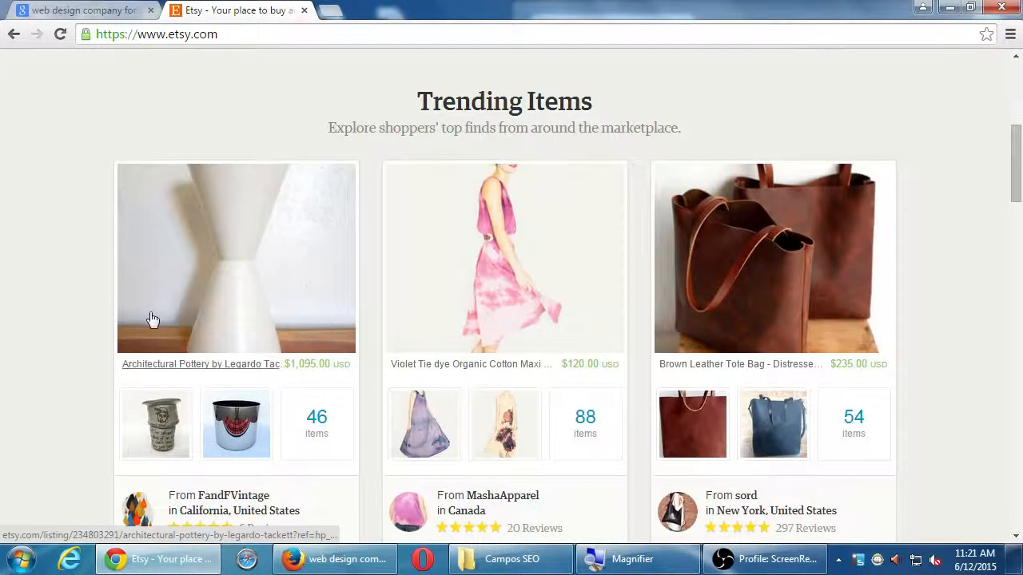
scroll("down", 3)
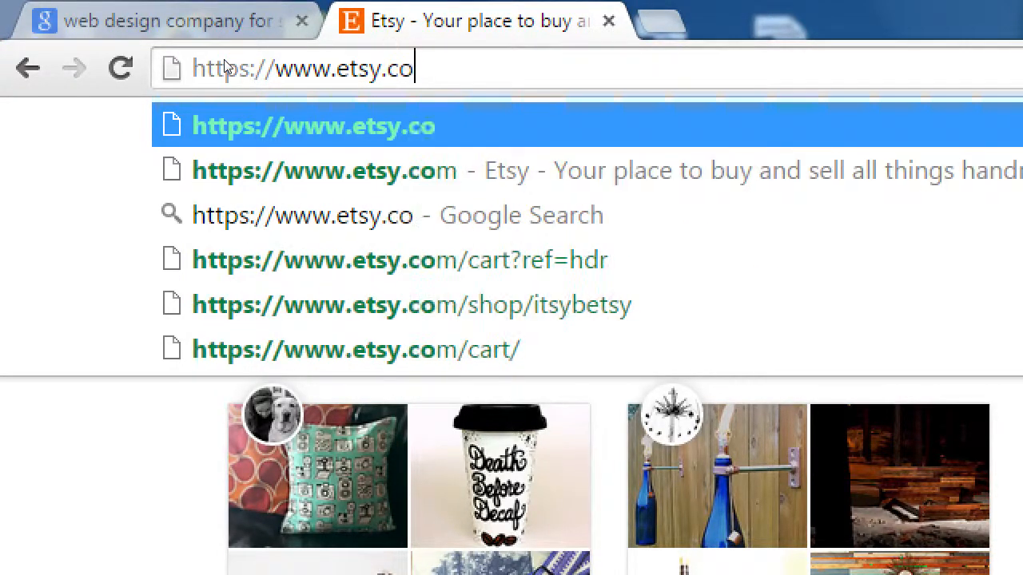
type("lub")
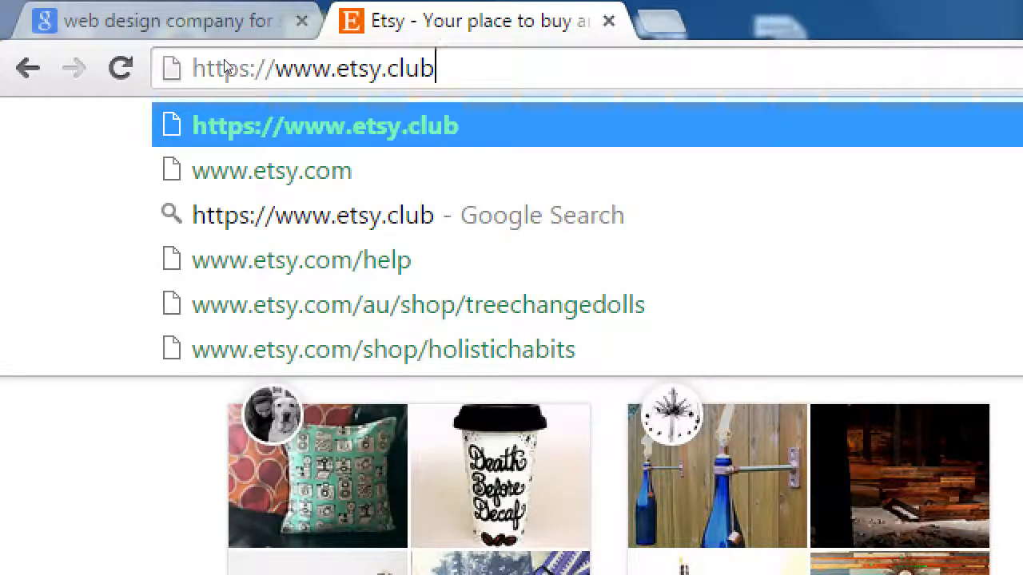
key("Backspace")
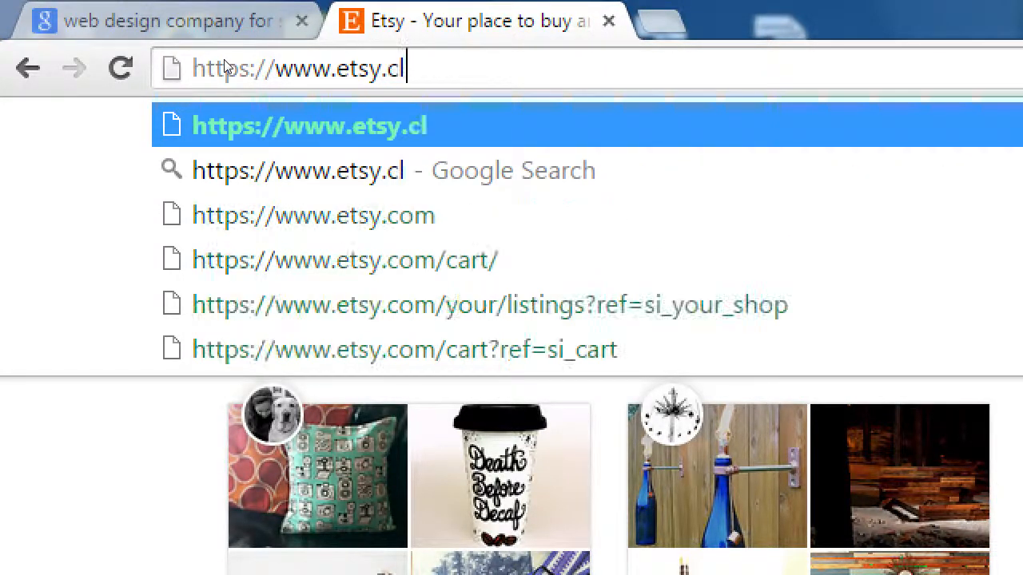
type("bi")
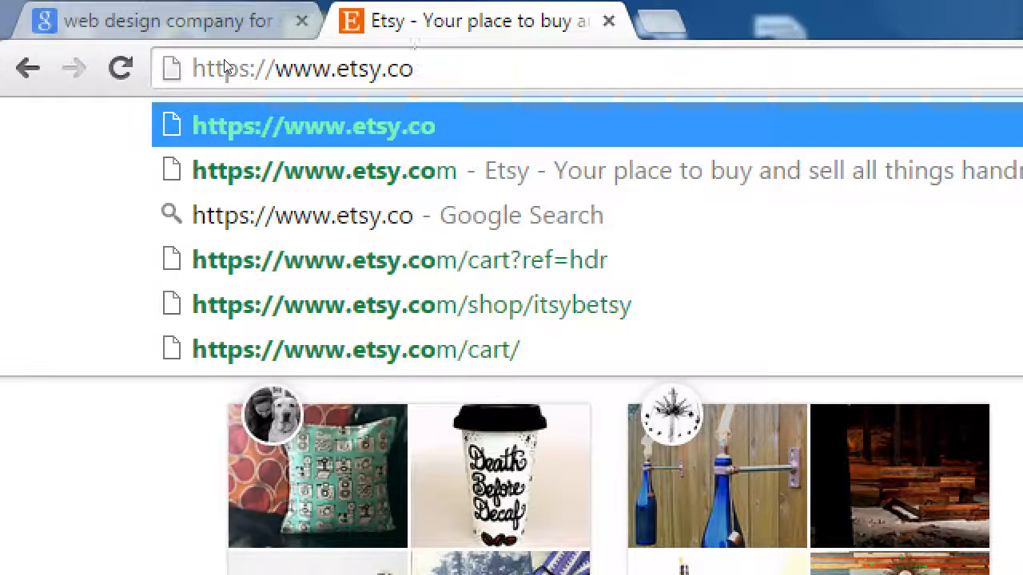
type("m")
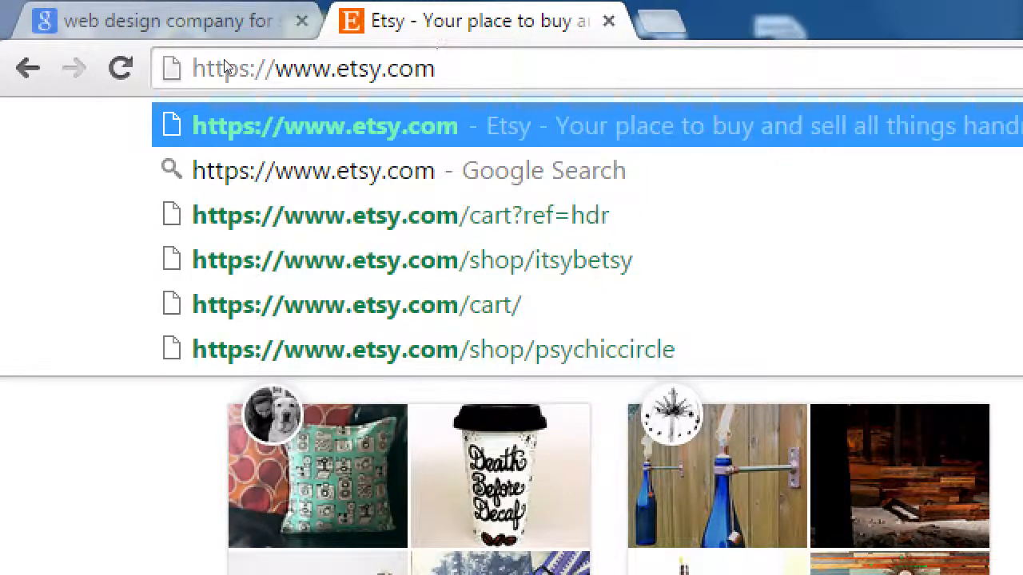
Step: Select the whole Etsy address so it can be replaced with behance.com
double_click(358, 67)
type("behance")
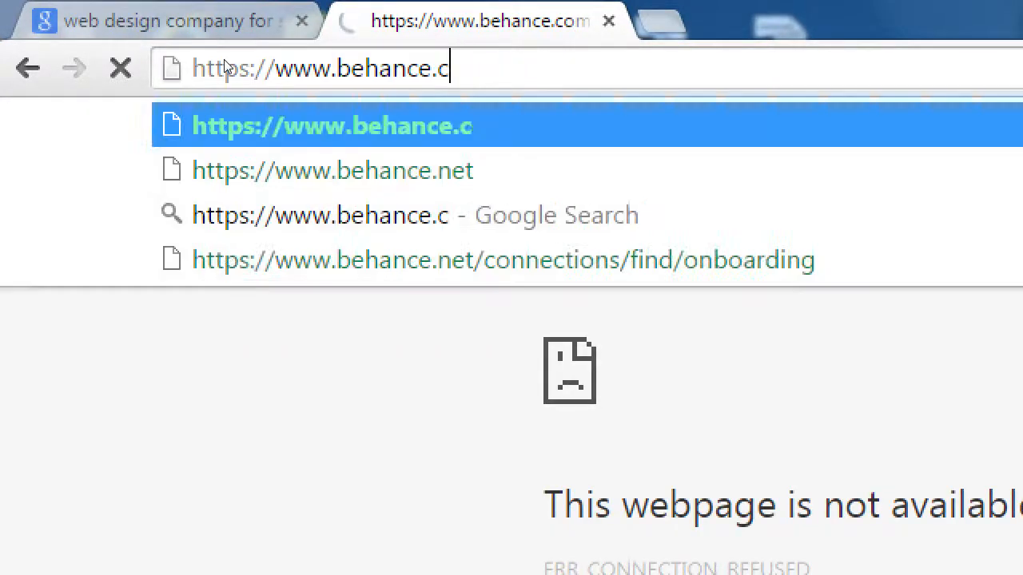
Step: Load behance.net, scroll through its projects, then start entering dribbble.com
left_click(332, 169)
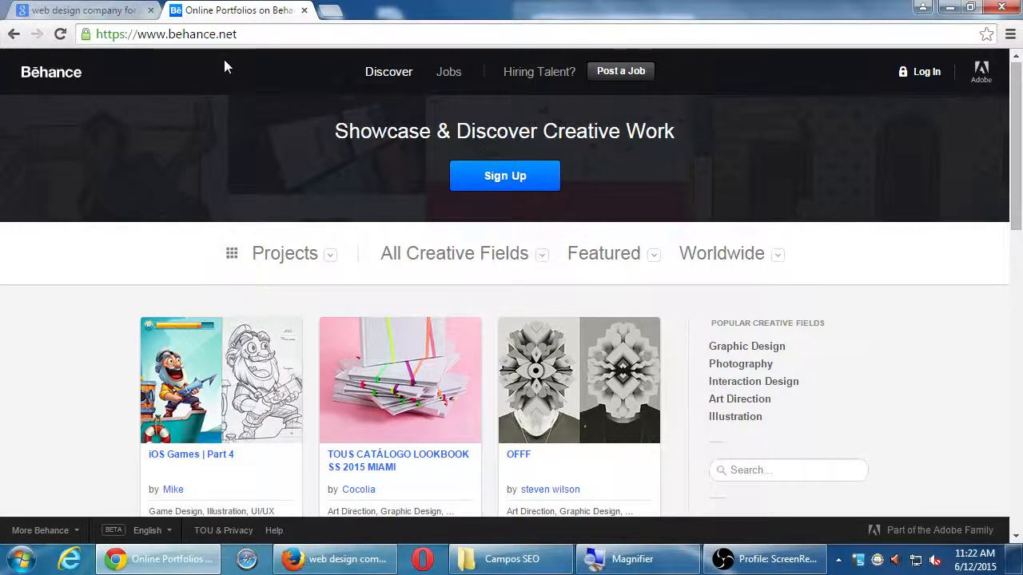
scroll("down", 3)
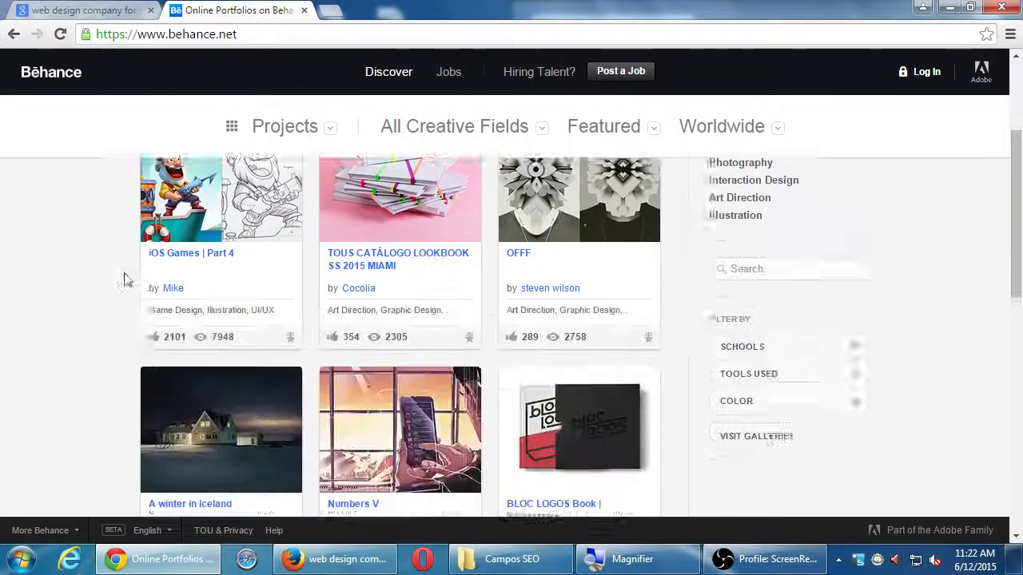
scroll("down", 3)
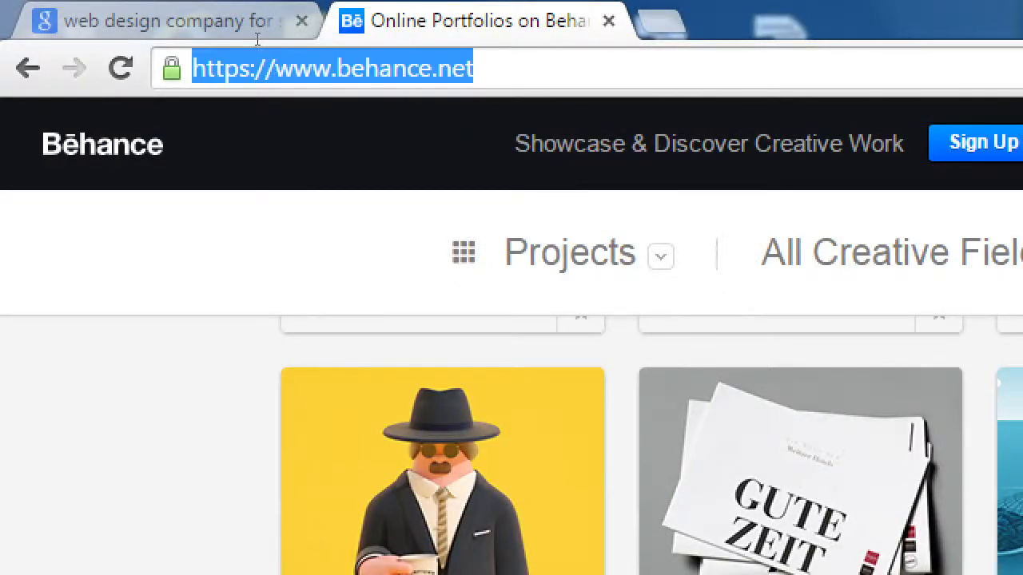
type("dribble.co")
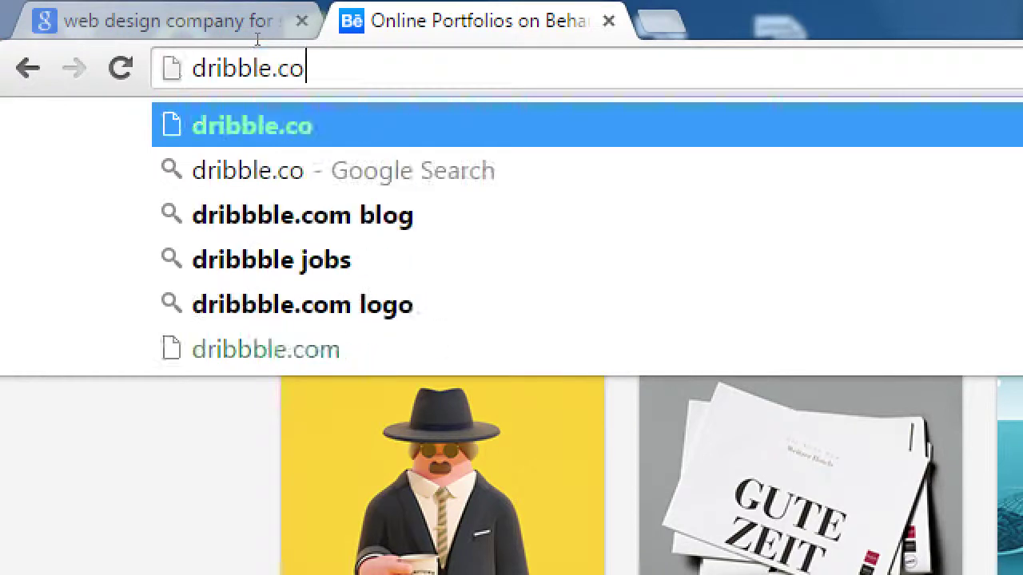
Step: Finish dribbble.com, view the Black Cat shot, then return to the shots homepage
type("m")
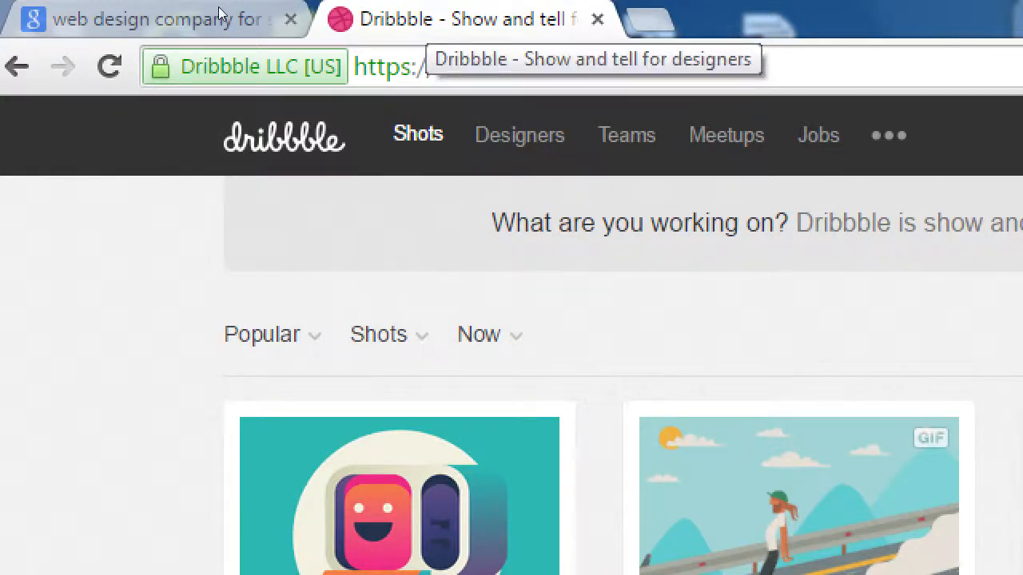
mouse_move(222, 14)
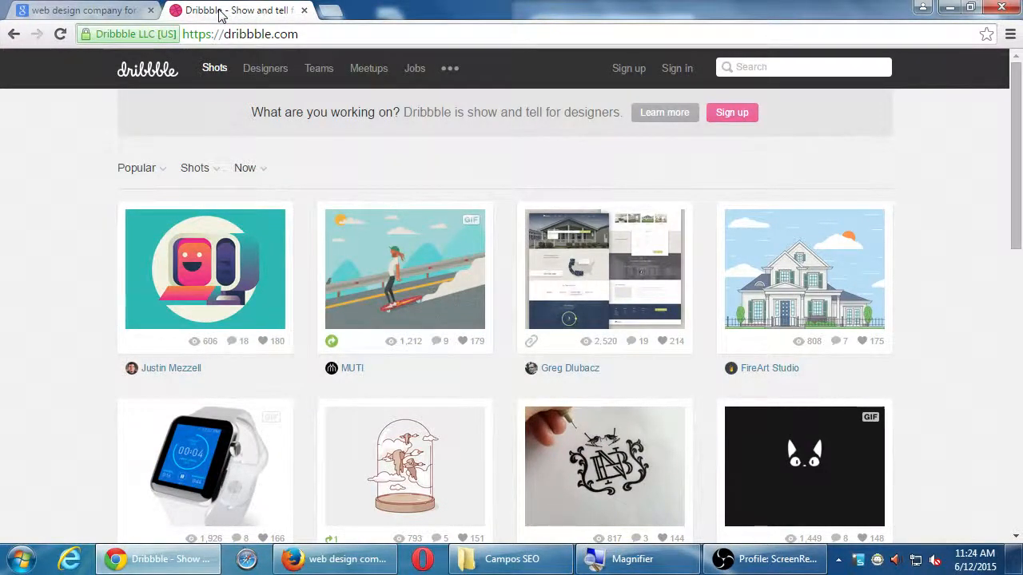
scroll("down", 3)
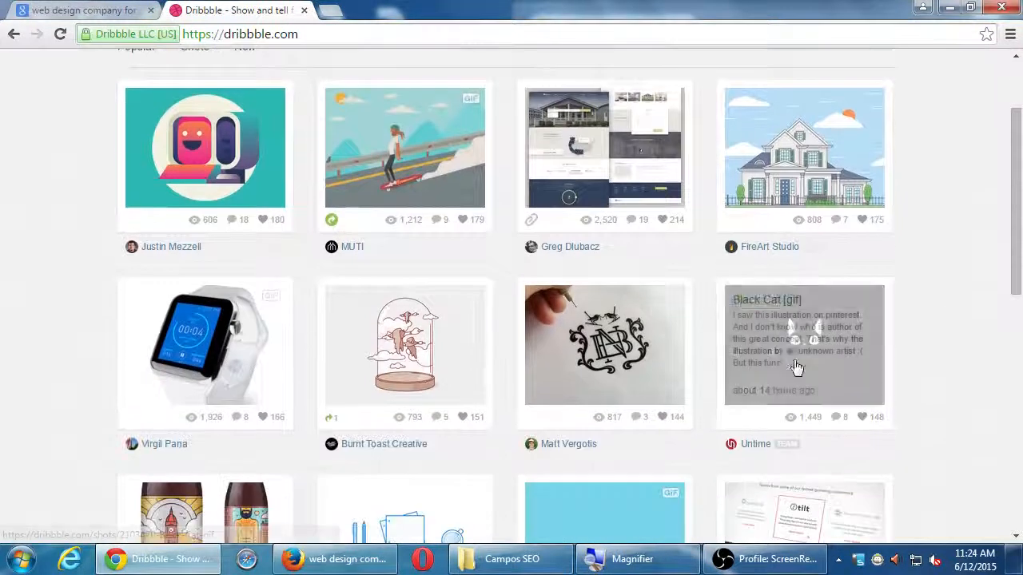
left_click(803, 352)
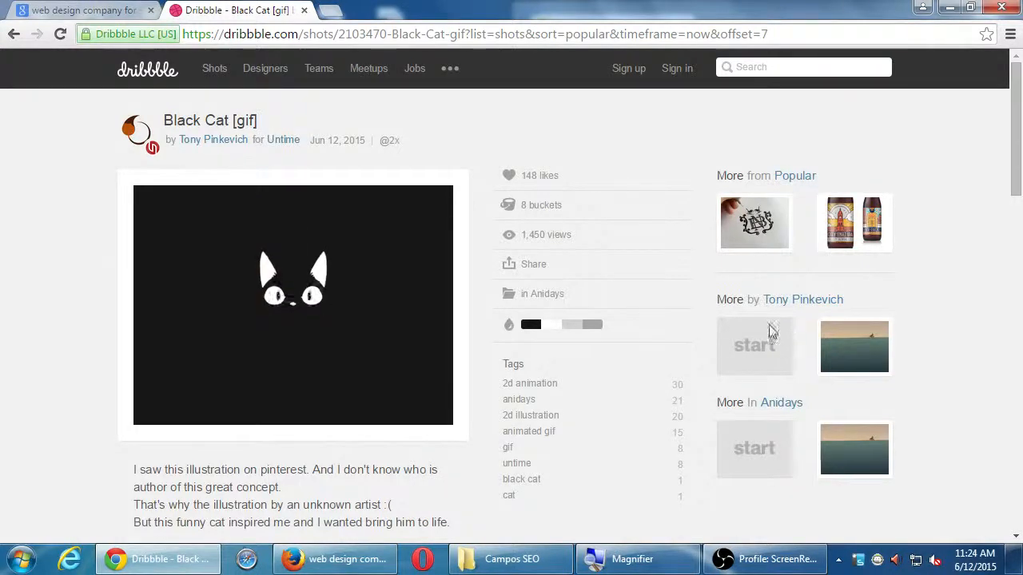
left_click(13, 33)
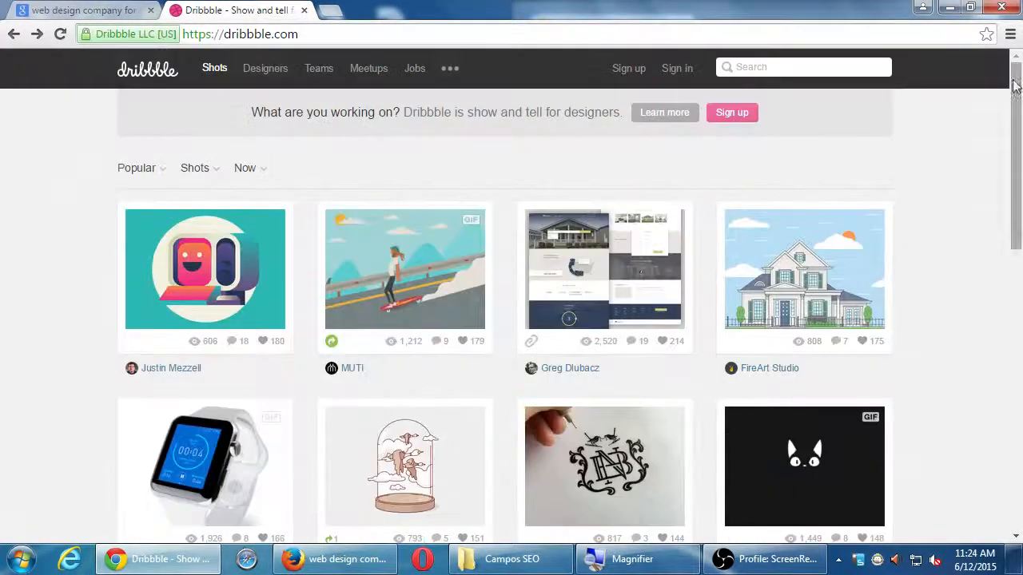
mouse_move(942, 208)
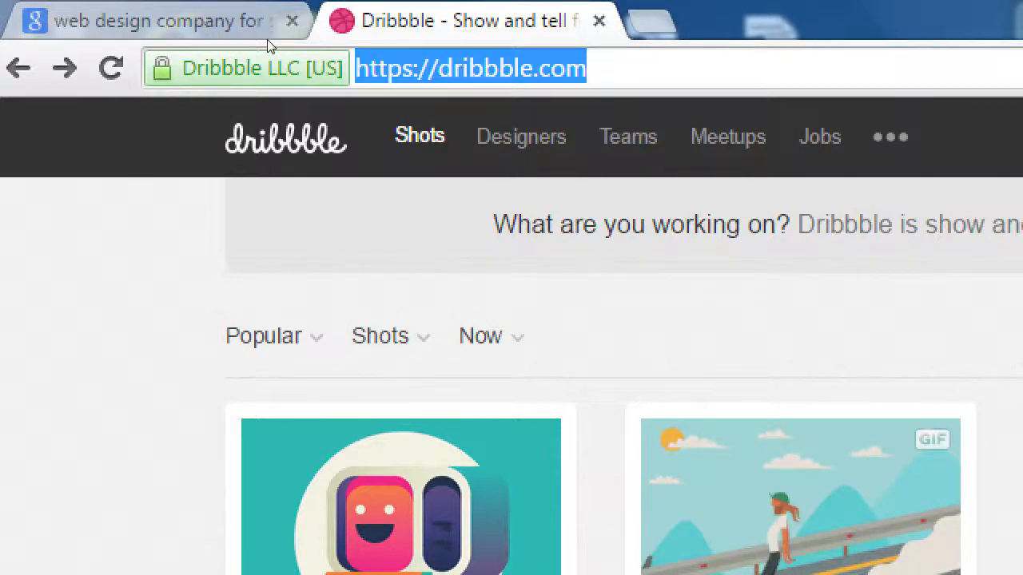
Step: Enter domainhole.com in the address bar to reach the DomainHole homepage
type("domainhol")
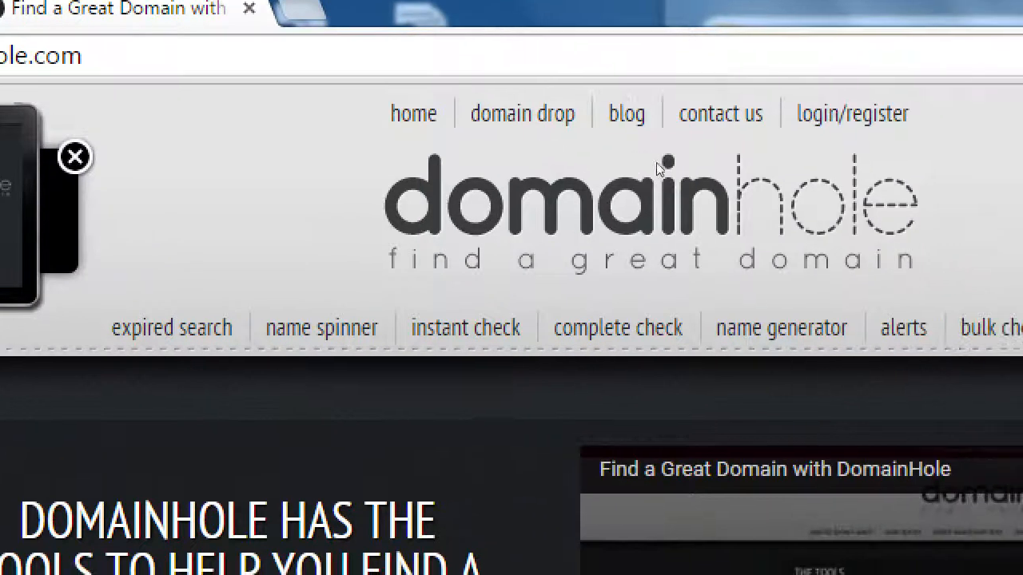
mouse_move(365, 179)
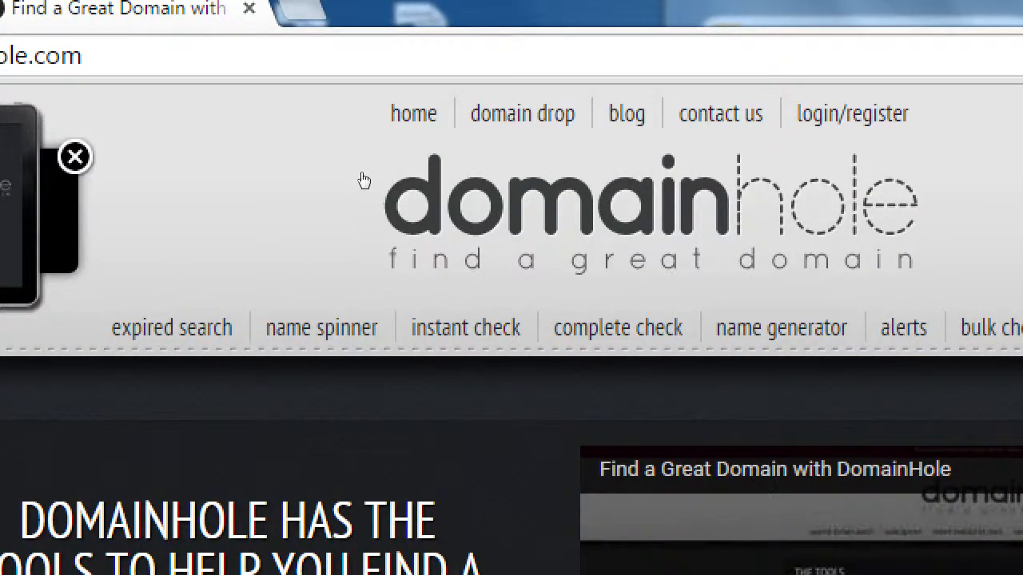
mouse_move(352, 179)
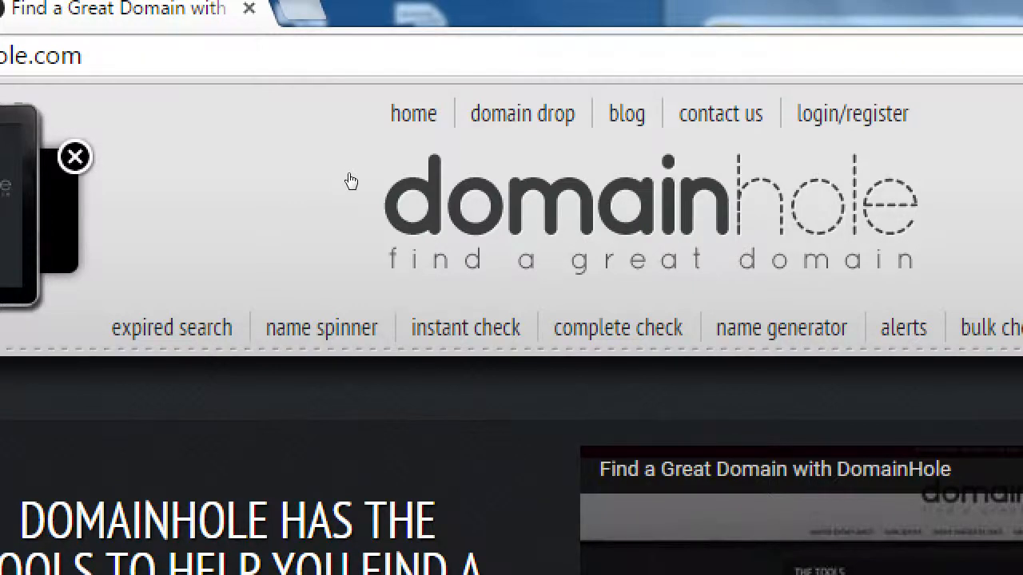
mouse_move(361, 179)
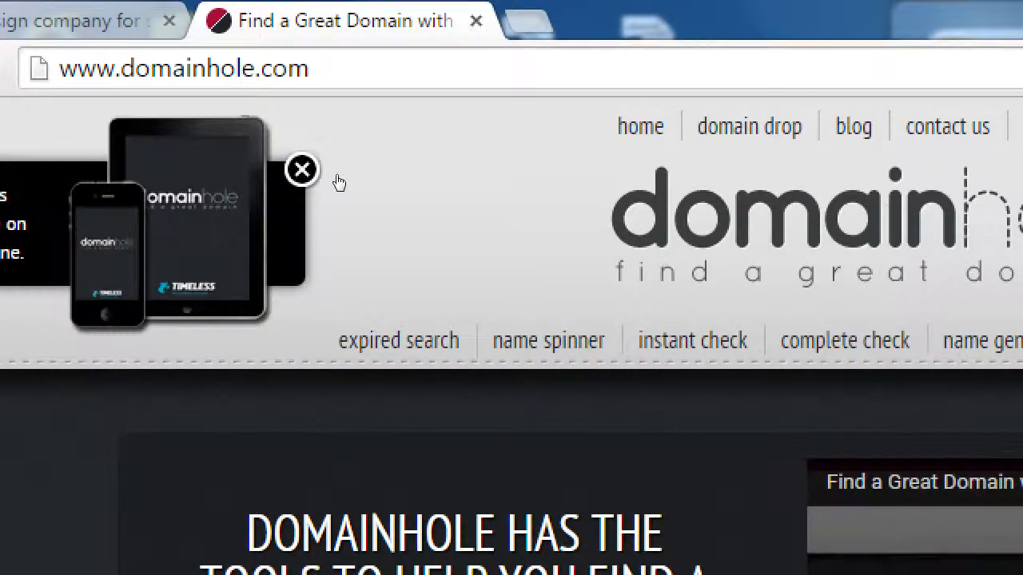
Step: In the Name Spinner, combine the keyword with Technology Terms
left_click(549, 339)
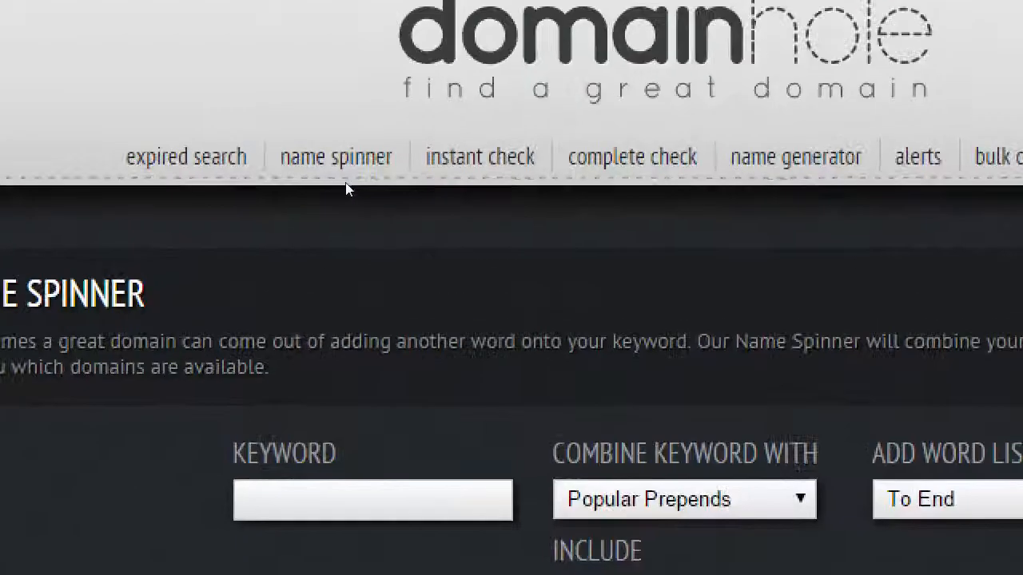
scroll("down", 3)
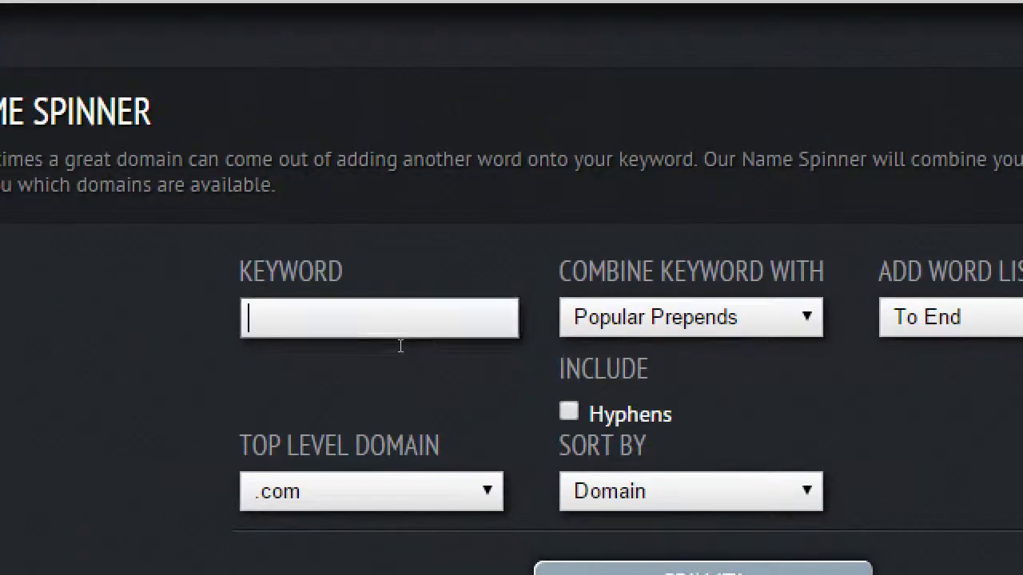
left_click(690, 316)
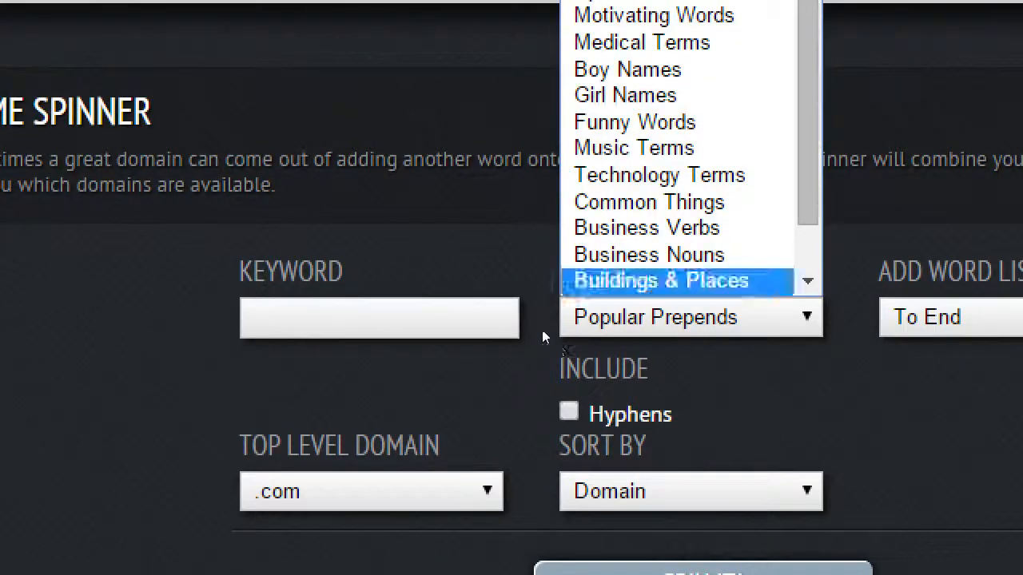
mouse_move(648, 227)
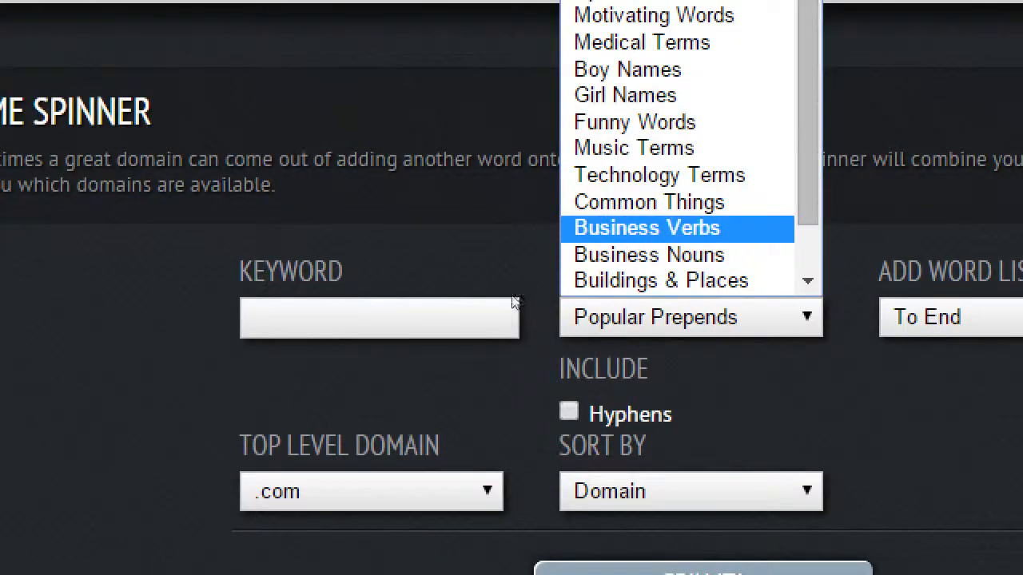
mouse_move(657, 175)
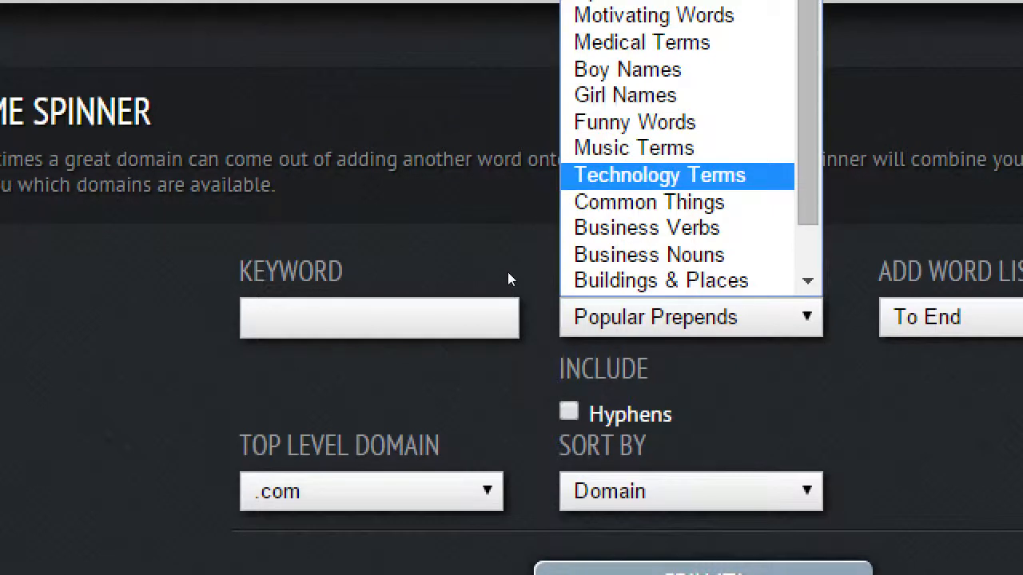
left_click(658, 175)
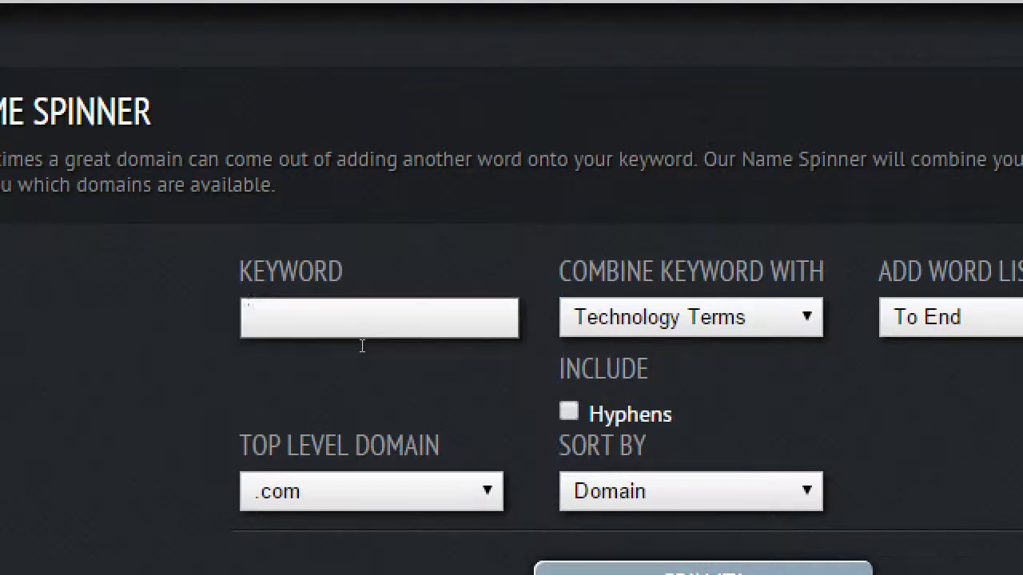
Step: Enter the keyword victor and spin it into .com domain candidates
left_click(379, 317)
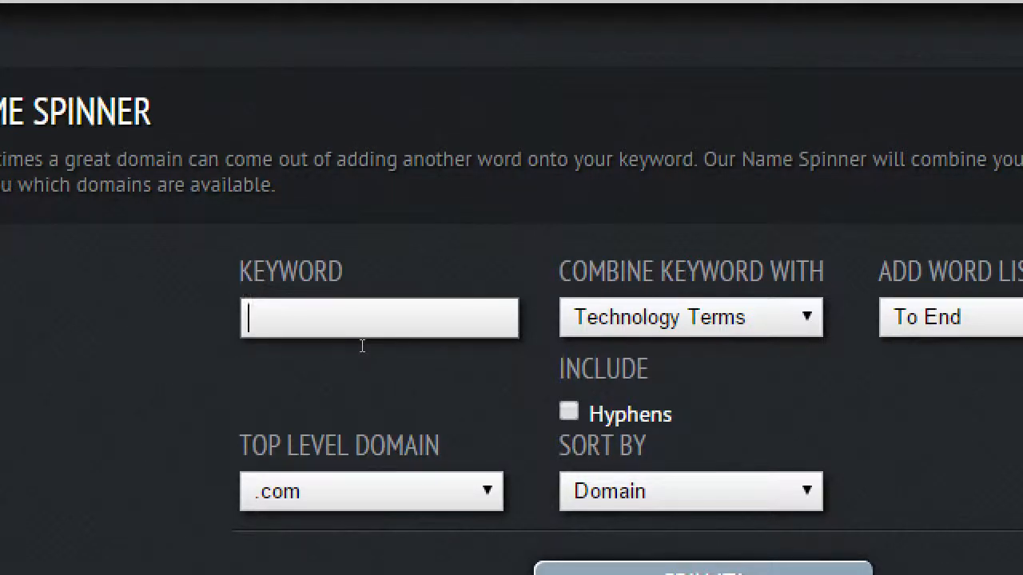
type("victor")
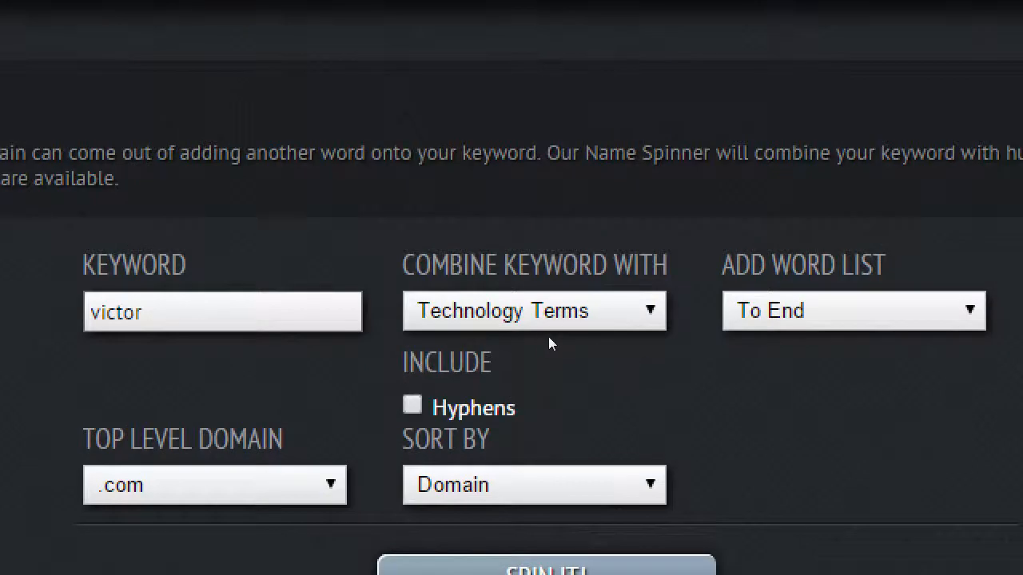
scroll("down", 3)
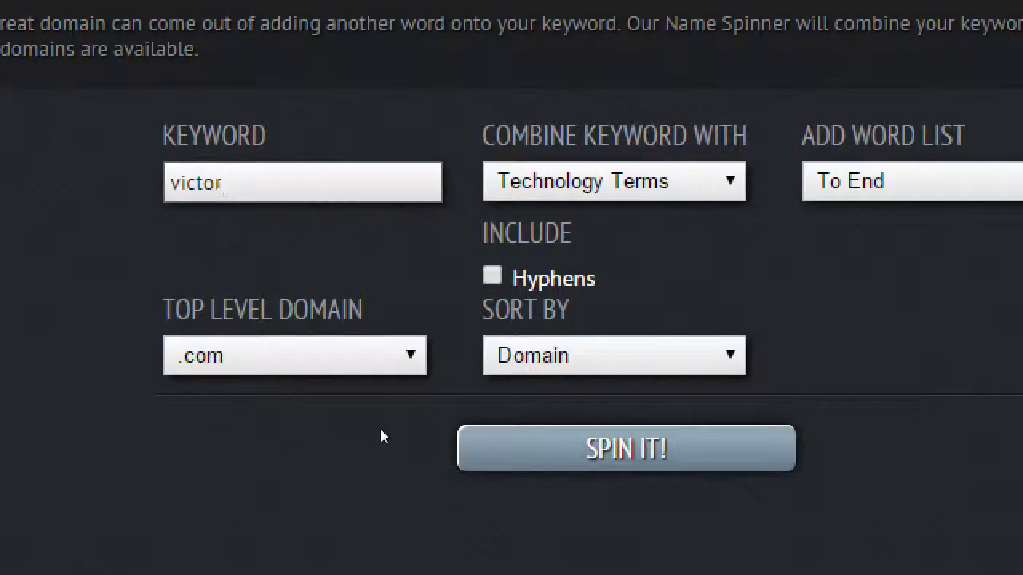
left_click(627, 447)
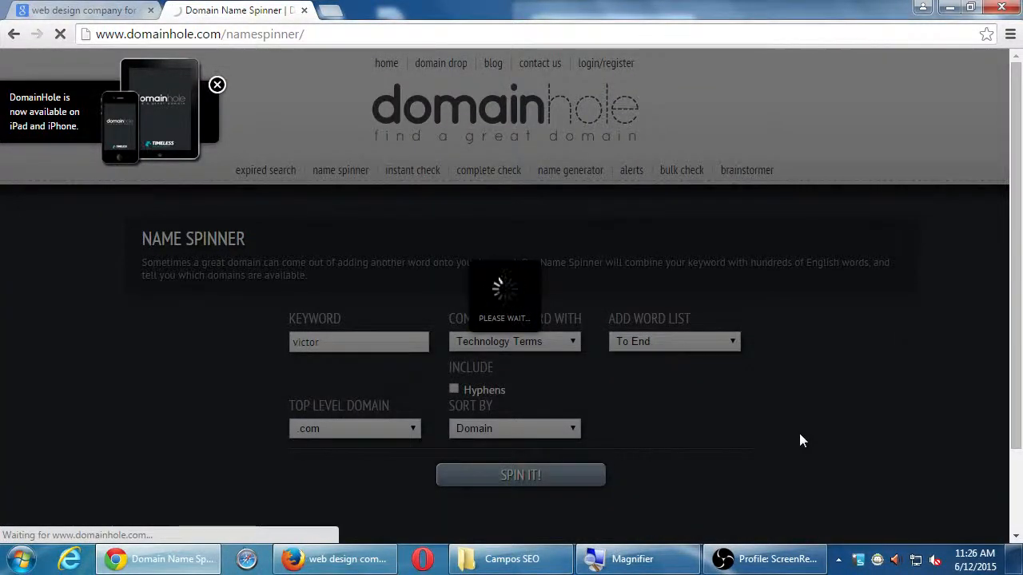
Step: Review the unavailable victor results and move to page 2 of the list
left_click(521, 475)
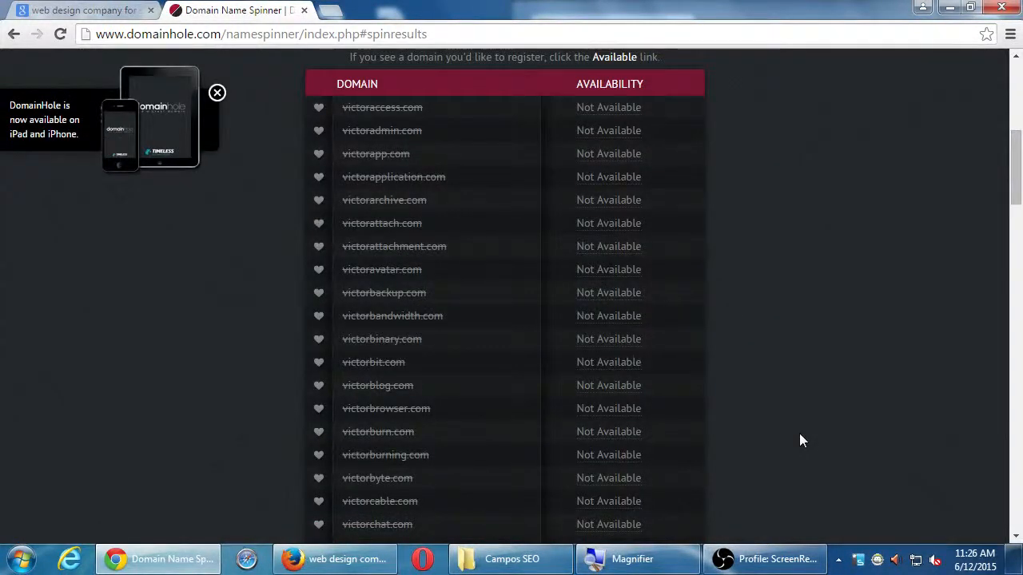
scroll("down", 3)
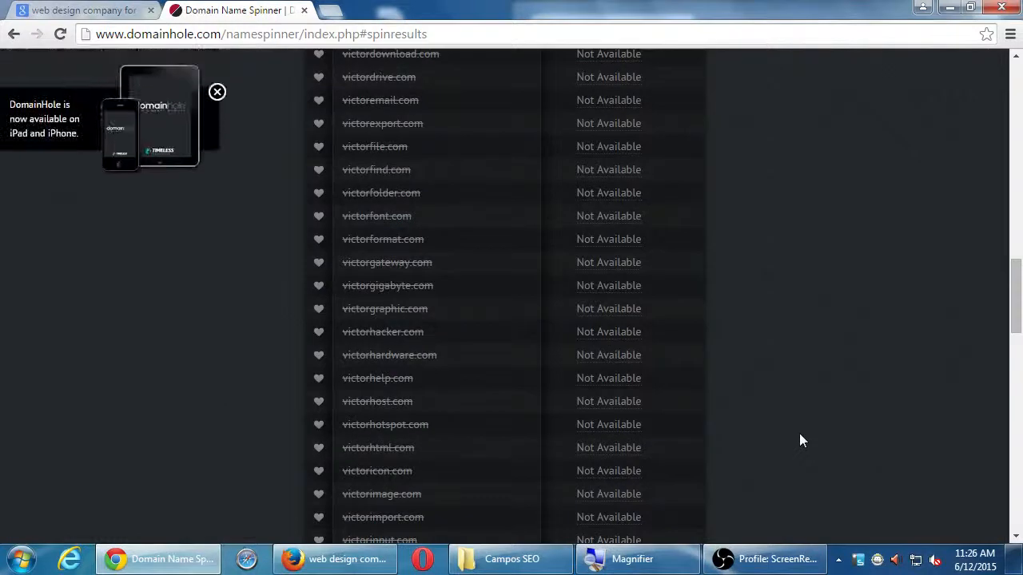
scroll("down", 3)
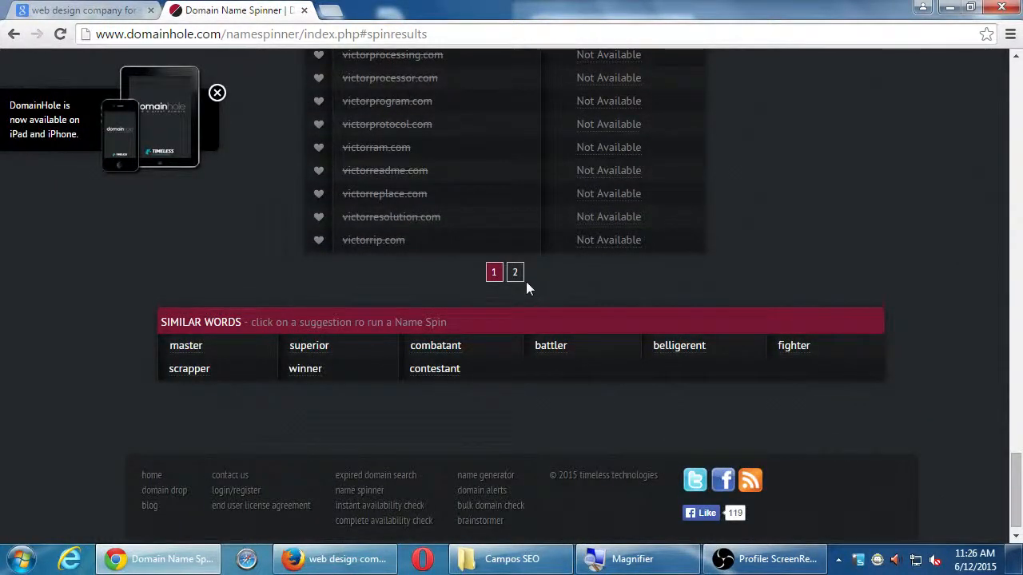
left_click(515, 271)
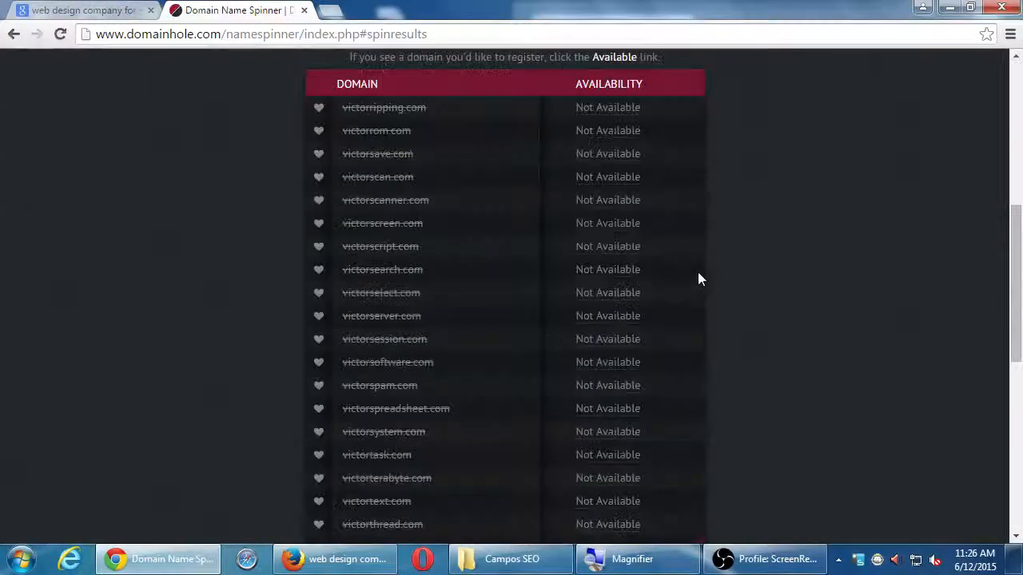
scroll("down", 3)
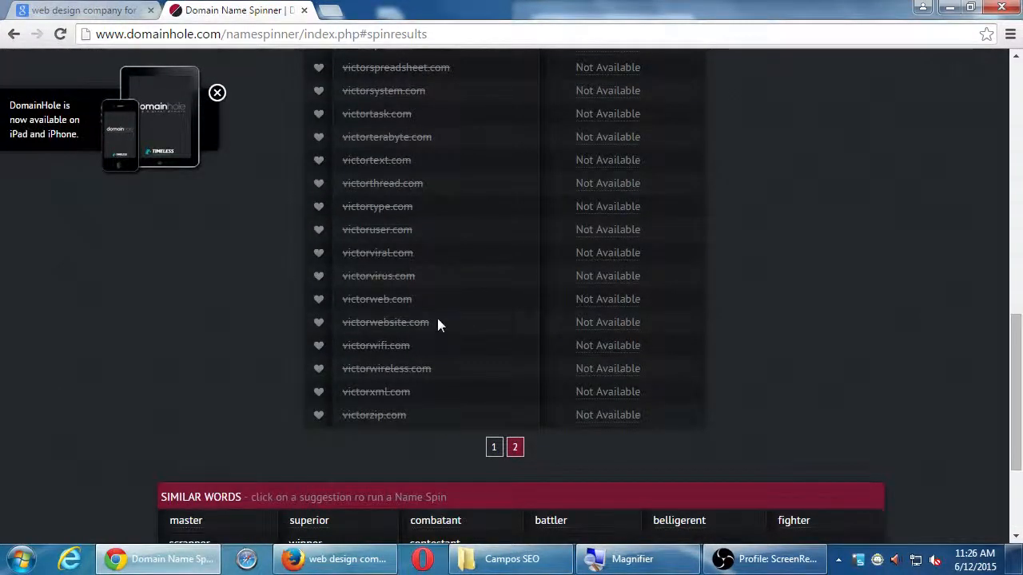
mouse_move(392, 366)
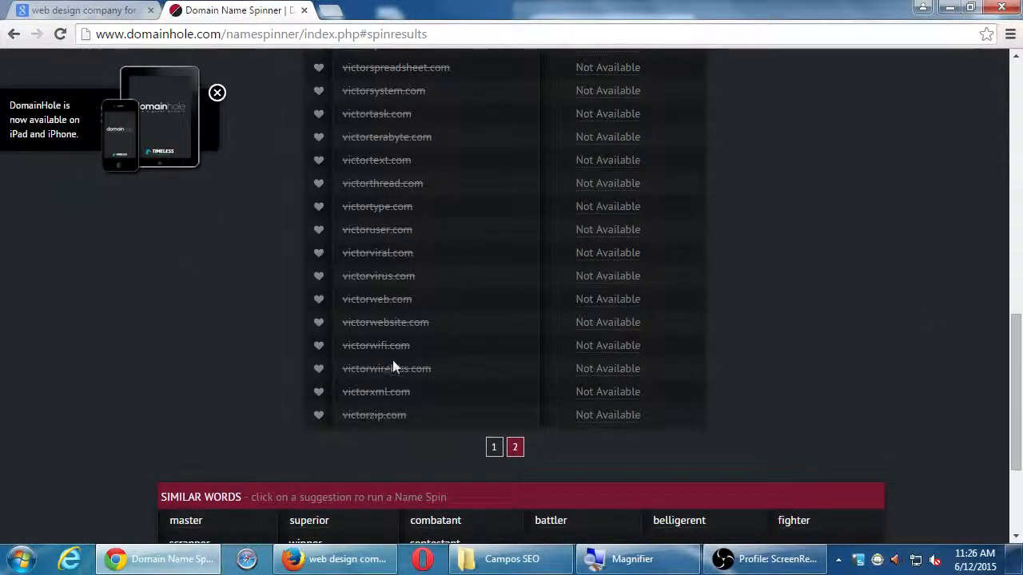
mouse_move(361, 246)
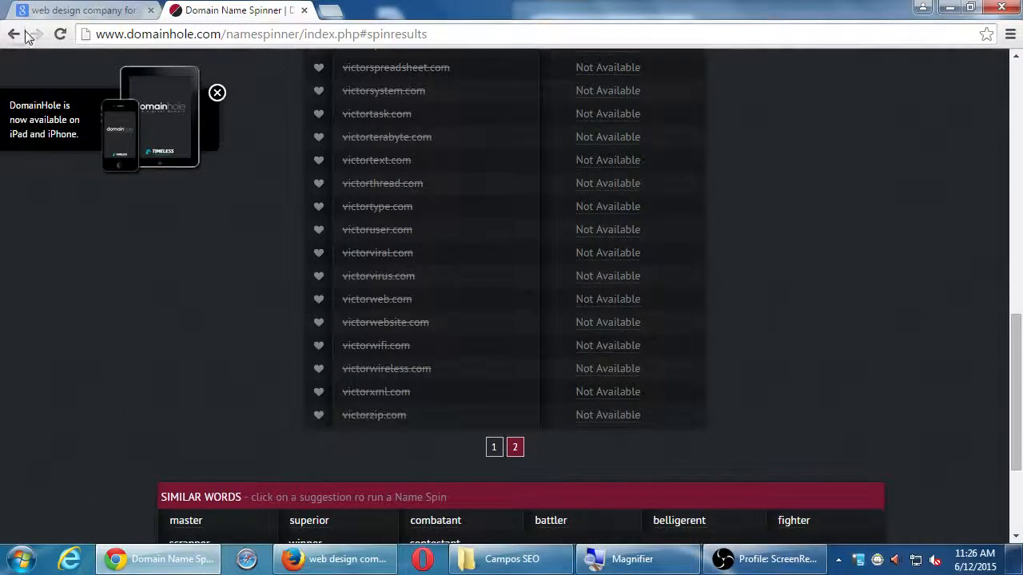
Step: Respin victor combined with Buildings & Places words for .com names
left_click(13, 34)
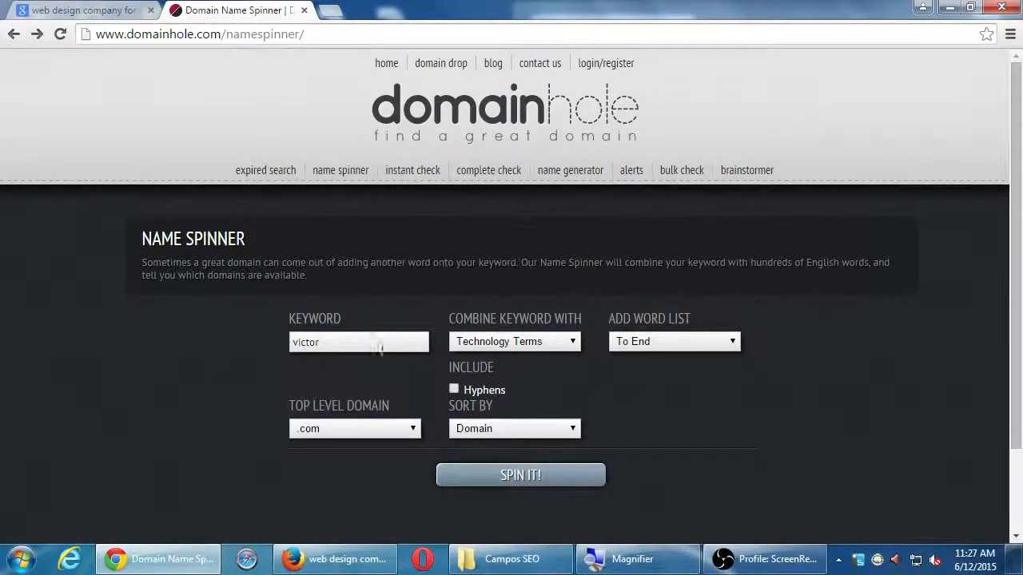
left_click(515, 342)
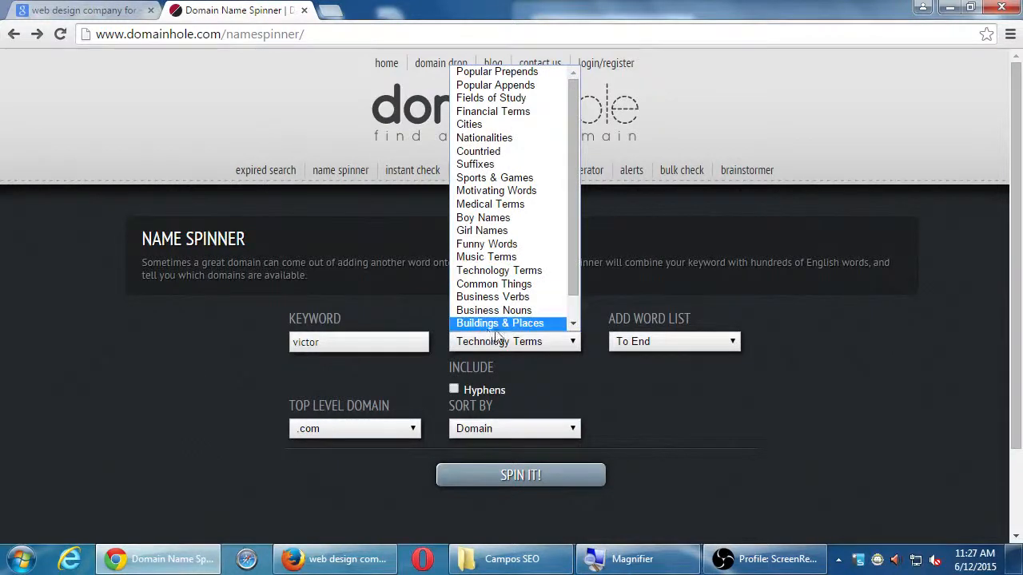
left_click(499, 322)
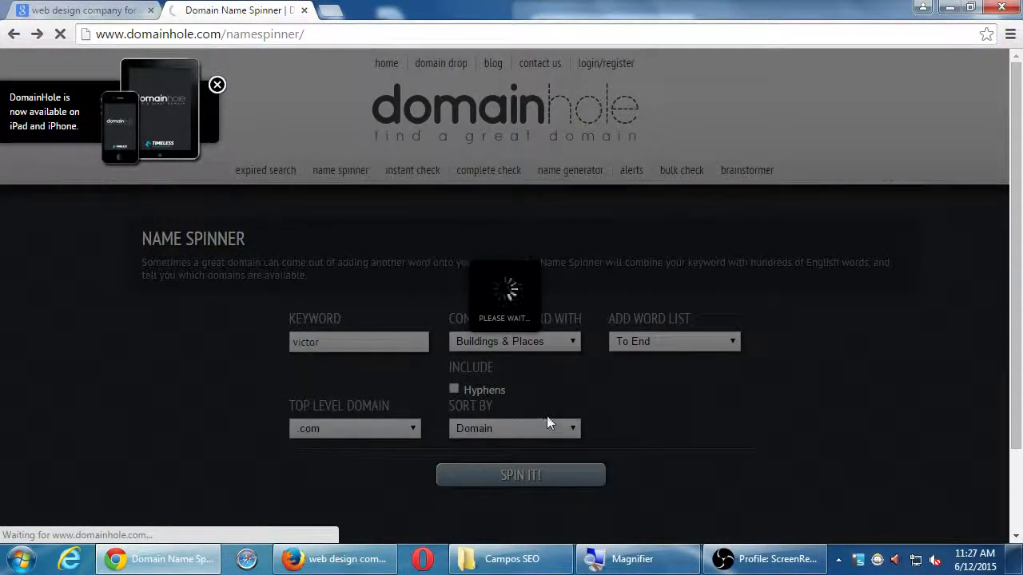
left_click(521, 475)
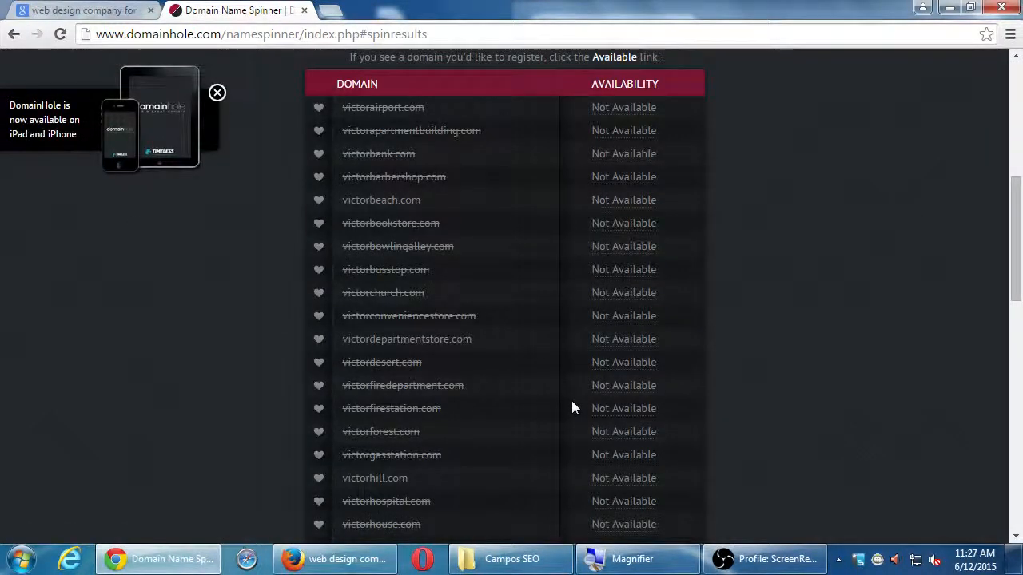
Step: Go back and switch the word list to Basic Words
left_click(60, 34)
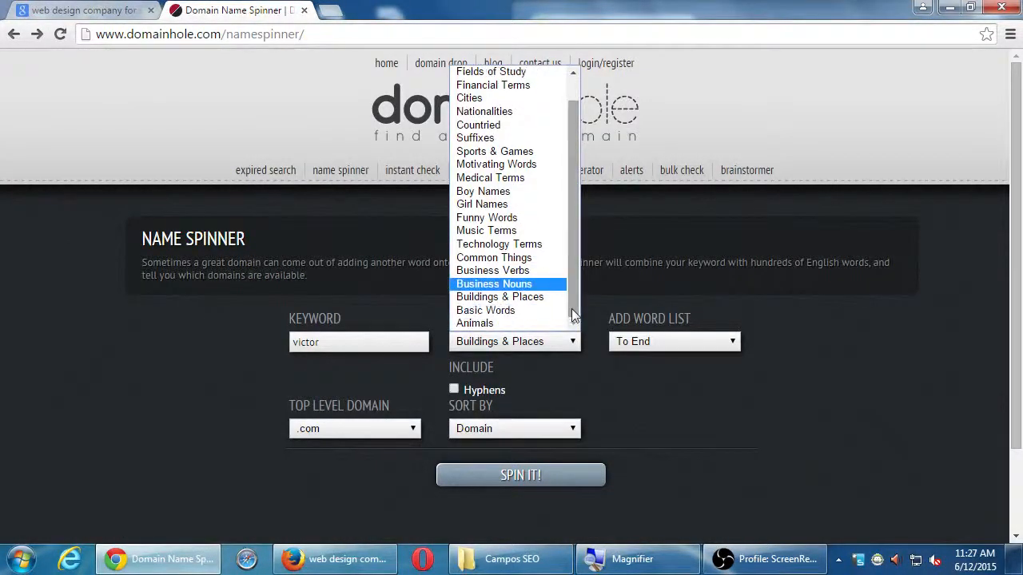
left_click(486, 310)
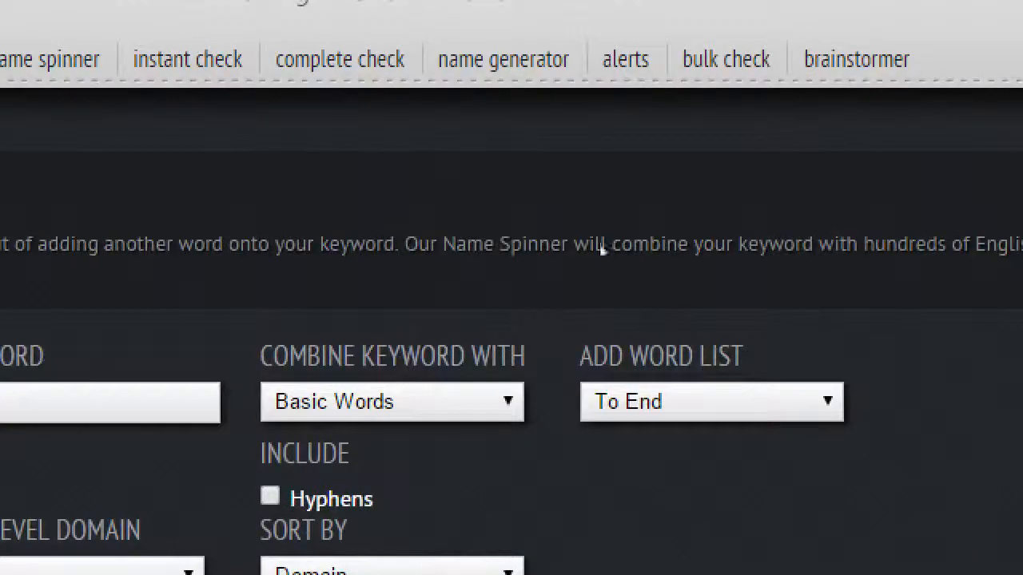
mouse_move(572, 179)
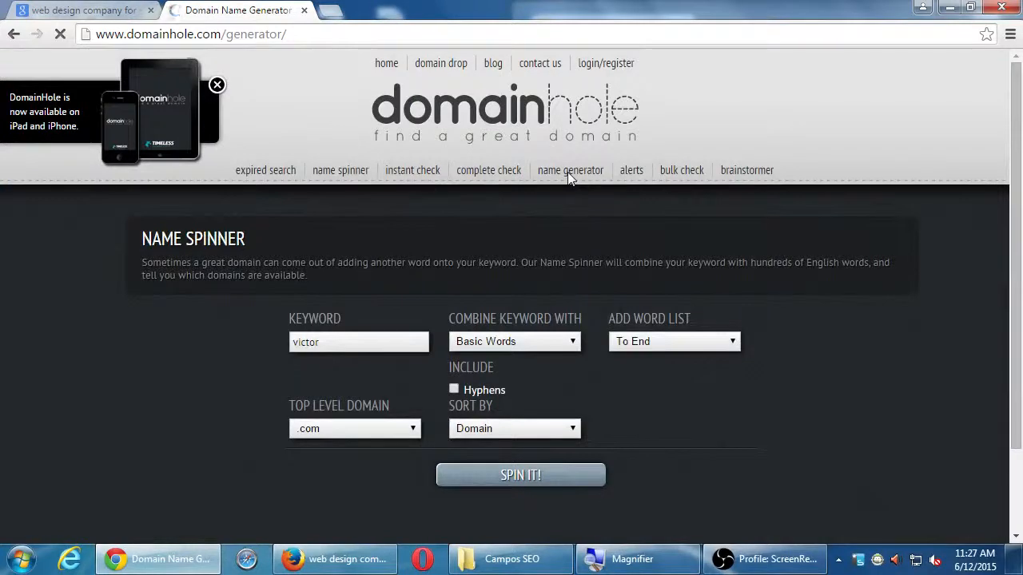
Step: In the Name Generator, generate random 7-character .info names and review availability
left_click(570, 170)
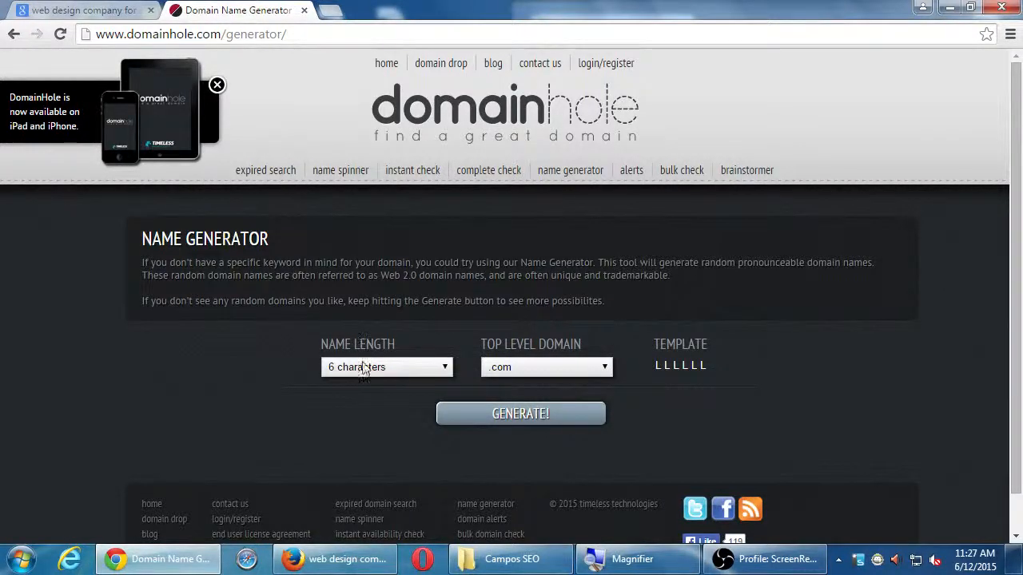
left_click(387, 366)
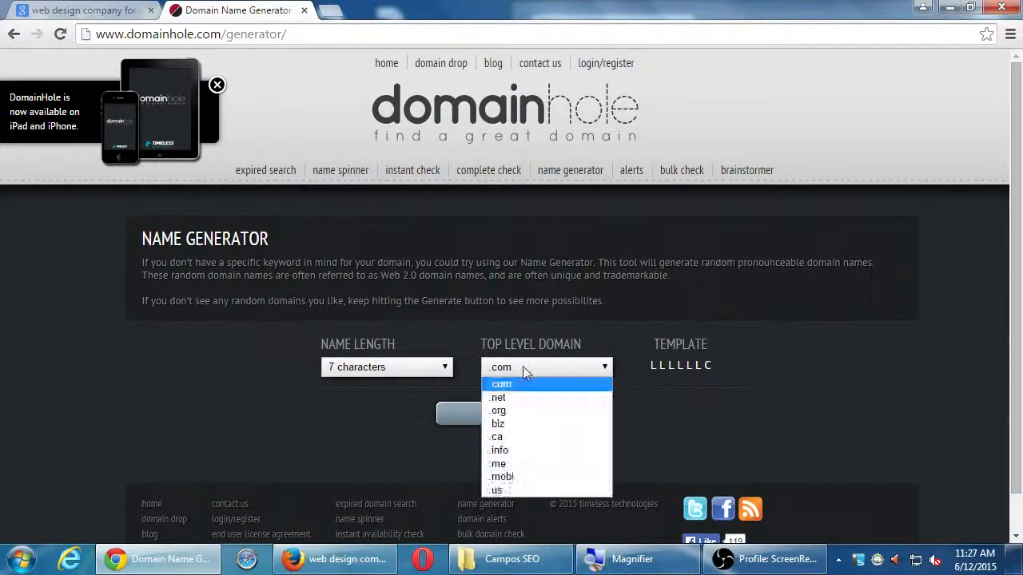
mouse_move(444, 384)
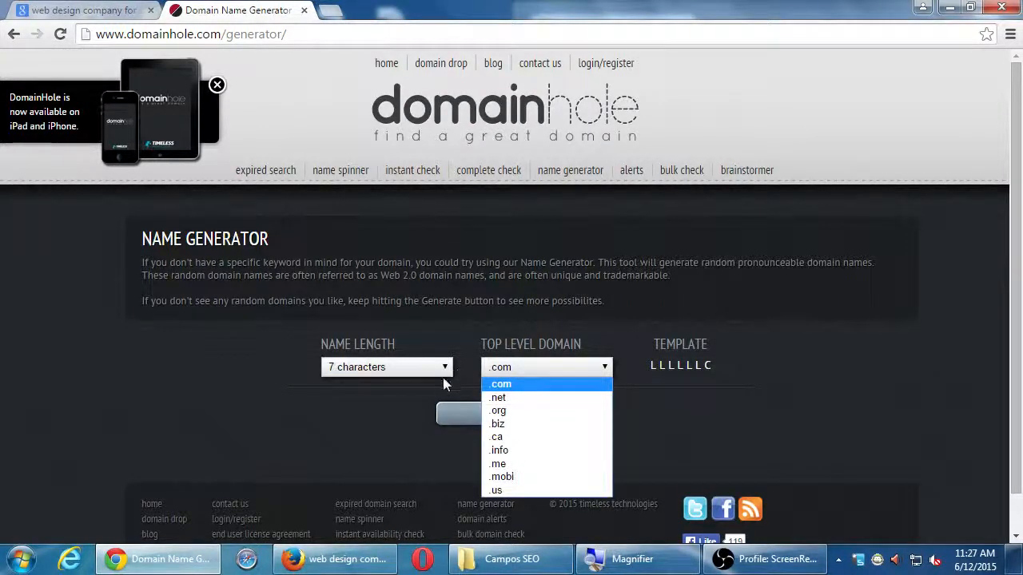
left_click(499, 451)
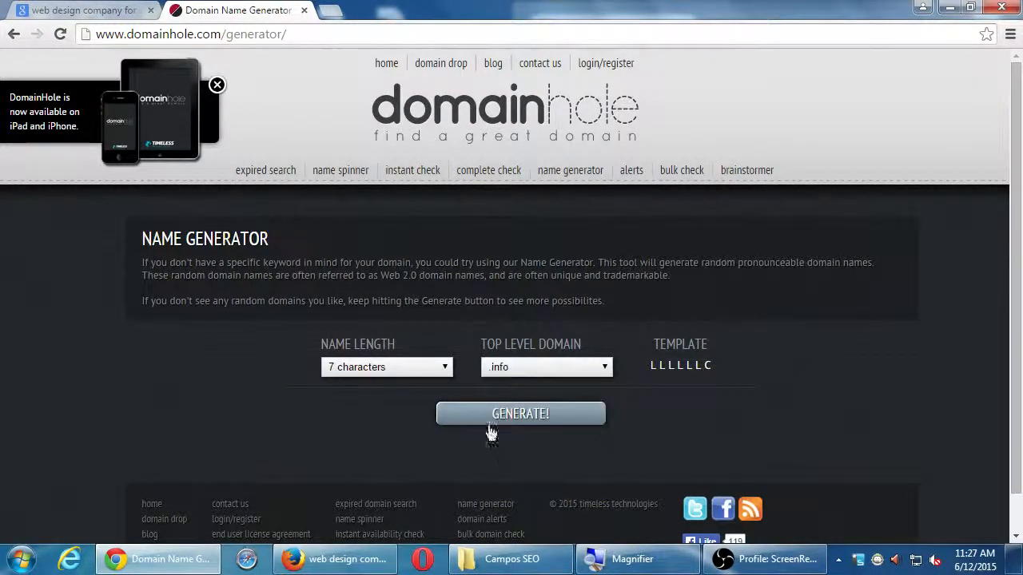
left_click(521, 412)
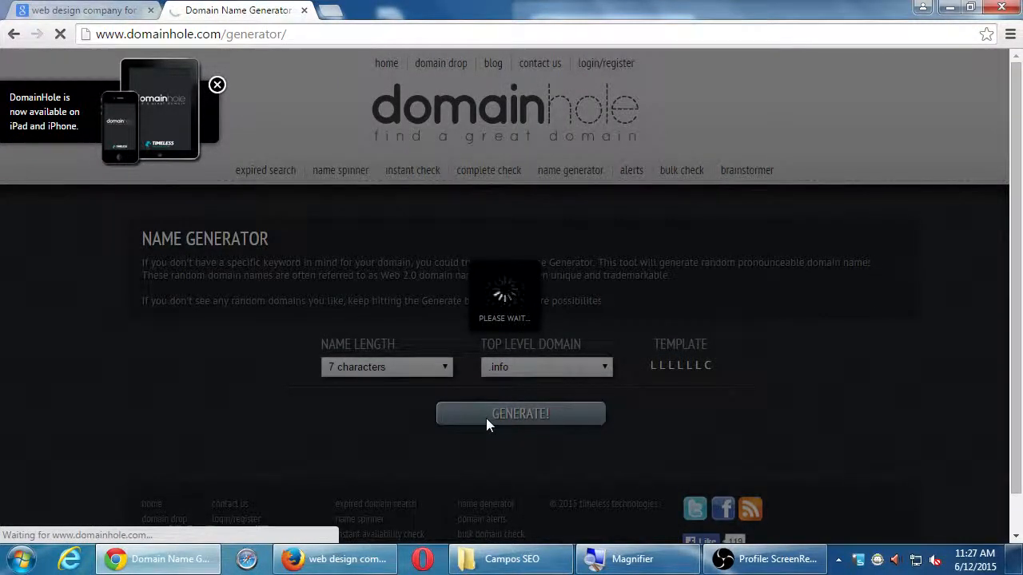
left_click(521, 412)
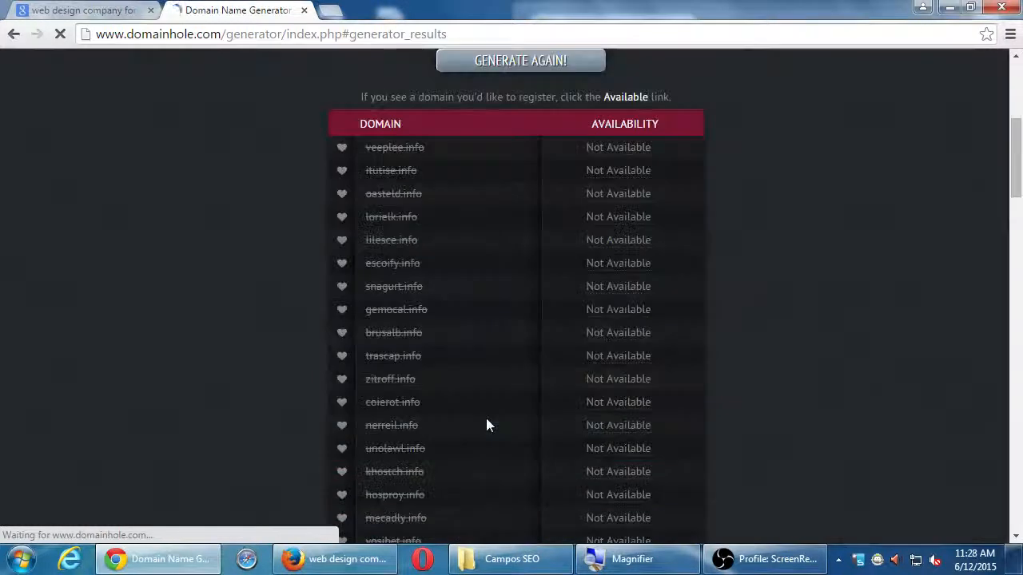
scroll("down", 3)
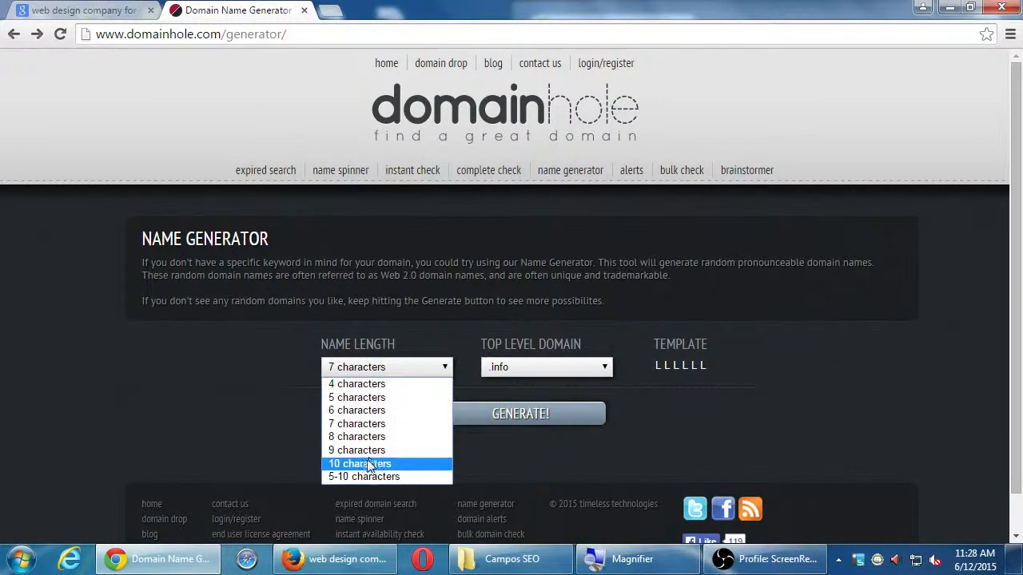
Step: Change the name length to 10 characters and generate .info names again
left_click(360, 464)
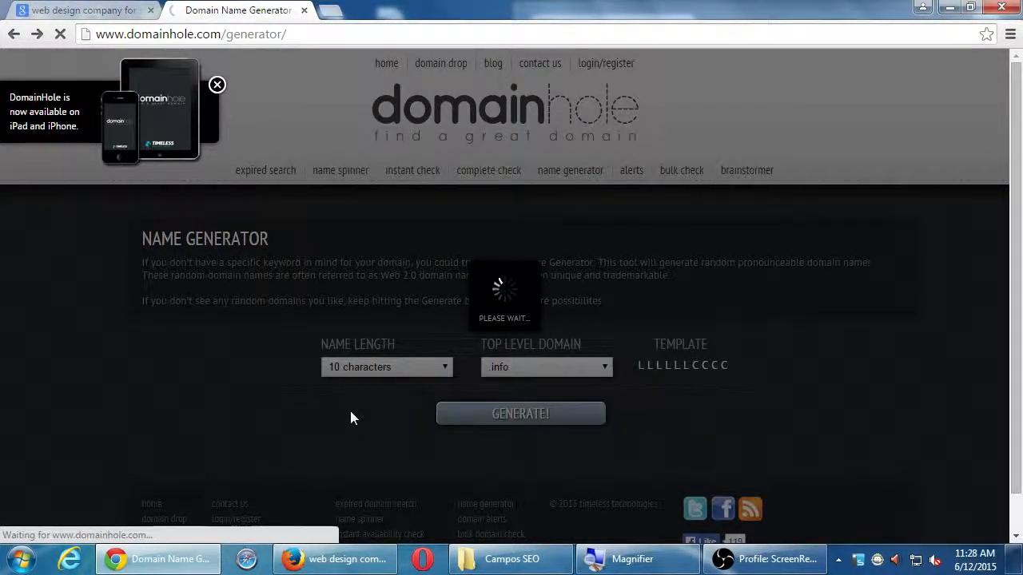
left_click(521, 412)
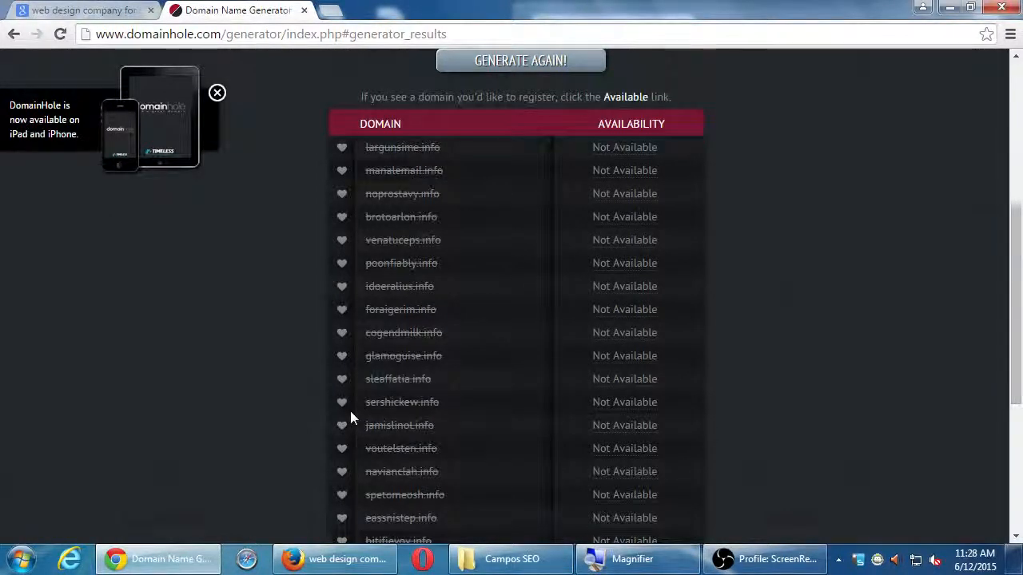
scroll("down", 3)
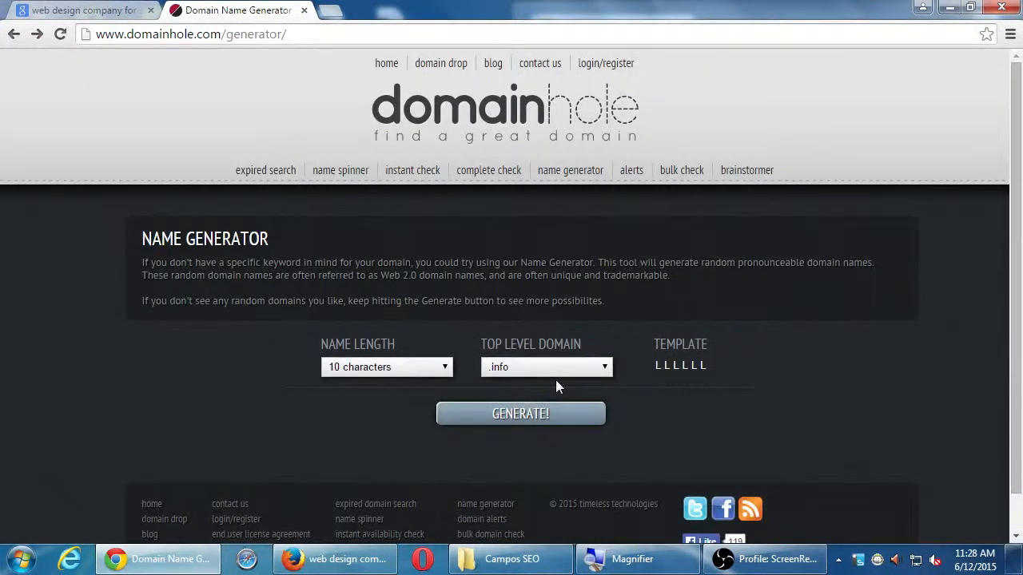
Step: Set the Top Level Domain to .me for the 10-character name generation
left_click(546, 366)
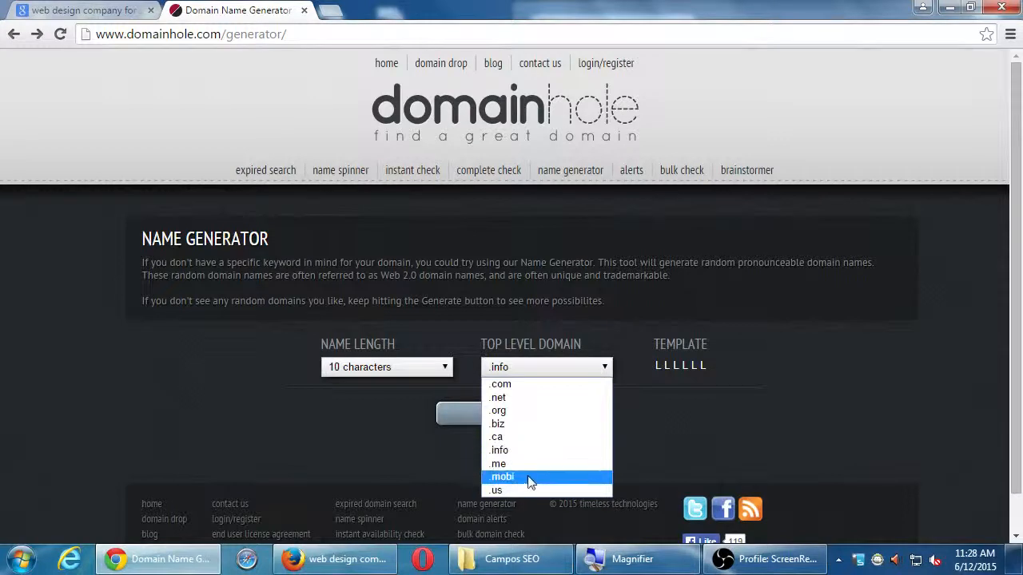
left_click(499, 463)
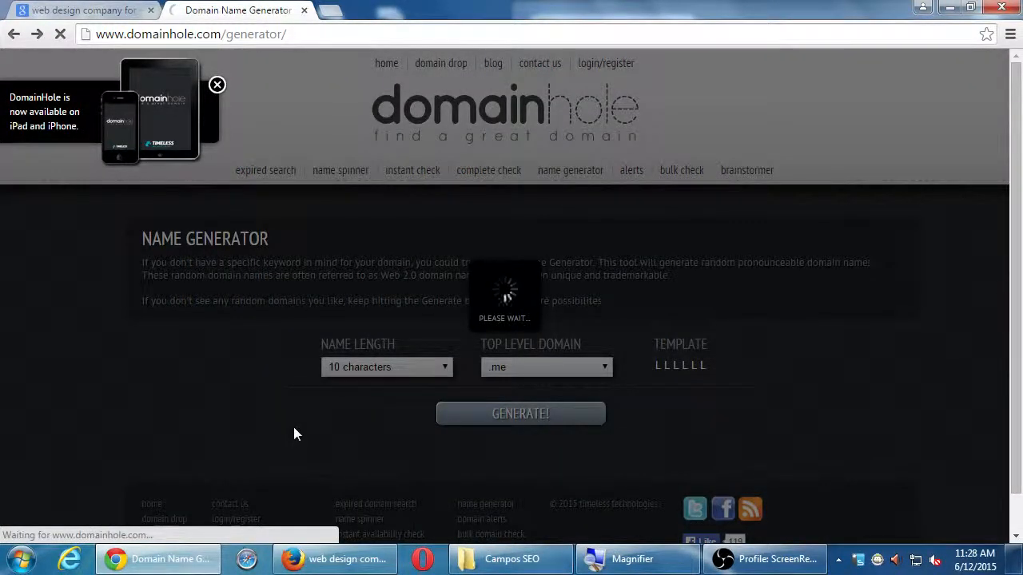
mouse_move(278, 390)
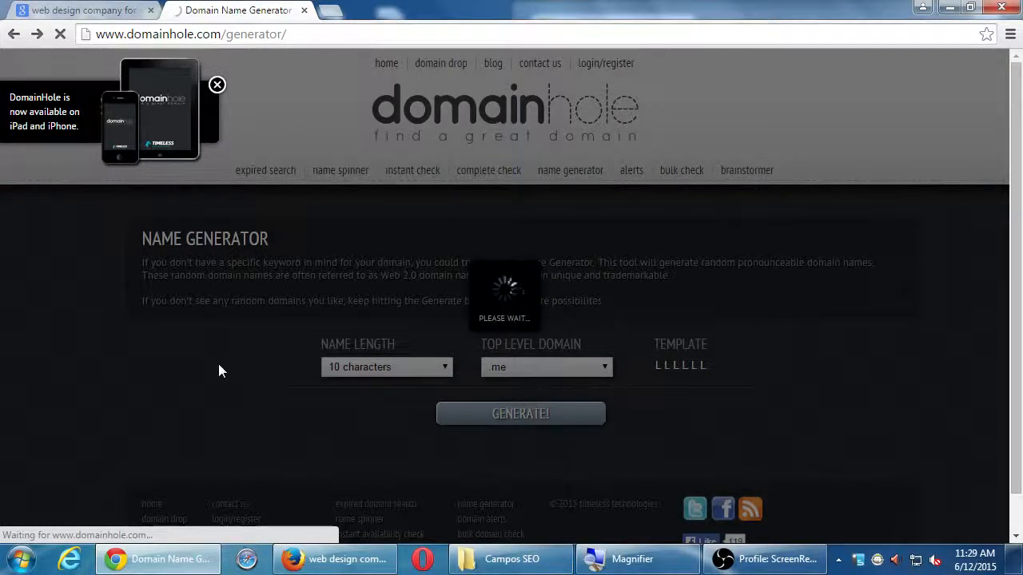
mouse_move(214, 370)
type("victor.co")
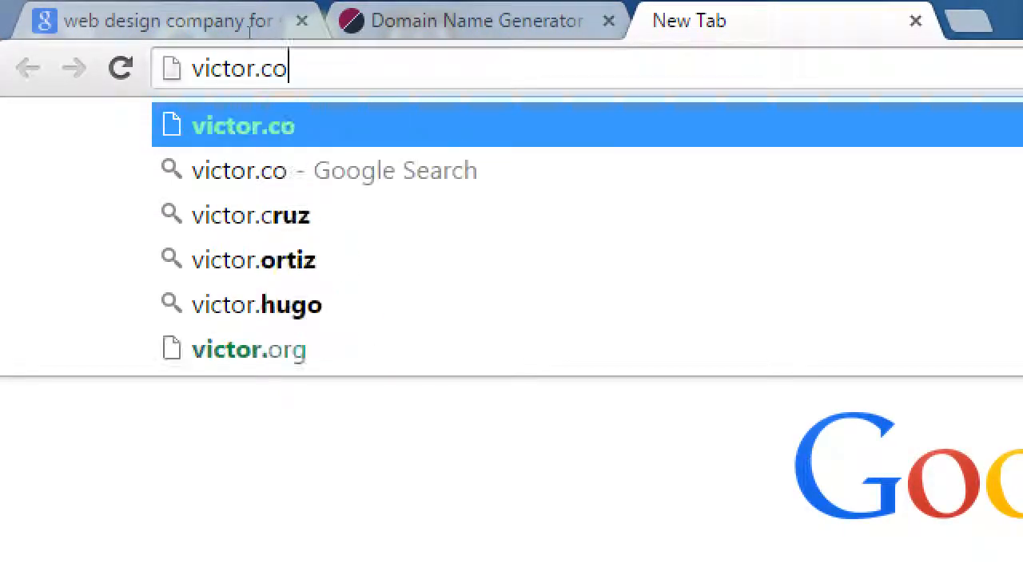
Step: Spell out victor.com/blog/how-to-update-wordpress in the omnibox without visiting it
type("m/")
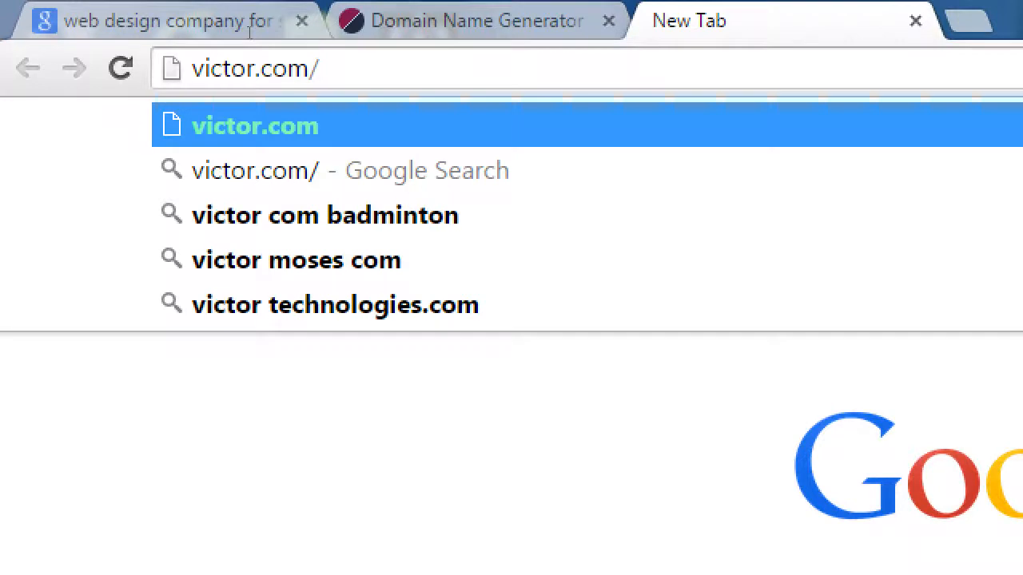
type("blog/how")
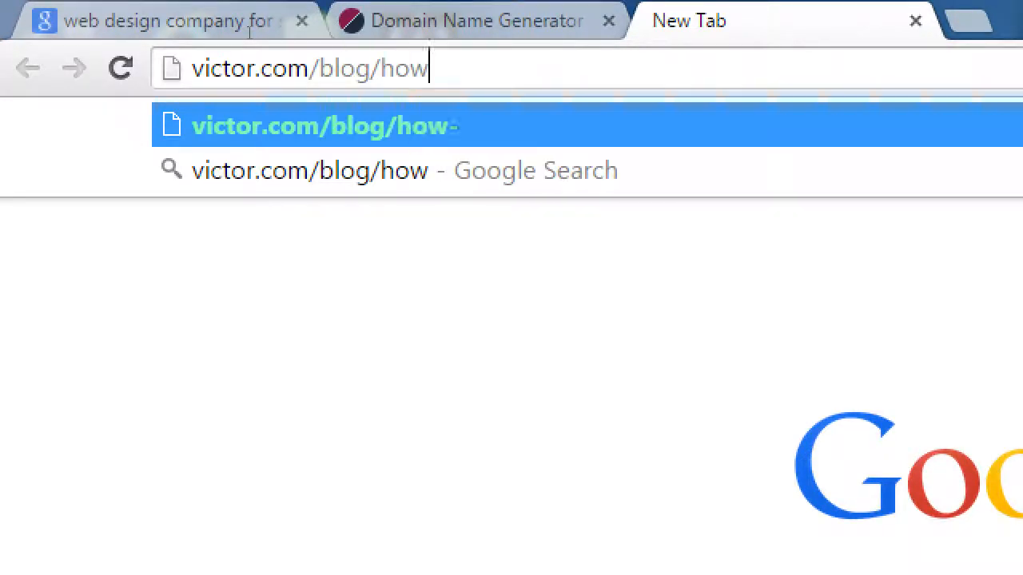
type("-to-")
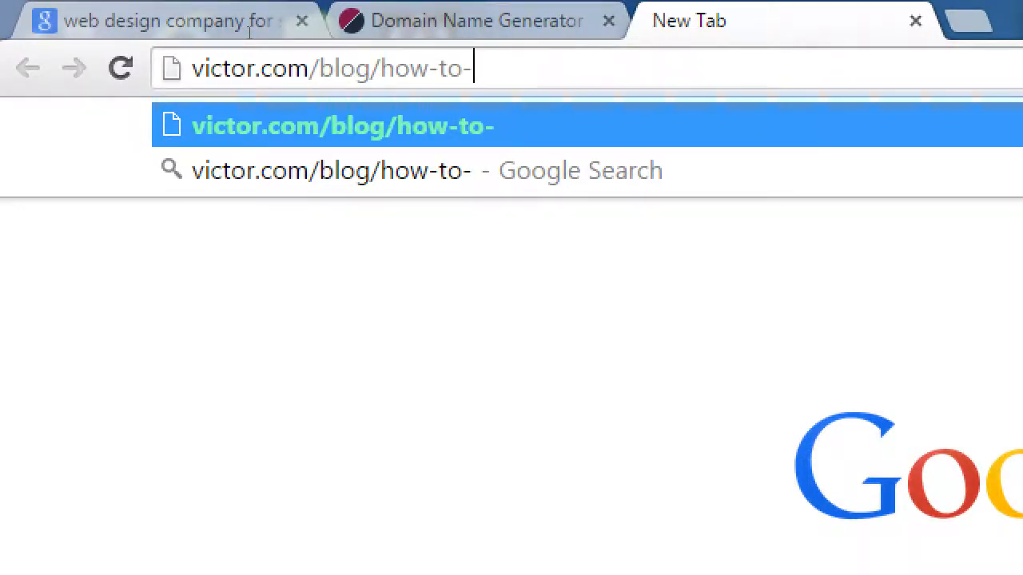
type("up")
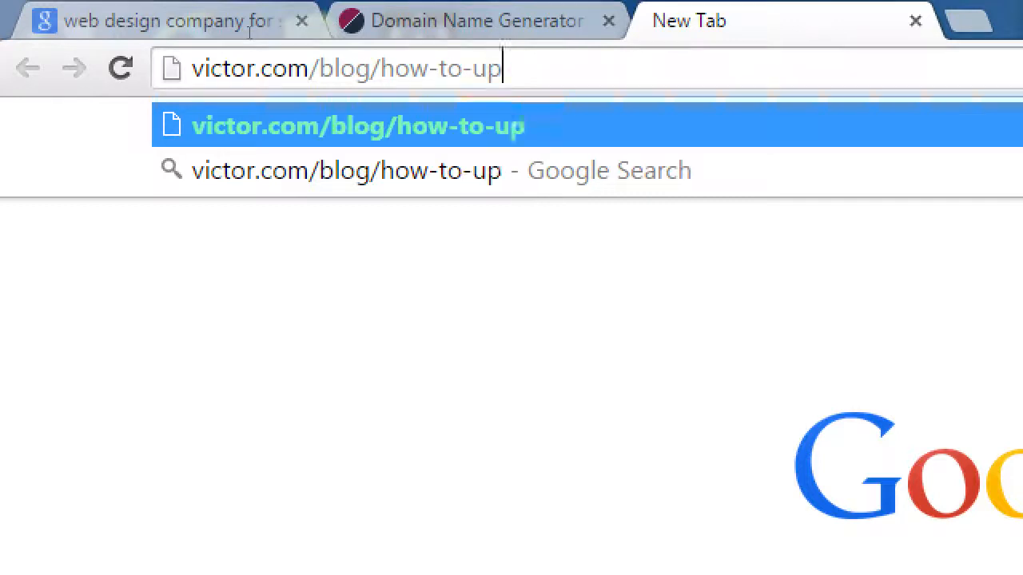
type("date-wordpres")
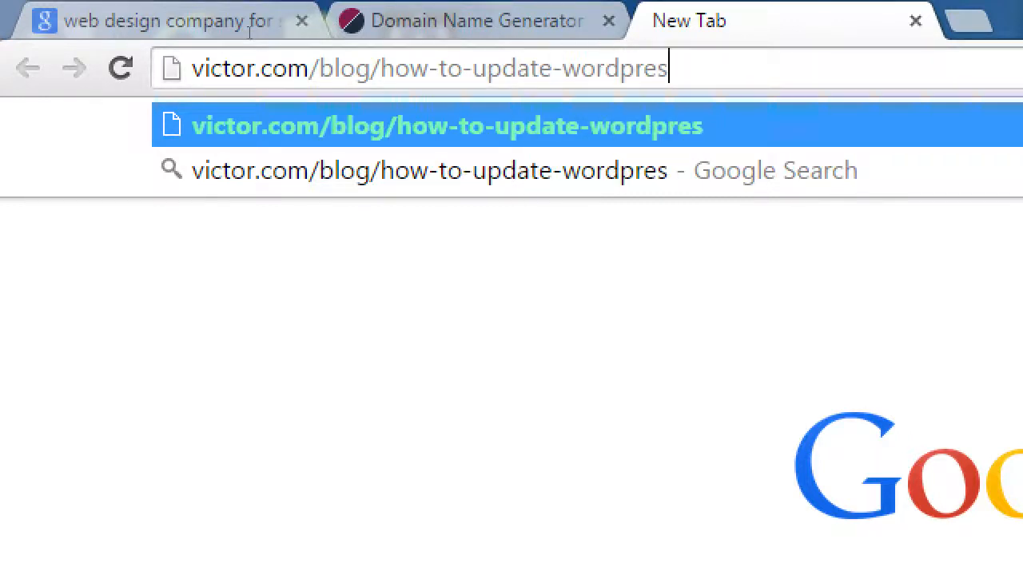
type("s")
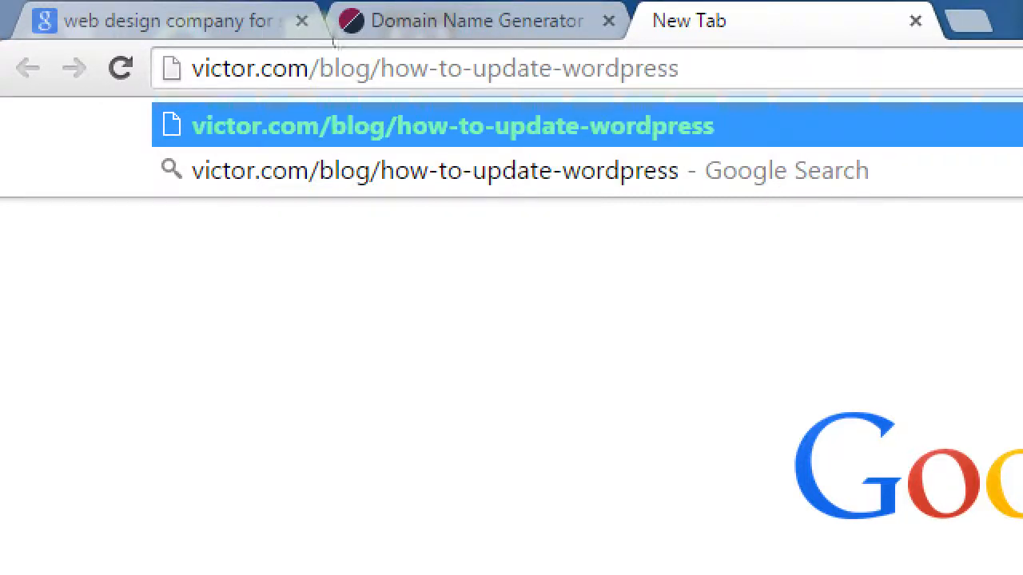
double_click(618, 67)
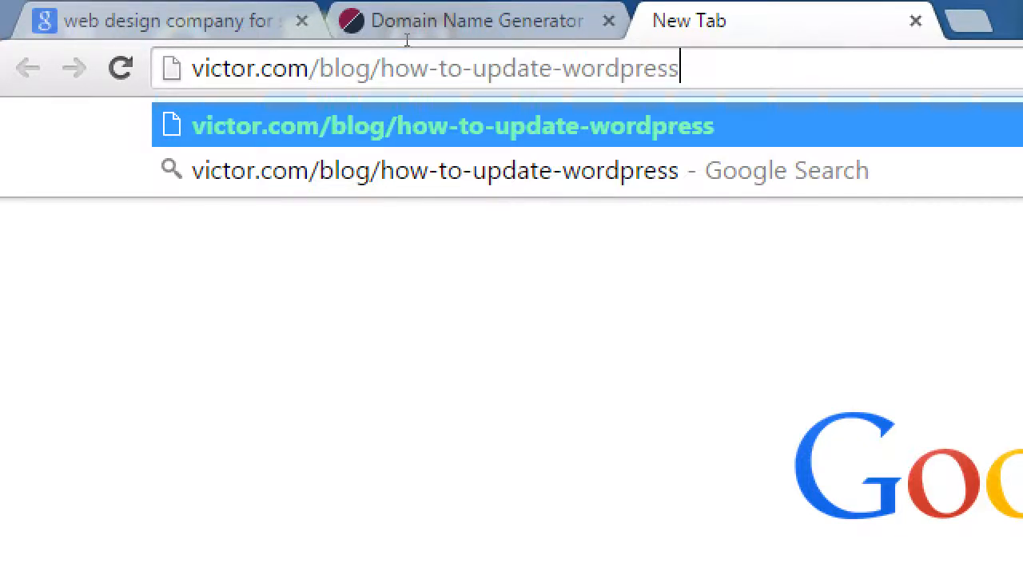
left_click(259, 68)
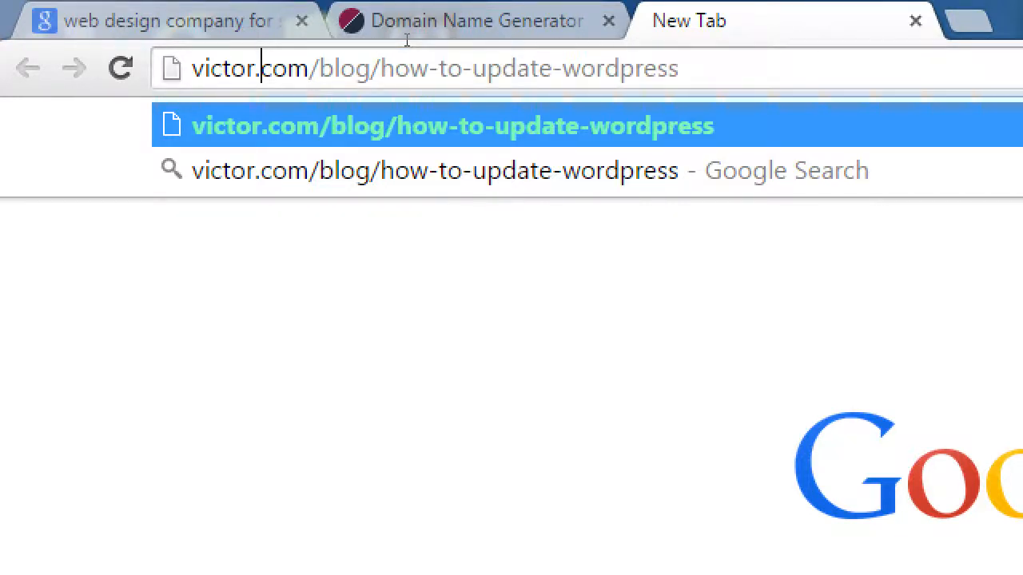
type("-web")
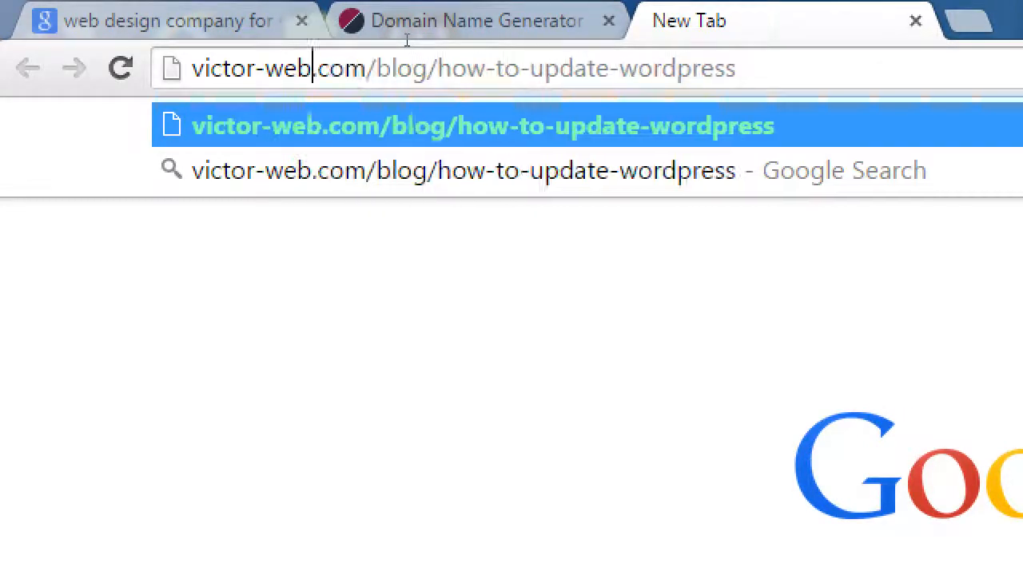
type("-designs-e")
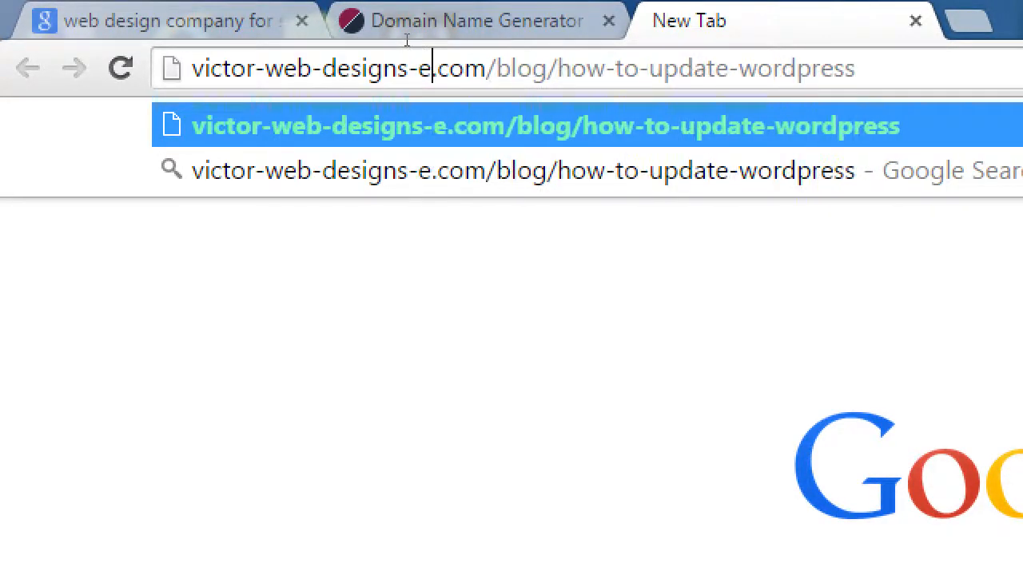
type("npori")
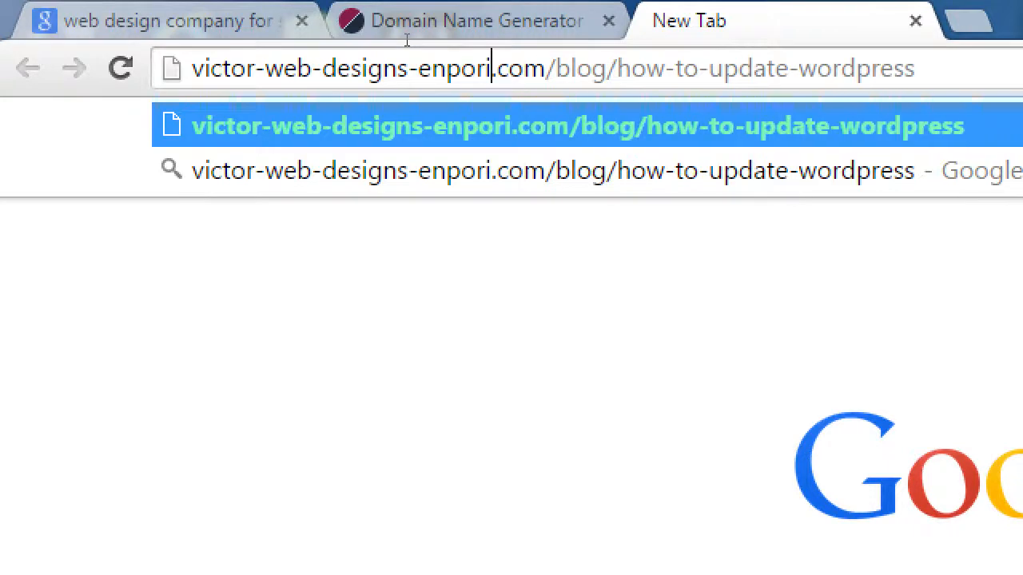
type("um")
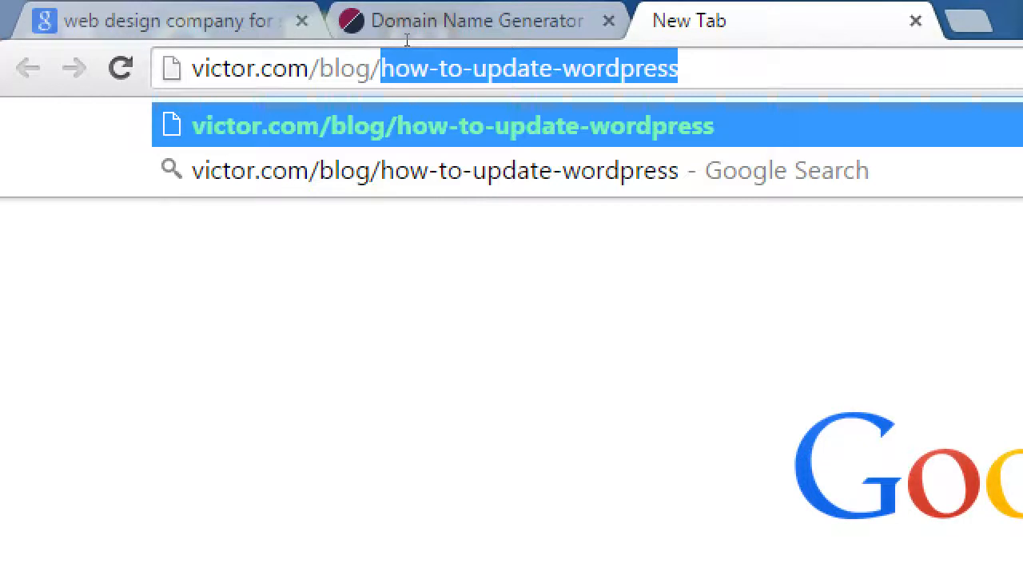
Step: Replace the blog path with about-us, then erase that page name
key("Backspace")
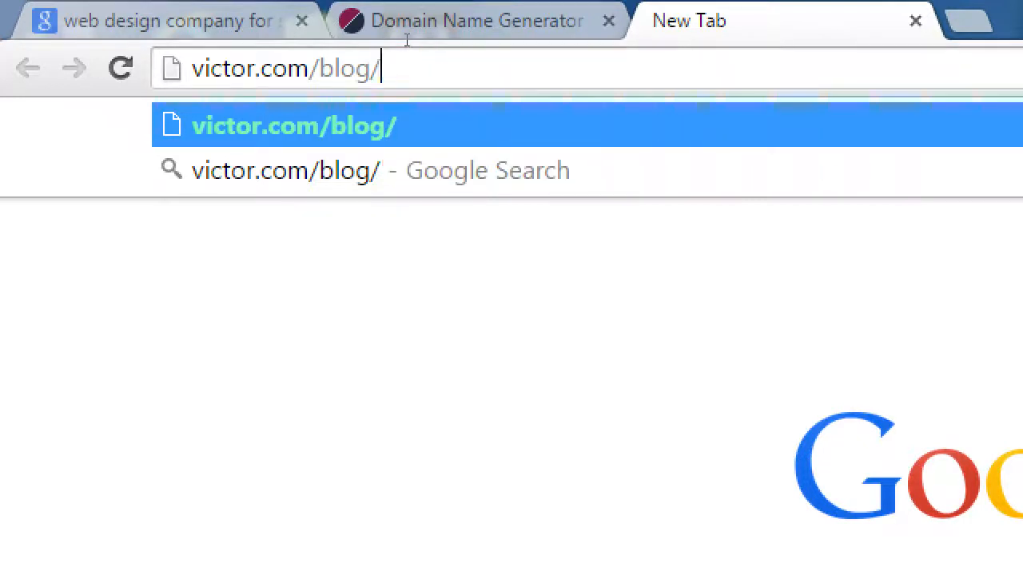
type("a")
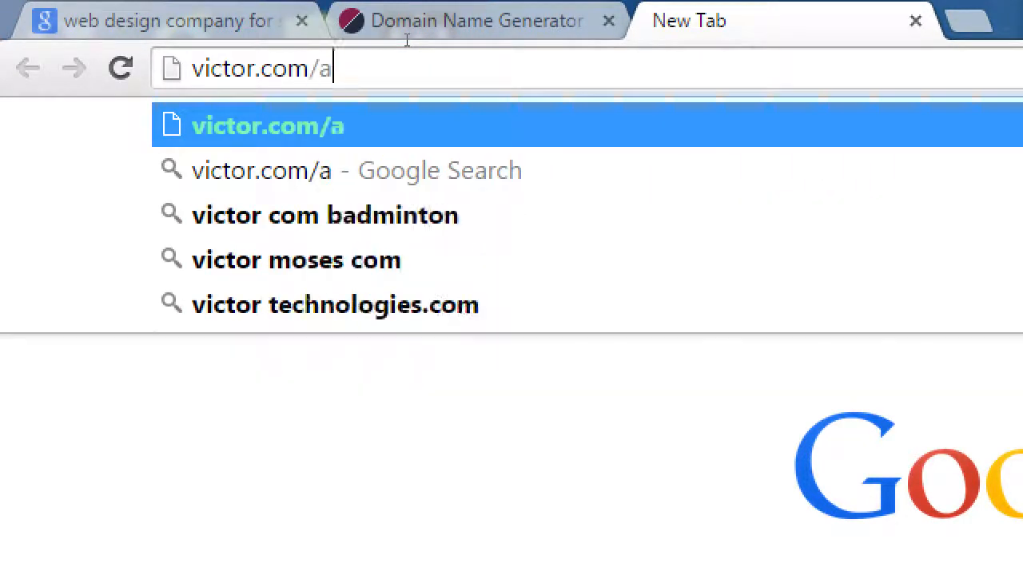
type("bout-uis")
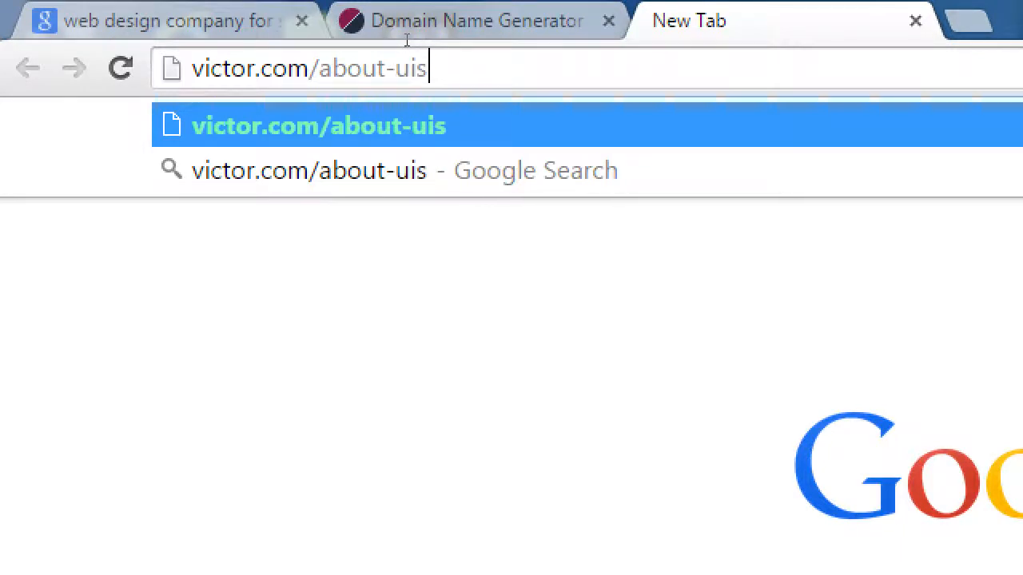
key("Backspace")
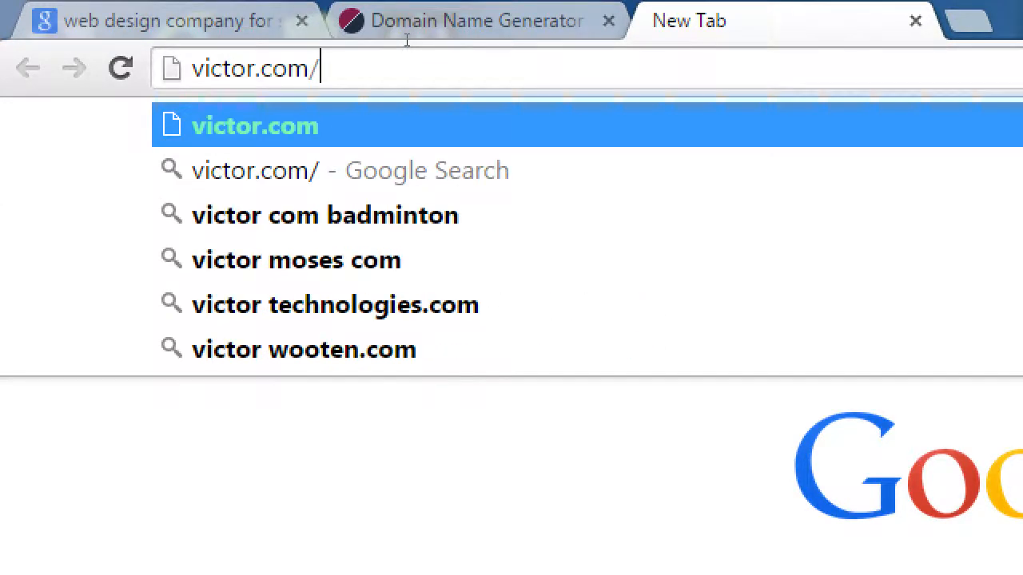
Step: Write contact-the-company and trim it back to victor.com/contact
type("contact-")
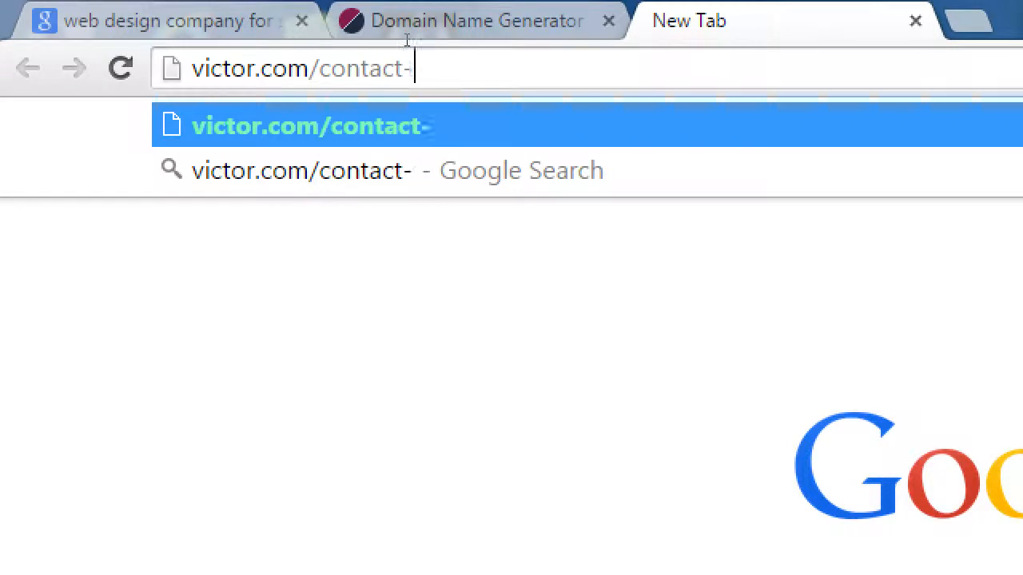
type("the-compa")
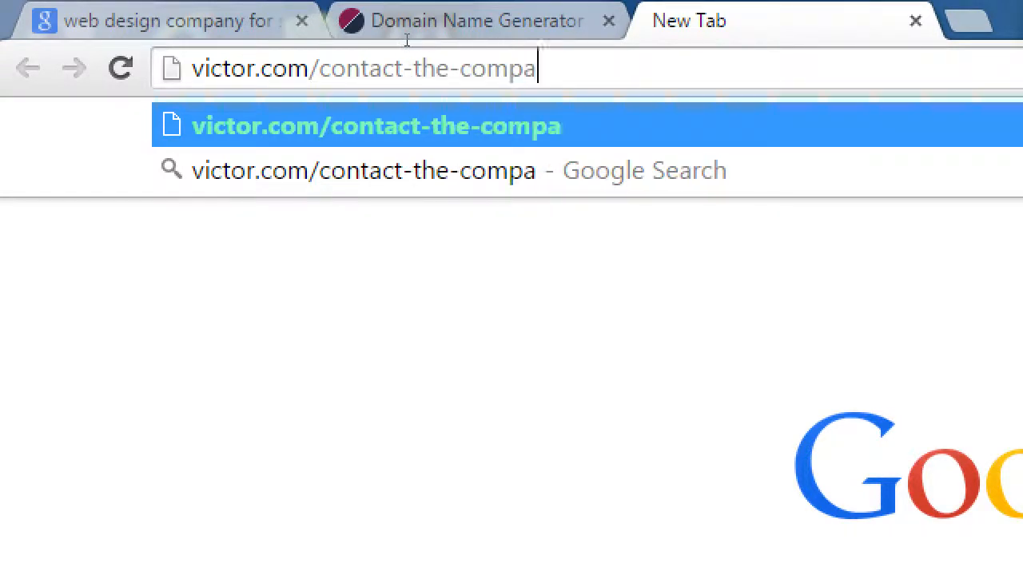
type("ny")
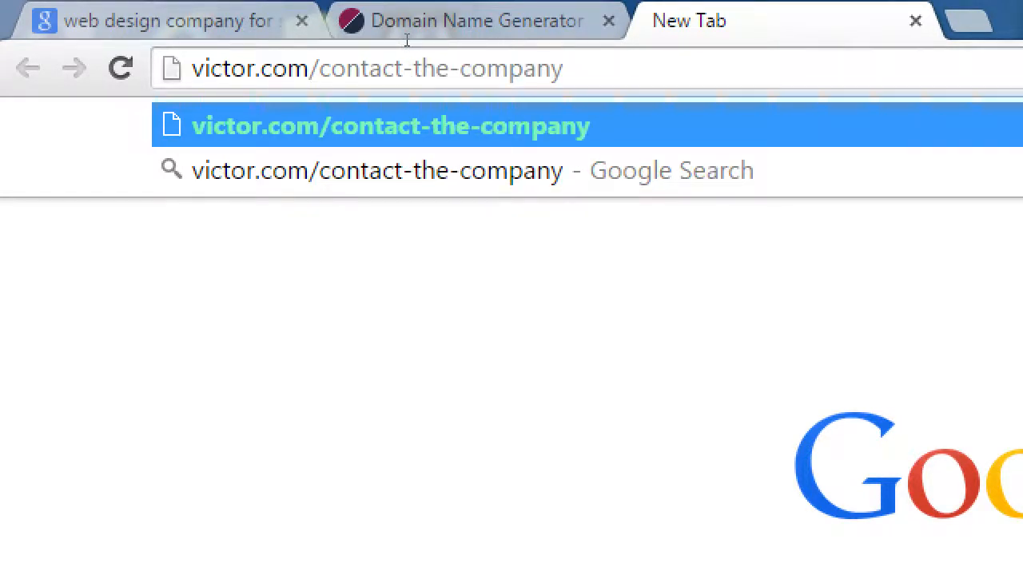
key("Backspace")
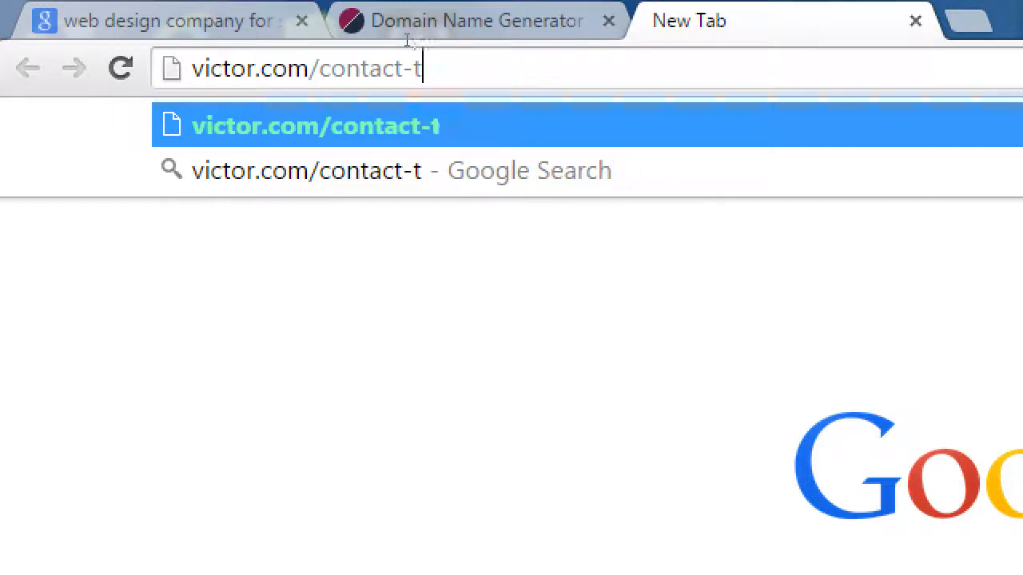
key("Backspace")
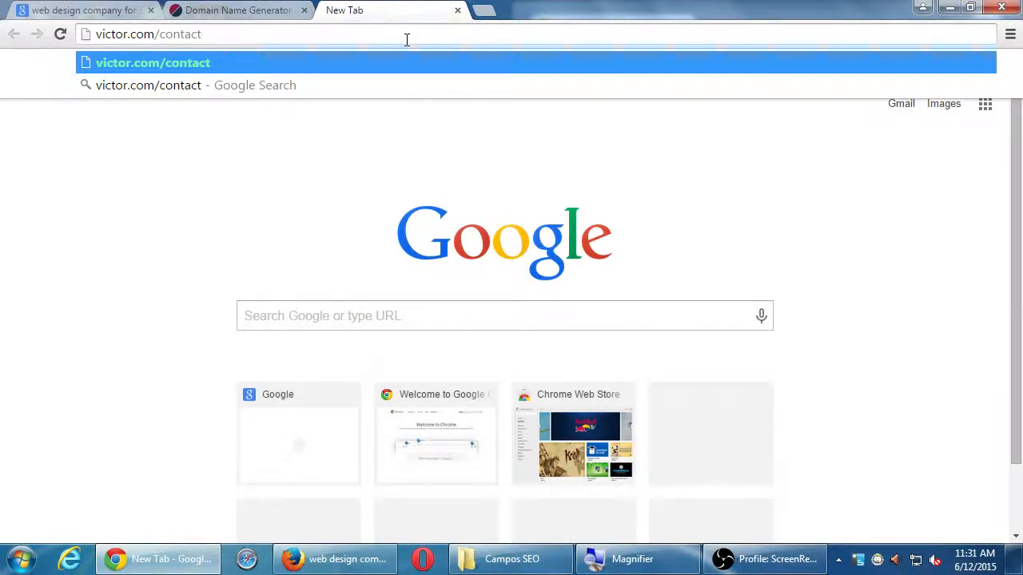
mouse_move(371, 377)
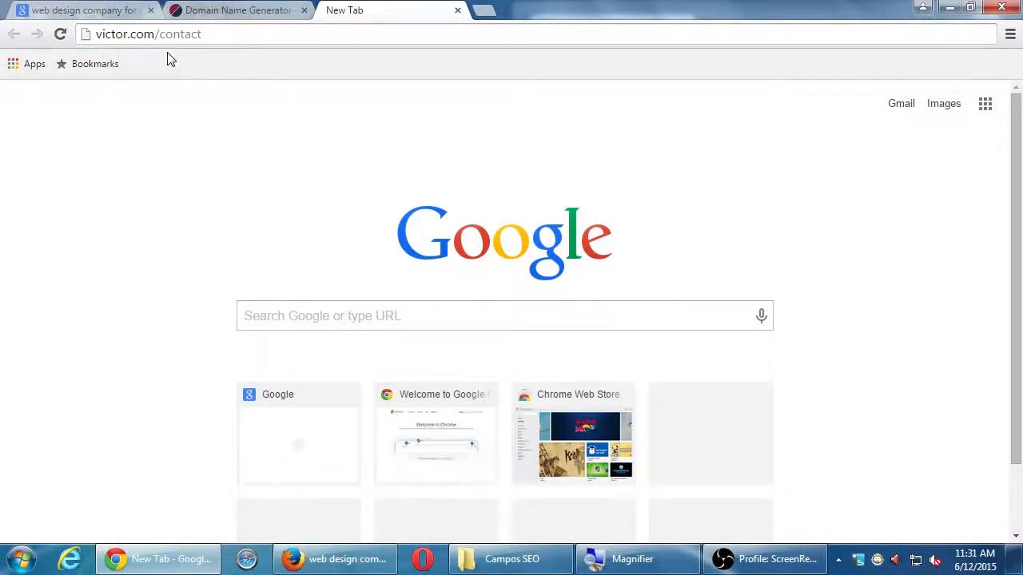
mouse_move(141, 198)
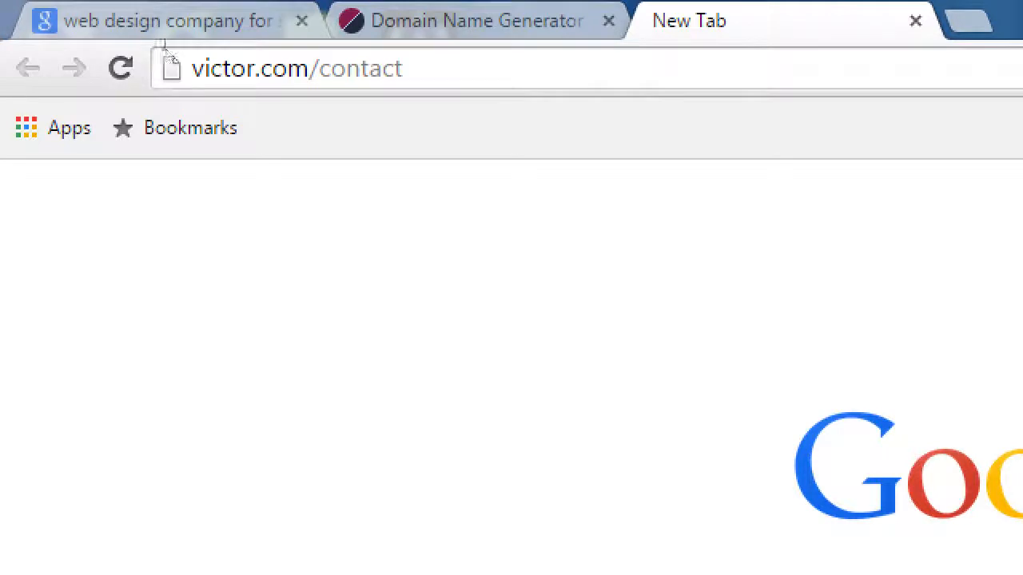
Step: Delete /contact leaving victor.com, then start typing godaddy in a new tab
double_click(355, 67)
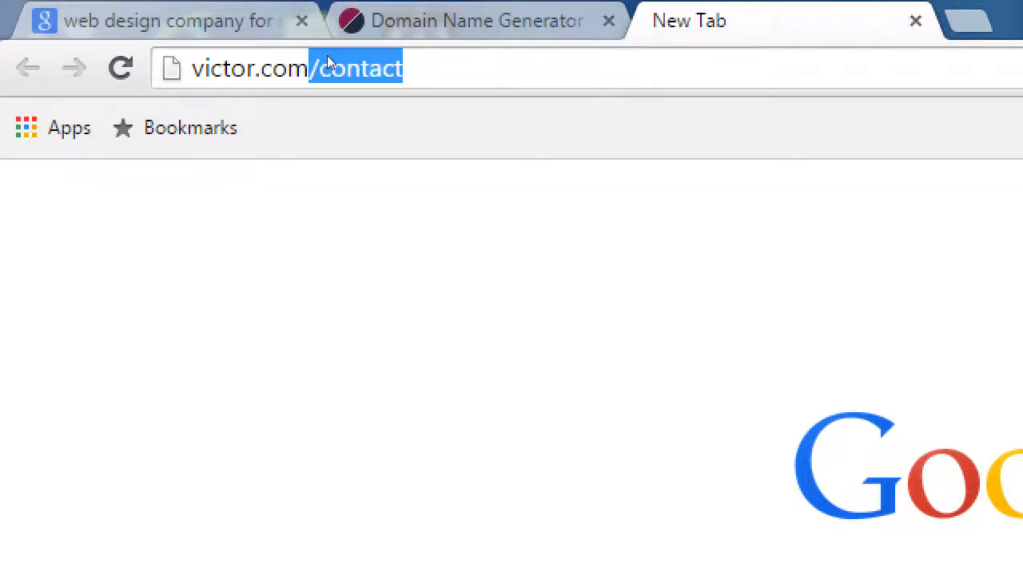
key("Backspace")
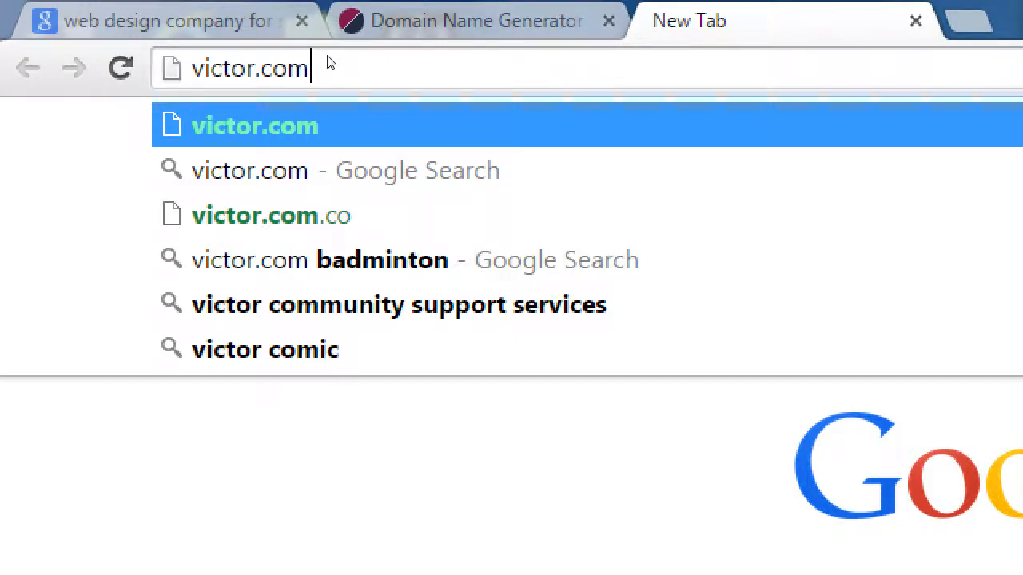
type("goad")
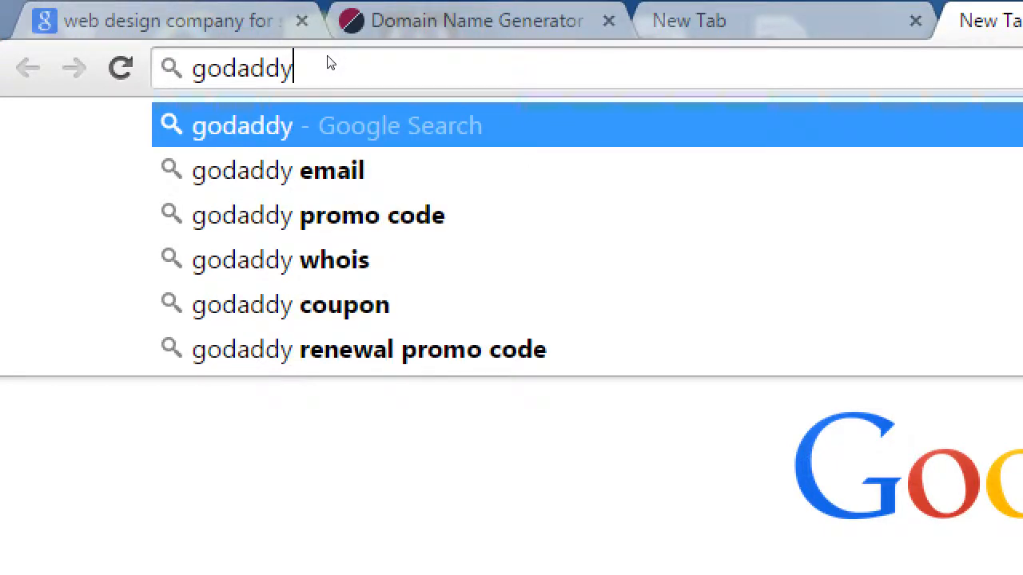
Step: Open GoDaddy and scroll through its domain, hosting and email offers
key("Return")
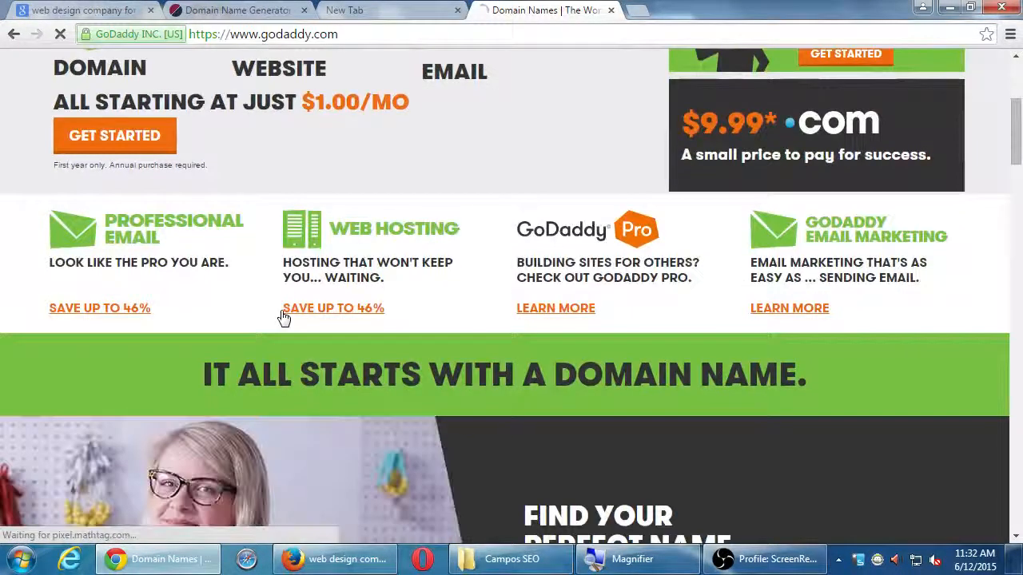
scroll("down", 3)
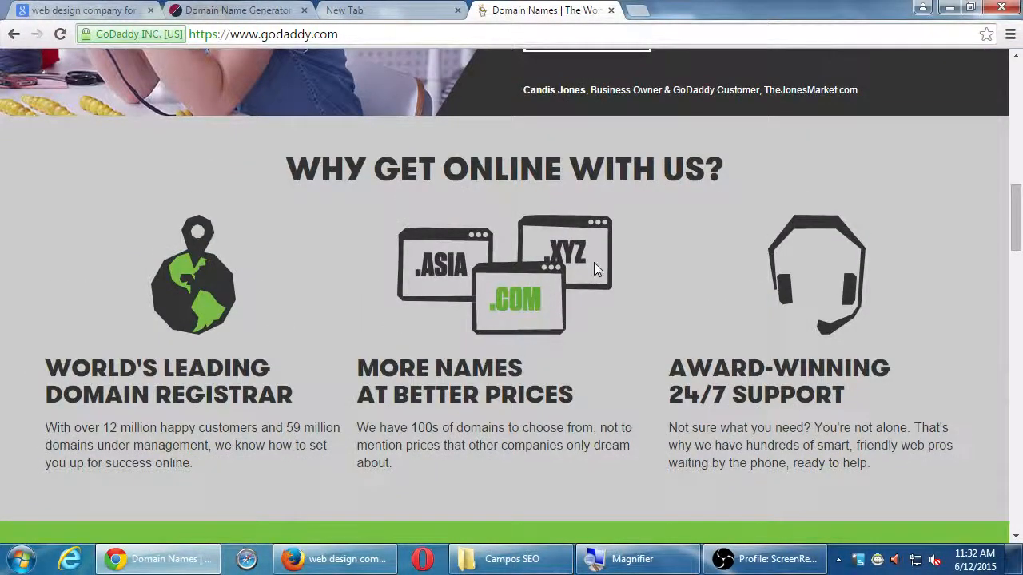
mouse_move(572, 499)
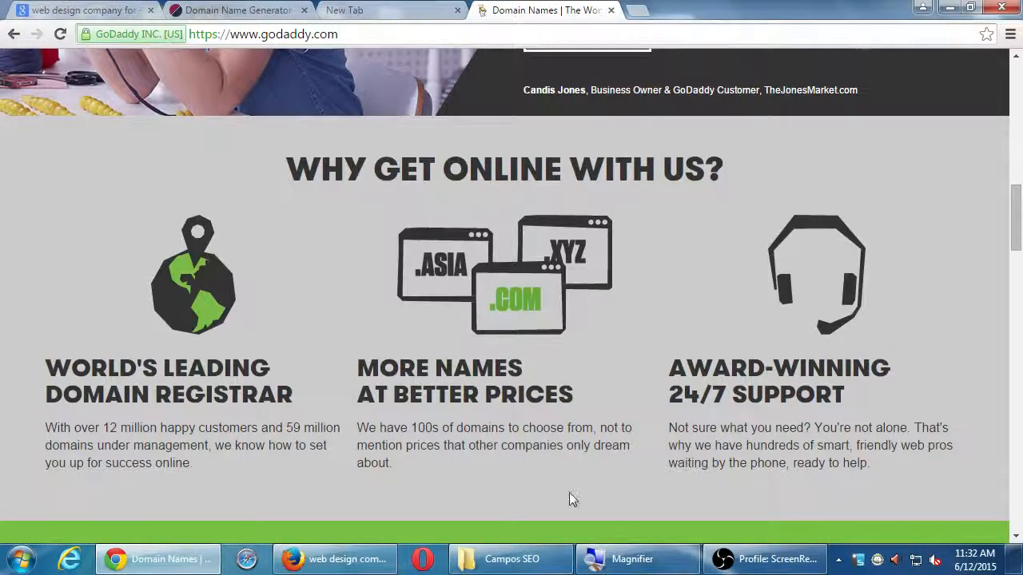
scroll("down", 3)
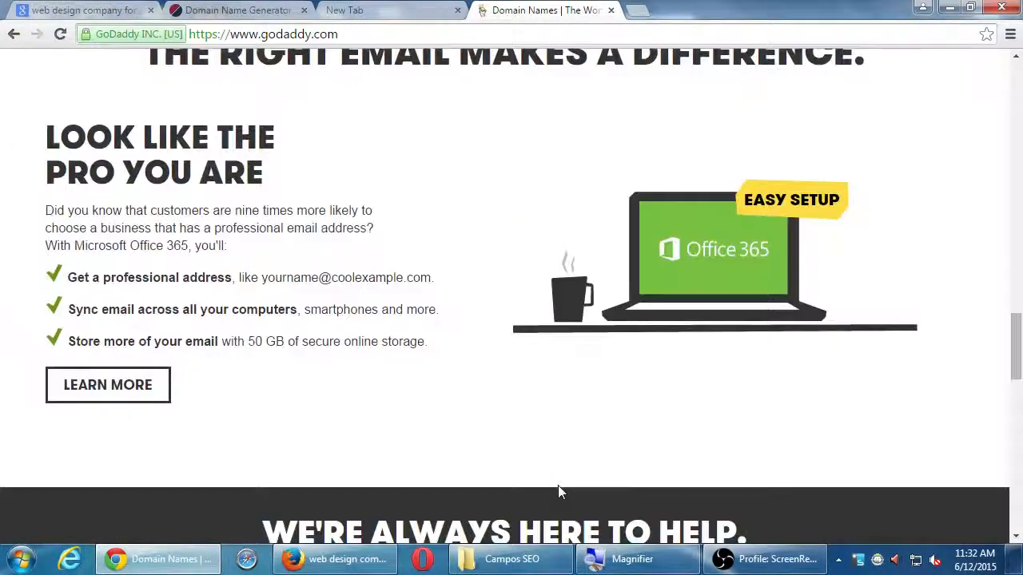
scroll("down", 3)
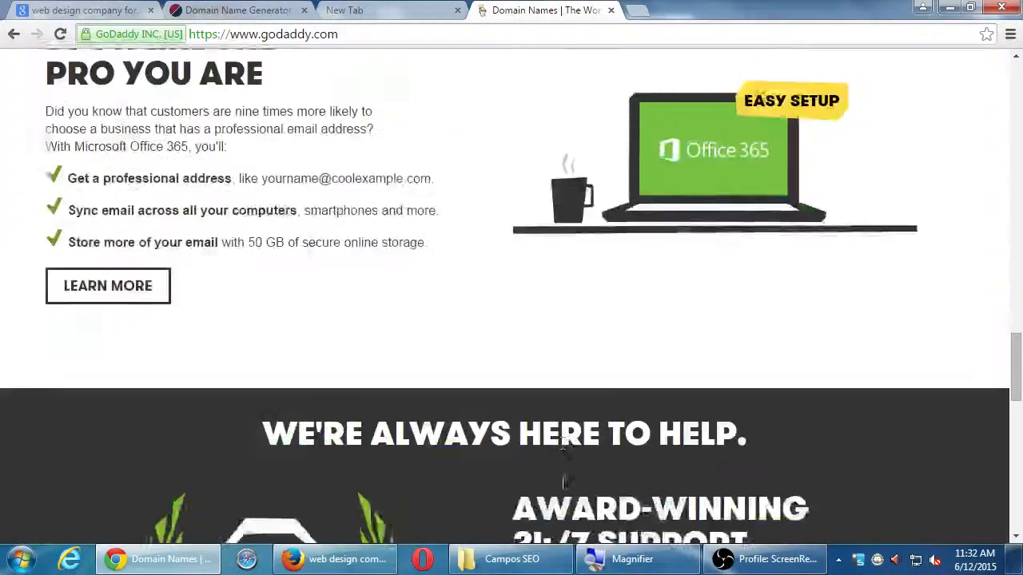
scroll("up", 3)
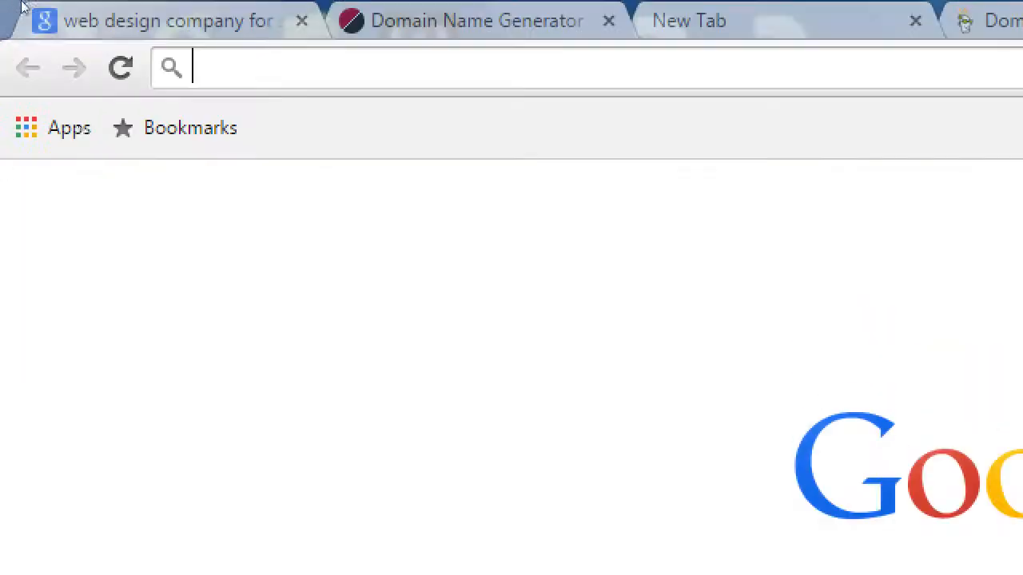
Step: Load vmcink.net from the omnibox, then switch back to the GoDaddy homepage tab
type("vmcink")
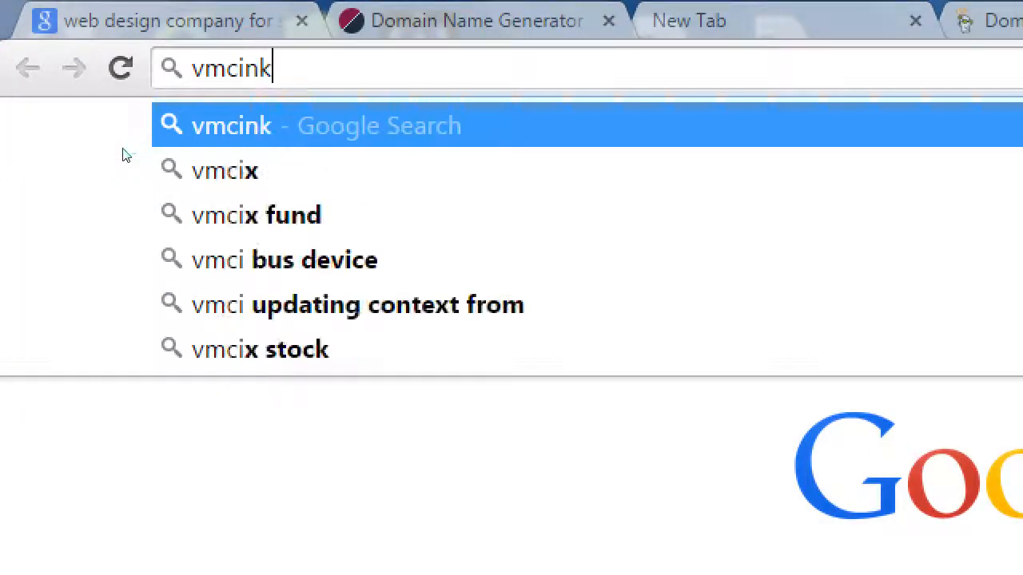
key("Return")
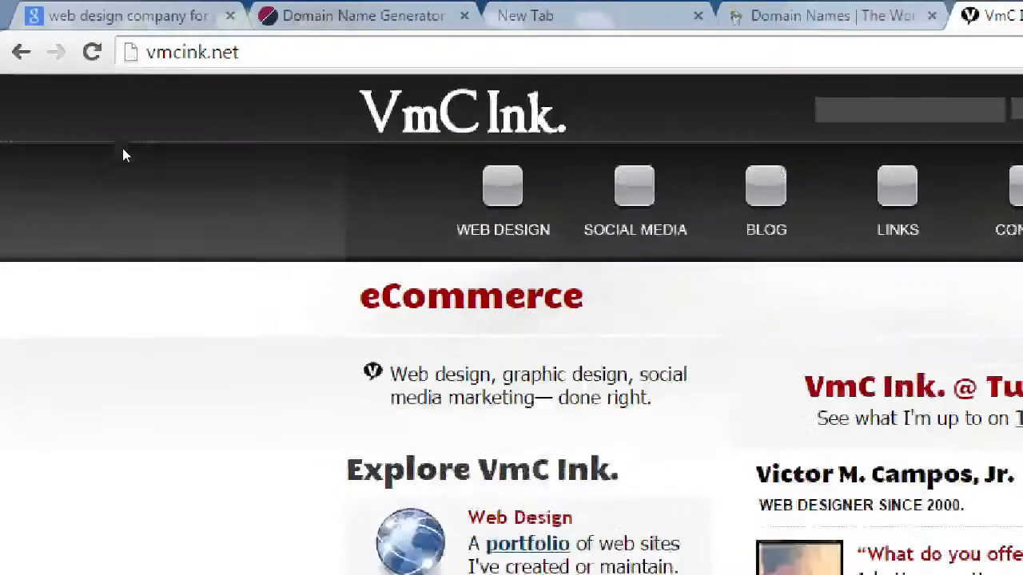
left_click(543, 10)
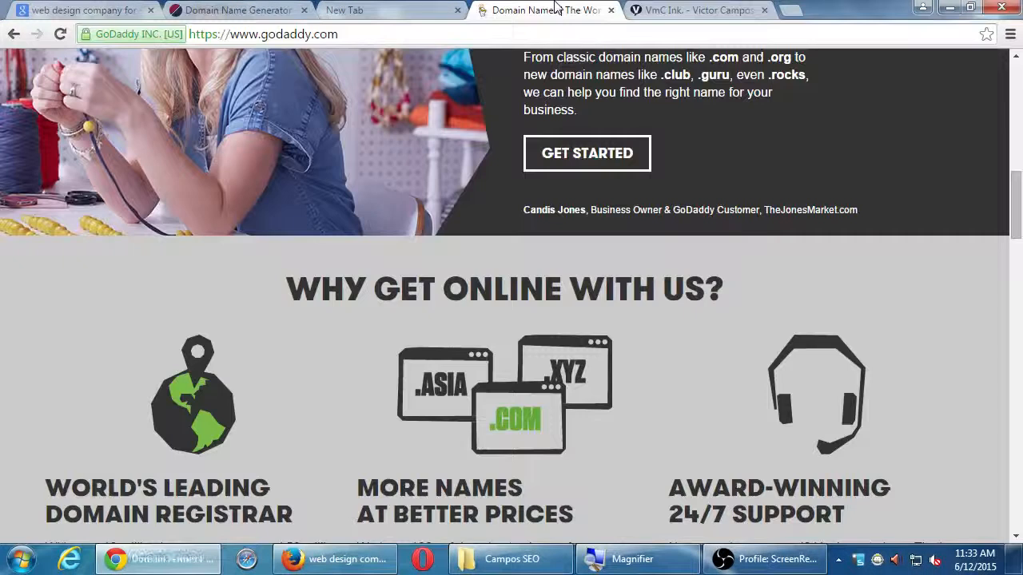
Step: Choose Domain Search from GoDaddy's Domains menu at the top of the homepage
scroll("up", 3)
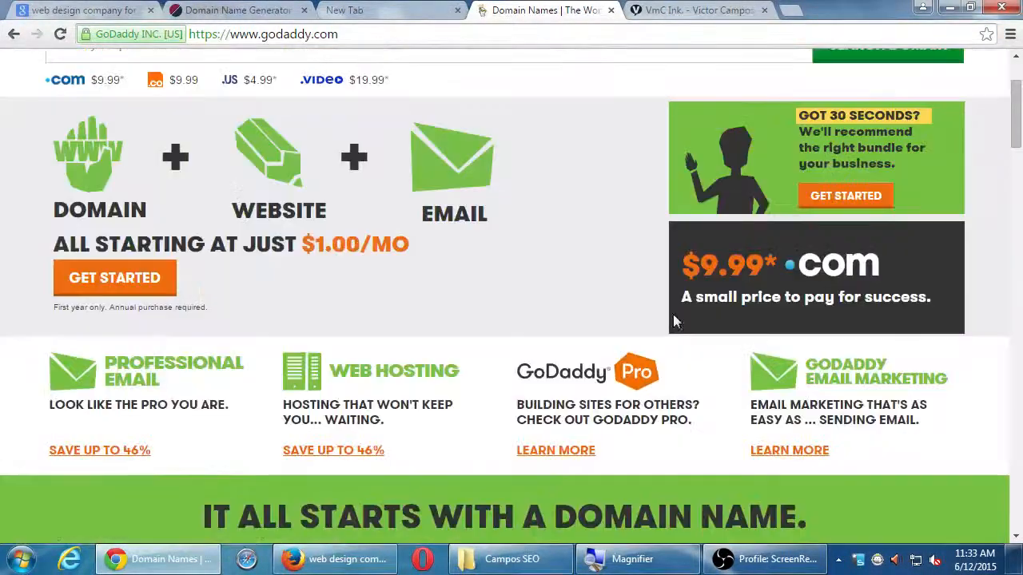
scroll("up", 3)
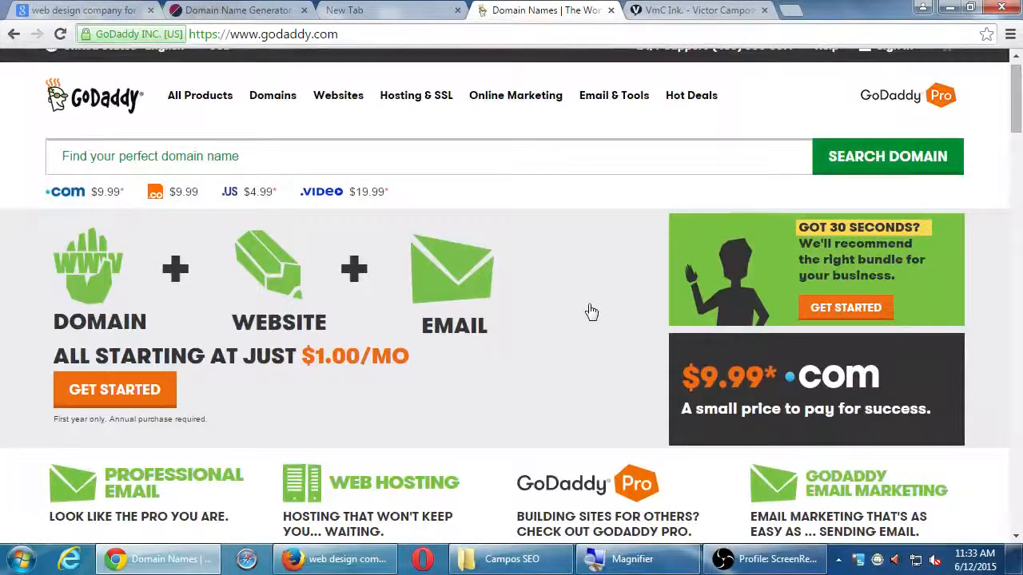
mouse_move(272, 96)
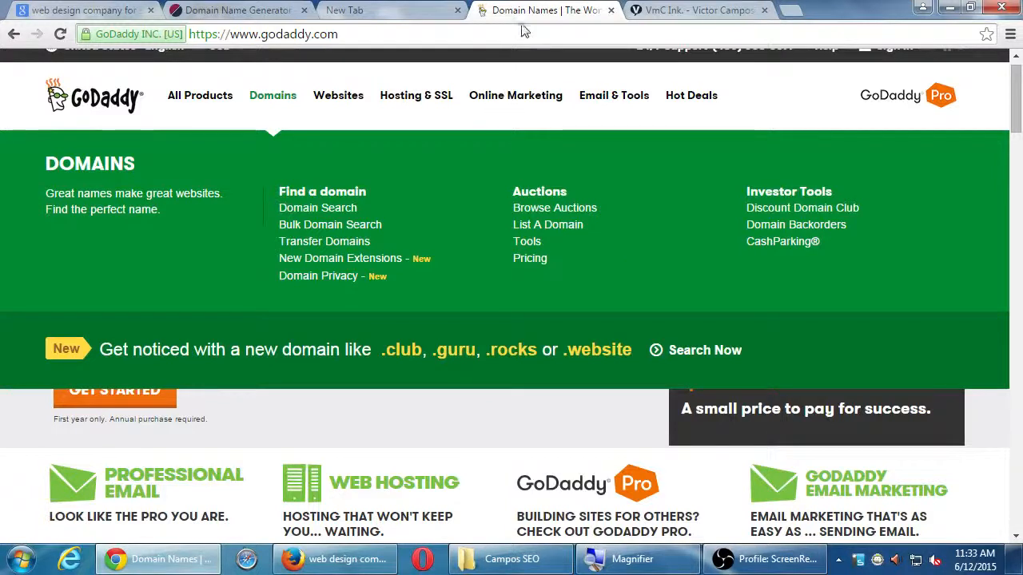
mouse_move(350, 185)
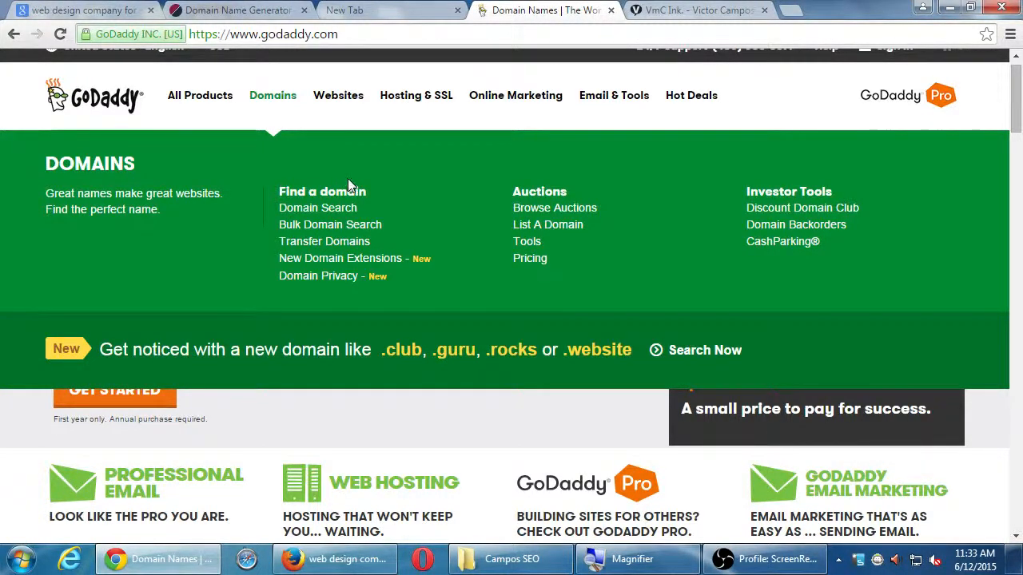
left_click(316, 207)
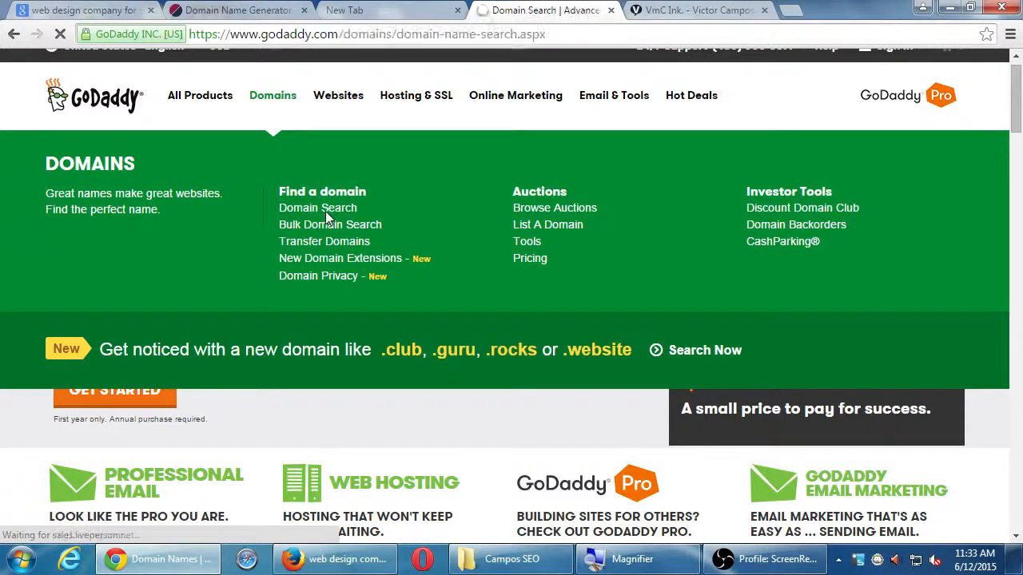
Step: Browse the .com, .video and .club price cards and hide the Get sales support popup
left_click(317, 207)
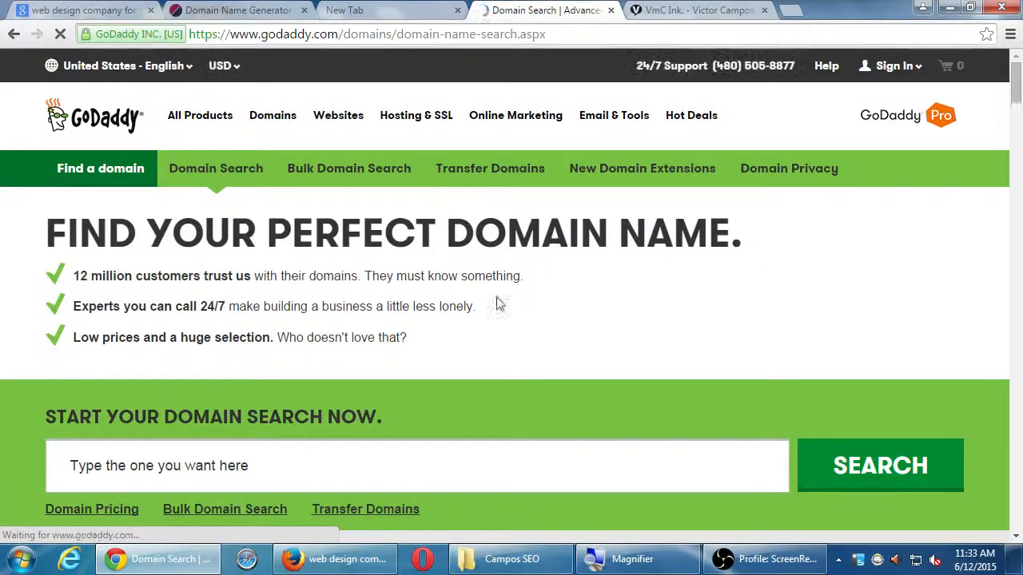
scroll("down", 3)
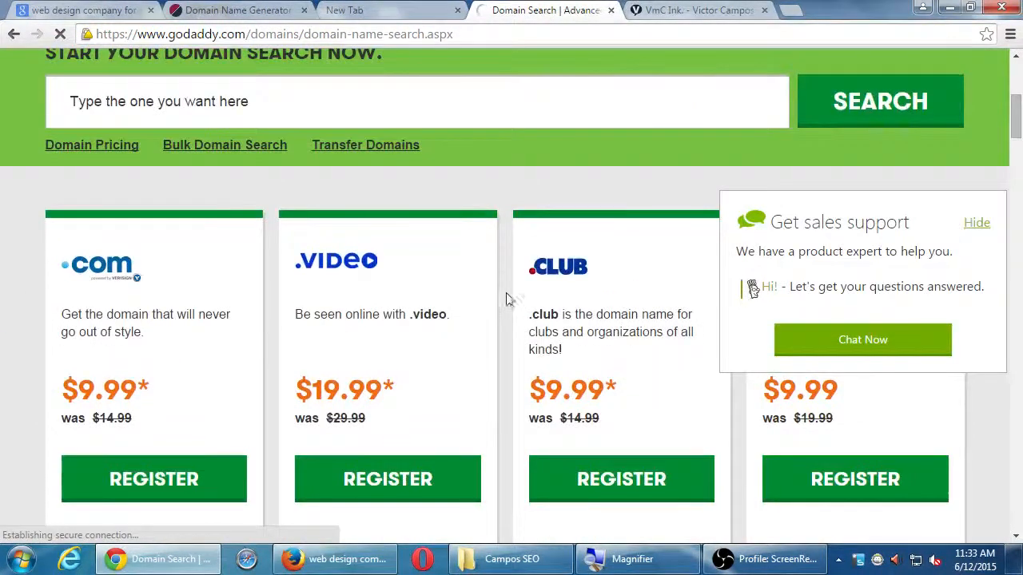
left_click(975, 222)
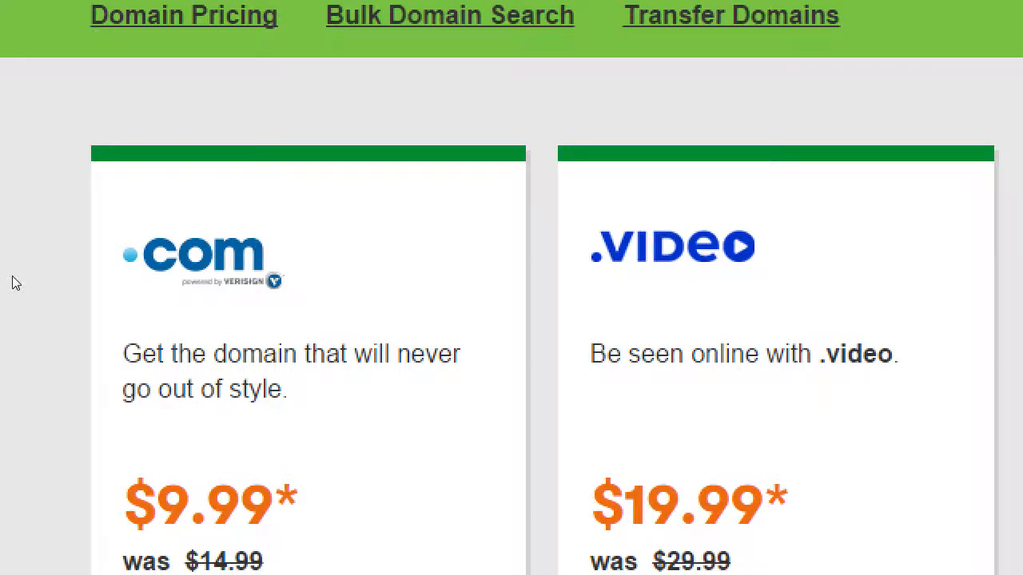
mouse_move(78, 275)
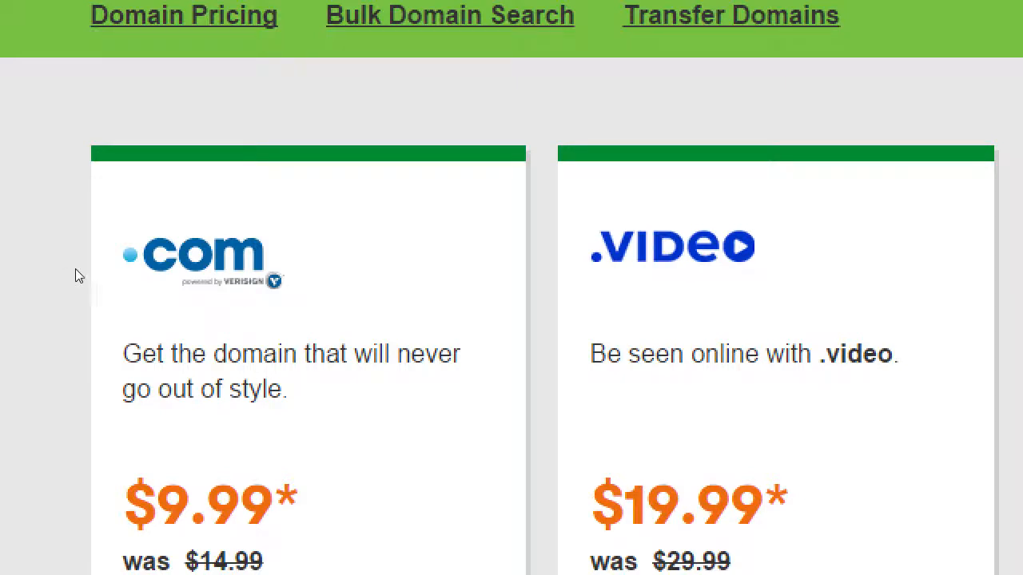
mouse_move(152, 267)
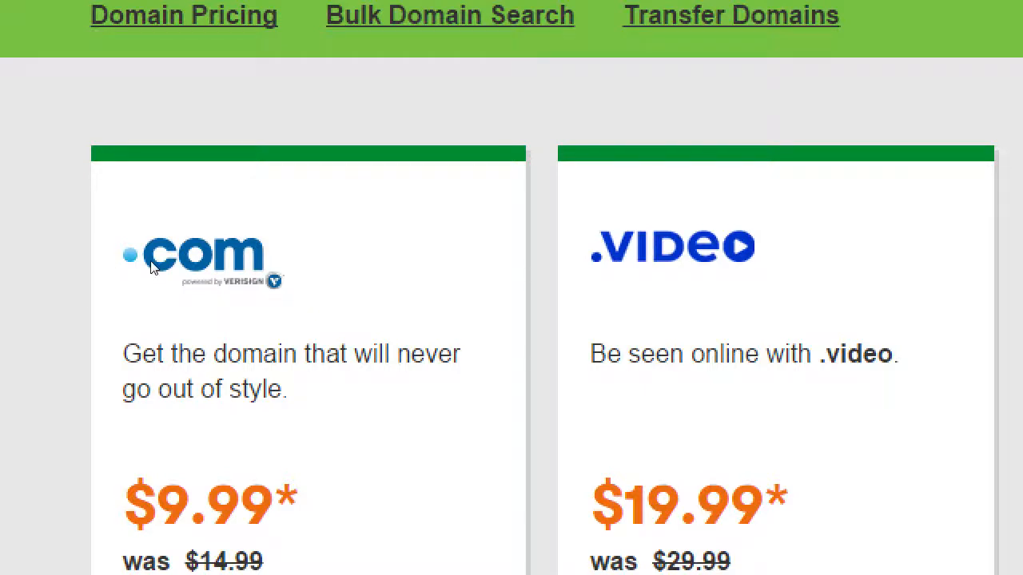
scroll("right", 3)
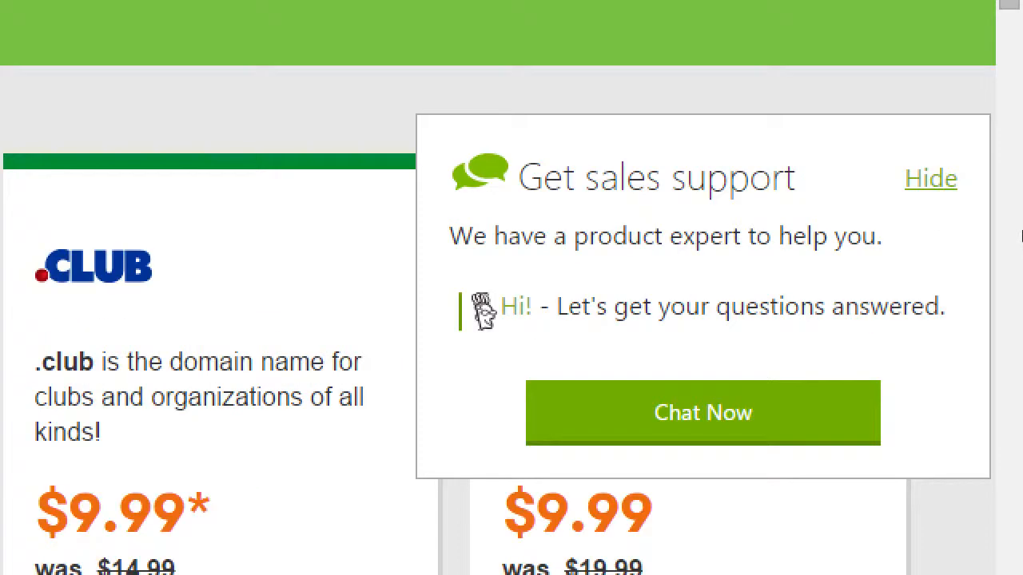
left_click(930, 179)
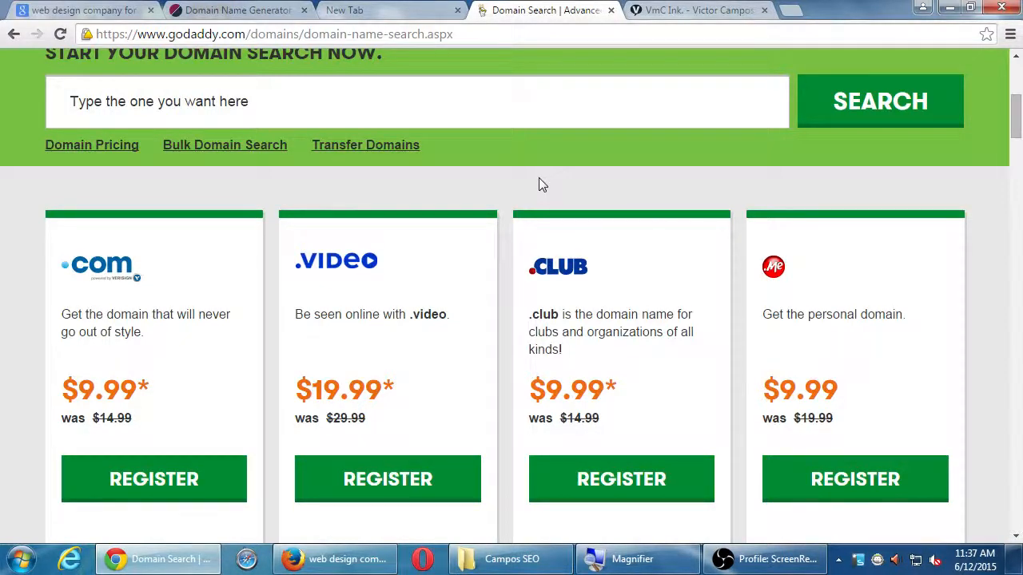
mouse_move(537, 182)
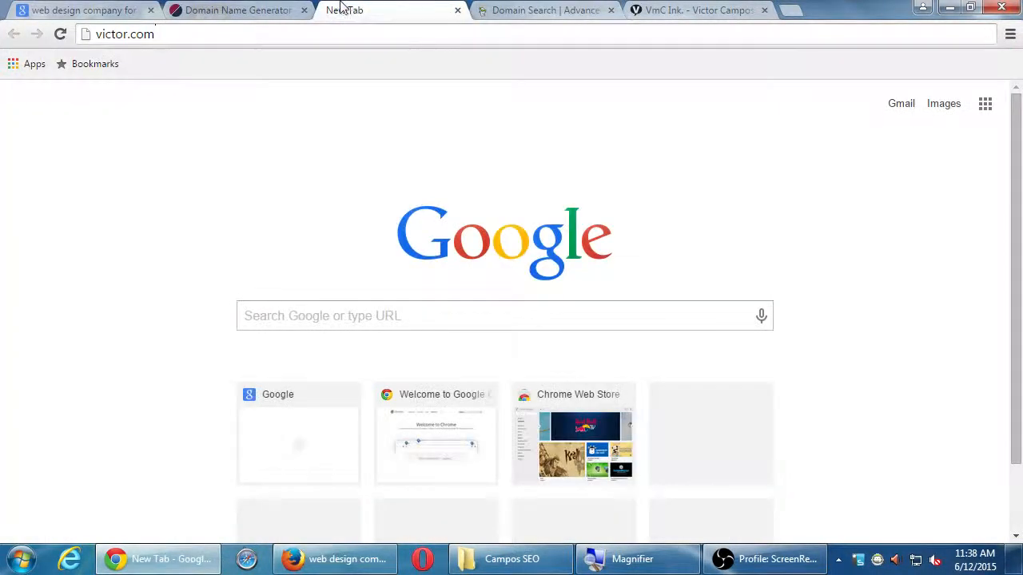
Step: Bring the domain search page back up to its Find Your Perfect Domain Name heading
left_click(543, 9)
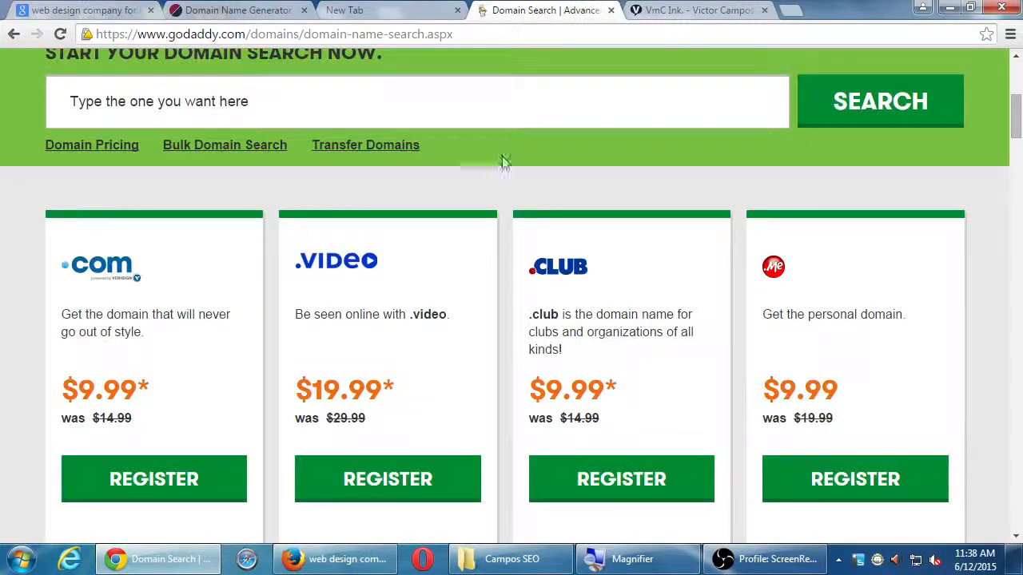
scroll("up", 3)
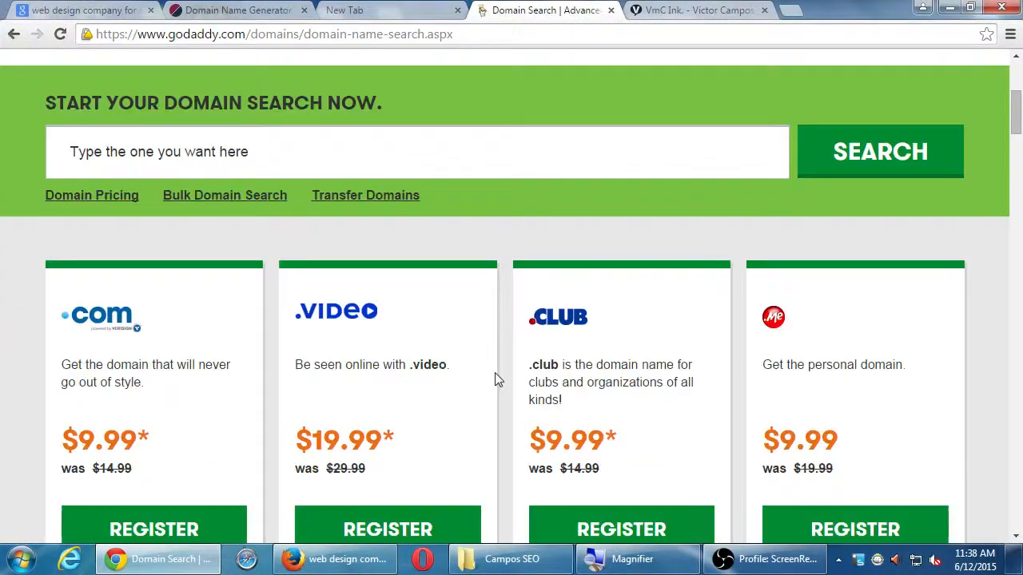
mouse_move(467, 269)
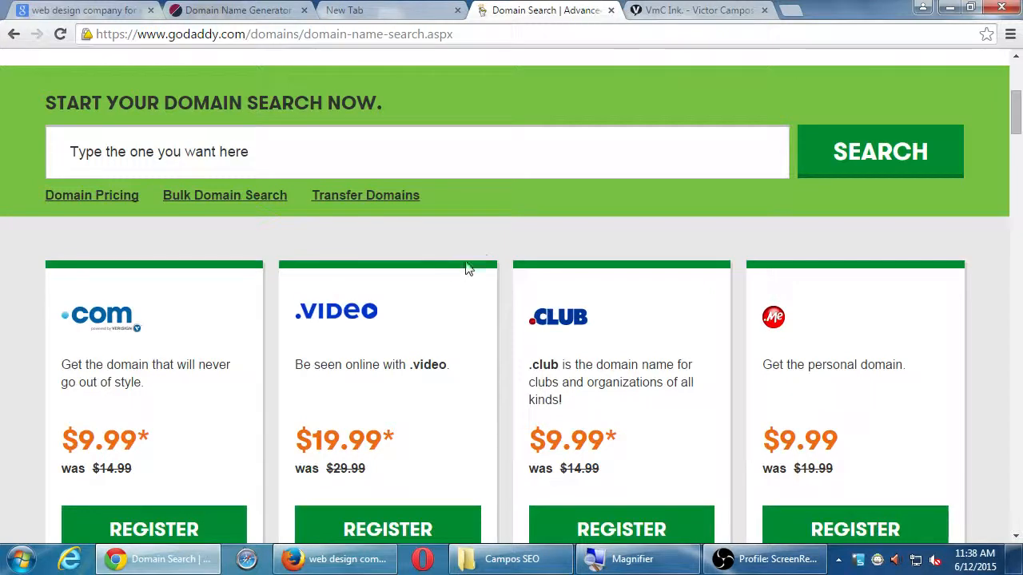
mouse_move(489, 258)
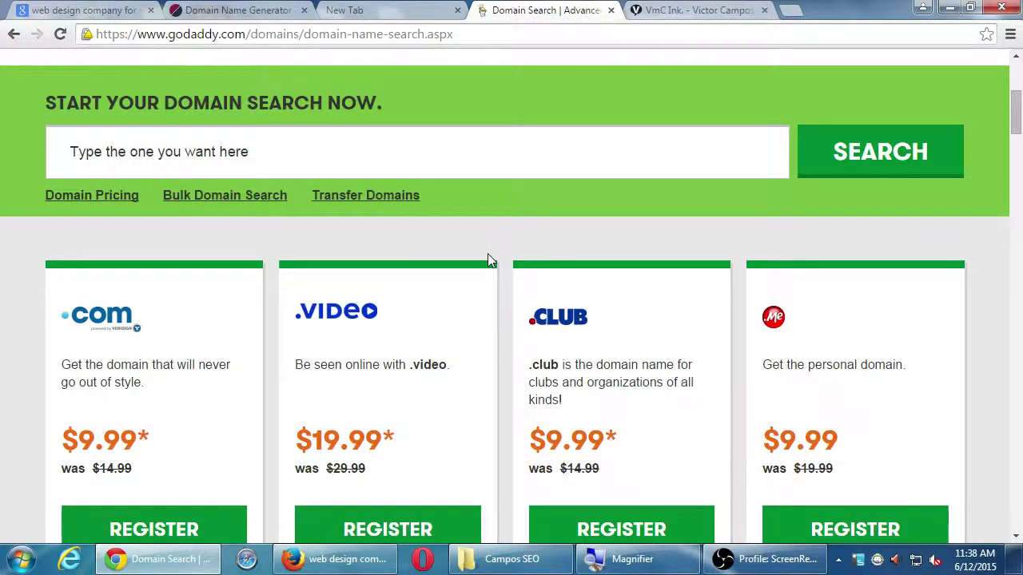
scroll("up", 3)
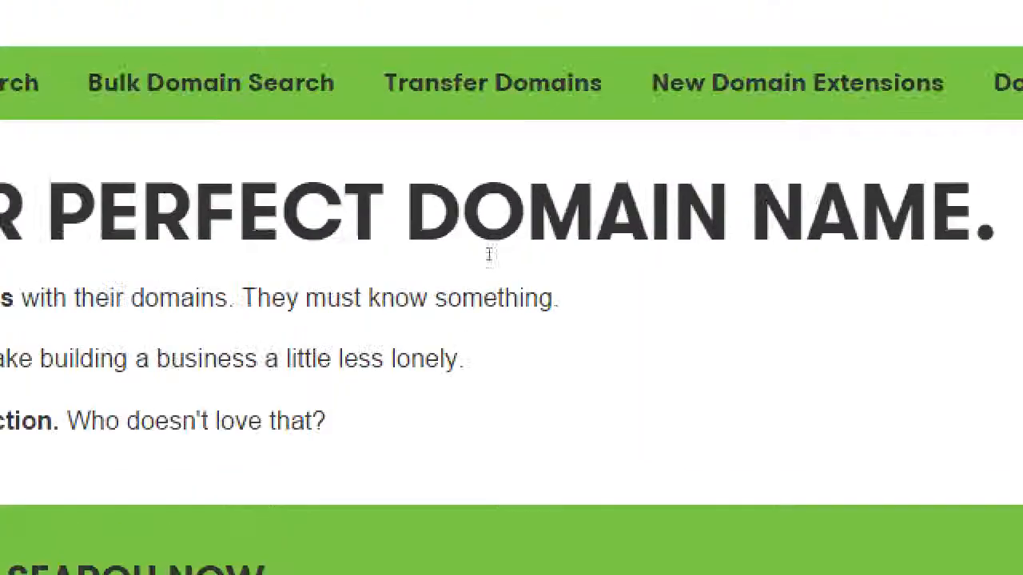
scroll("up", 3)
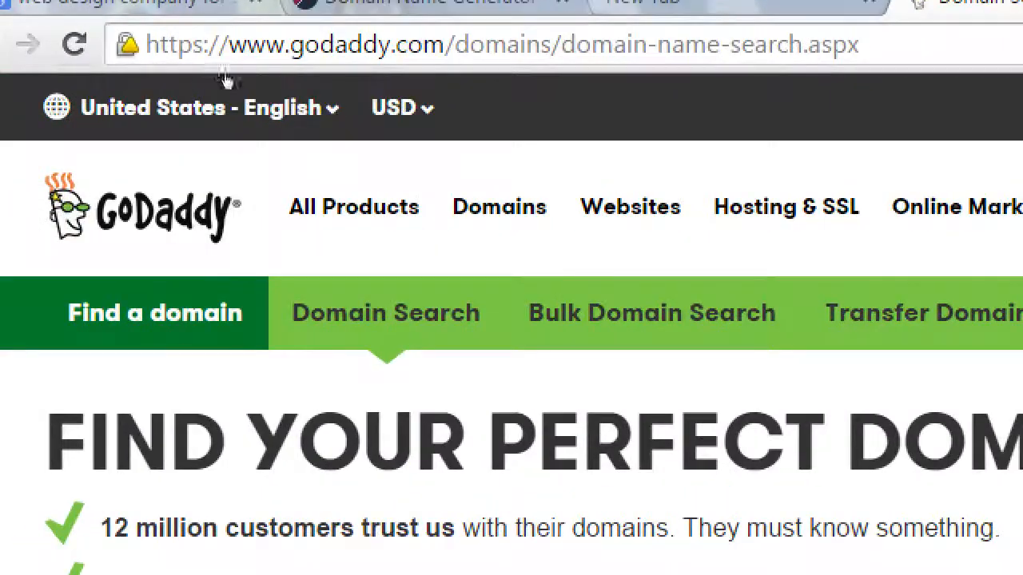
mouse_move(412, 128)
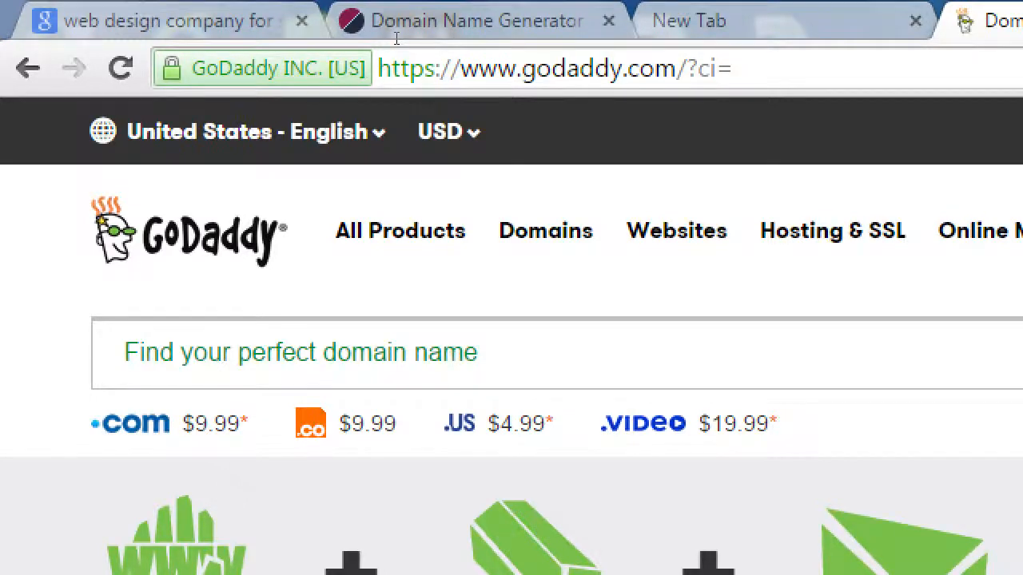
Step: Load bluehost.com showing web hosting from $3.95 per month with a free domain
type("bluehost.")
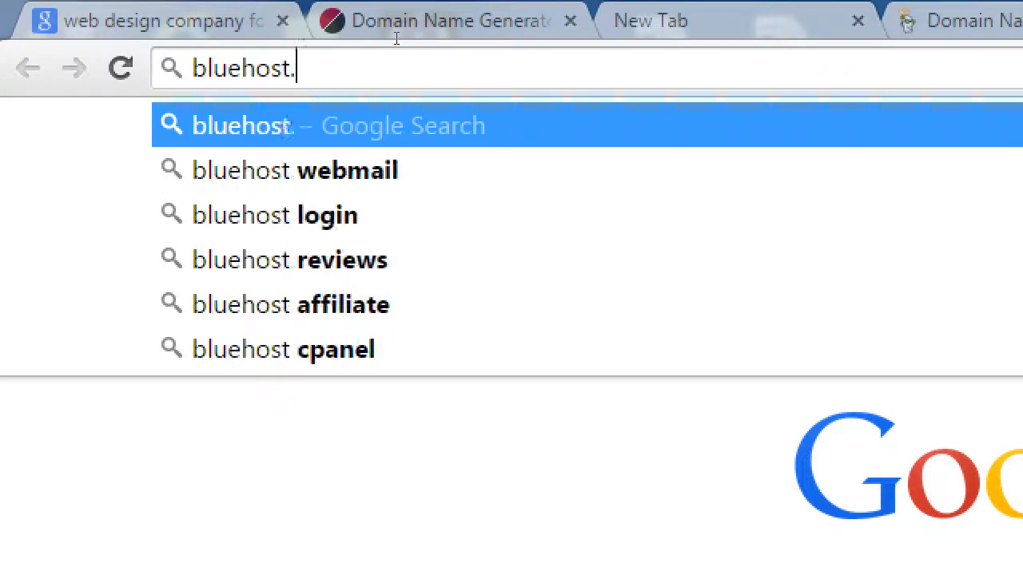
key("Return")
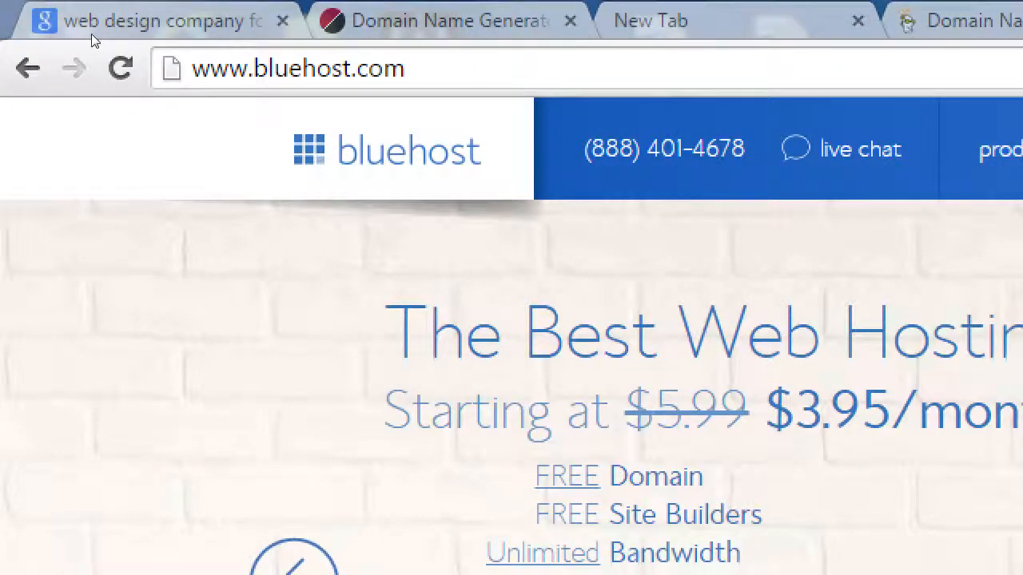
mouse_move(860, 149)
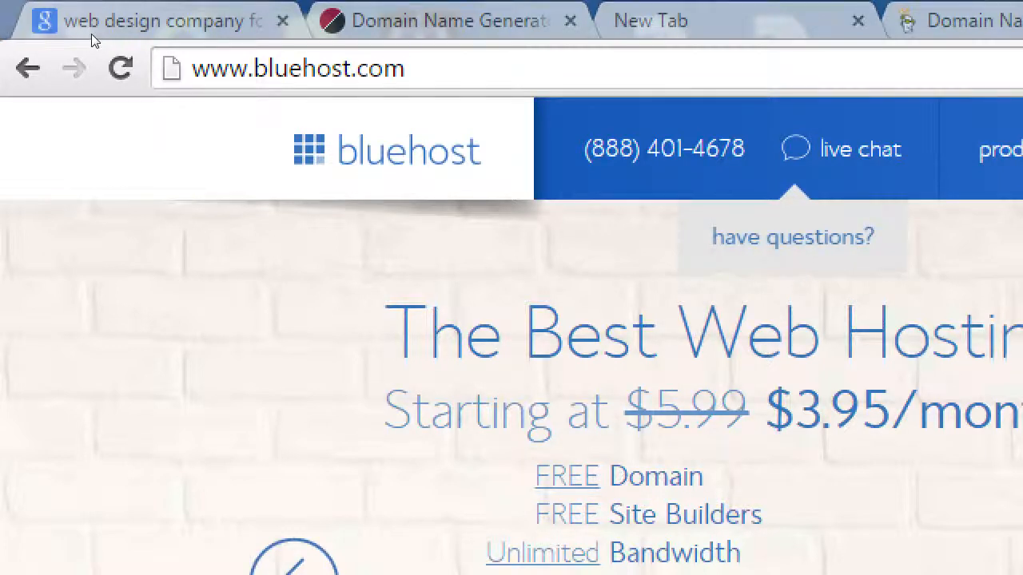
Step: Load hostmonster.com from the address bar using the hostmo suggestion
type("hostmonster")
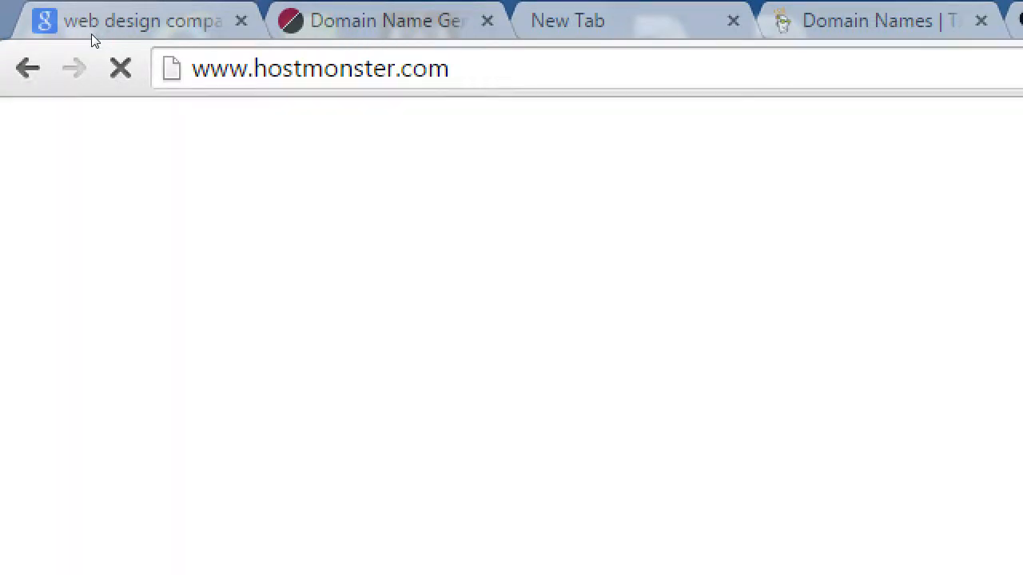
mouse_move(169, 67)
type("g")
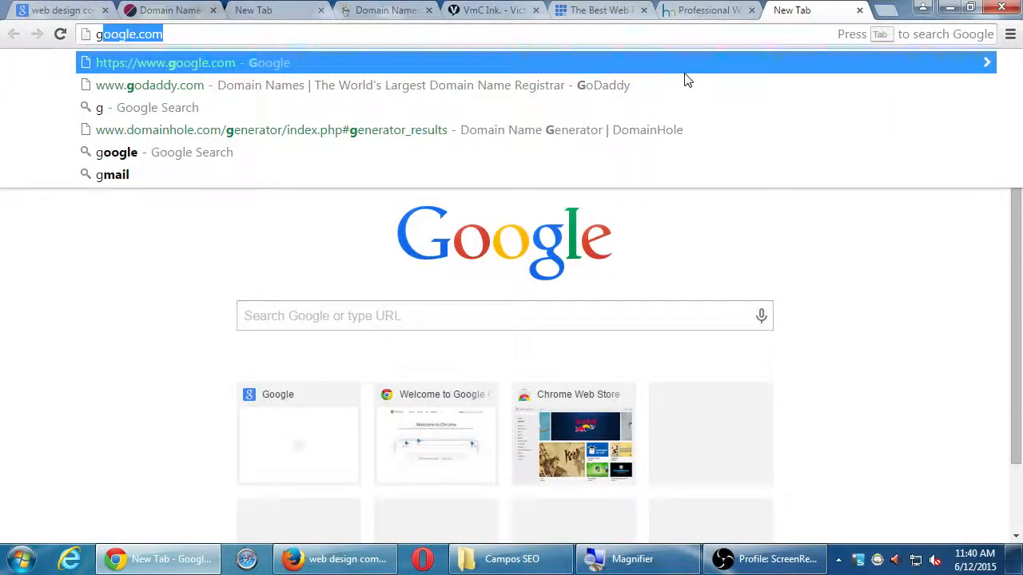
Step: Load hostgator.com showing unlimited web hosting from $3.96 per month
type("hostgator.com")
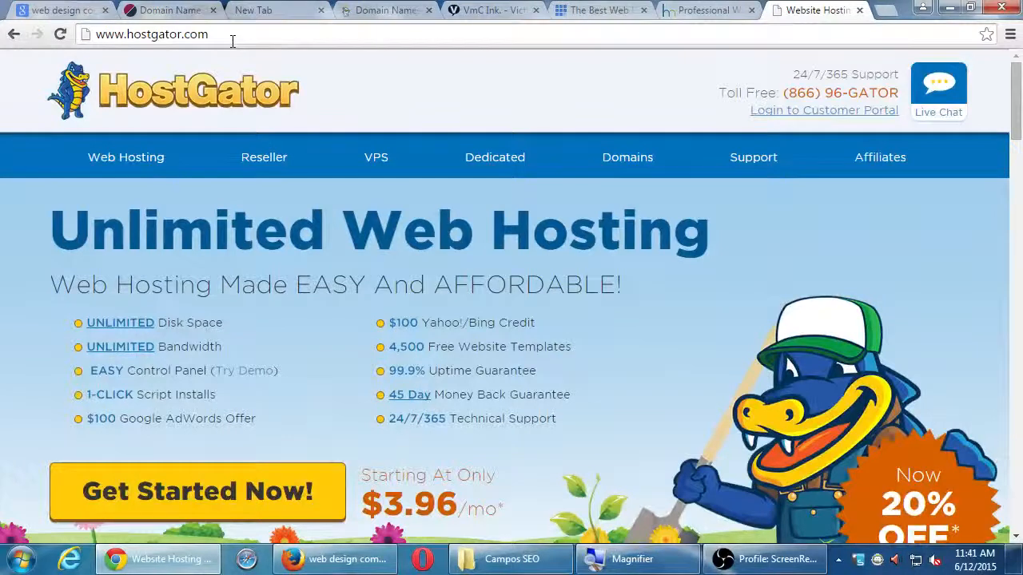
mouse_move(595, 10)
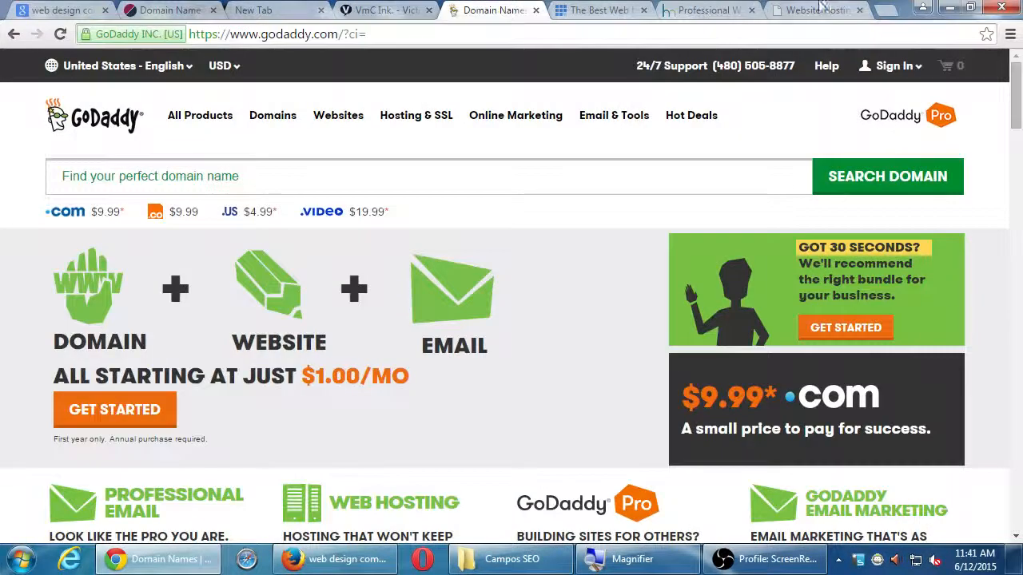
mouse_move(748, 99)
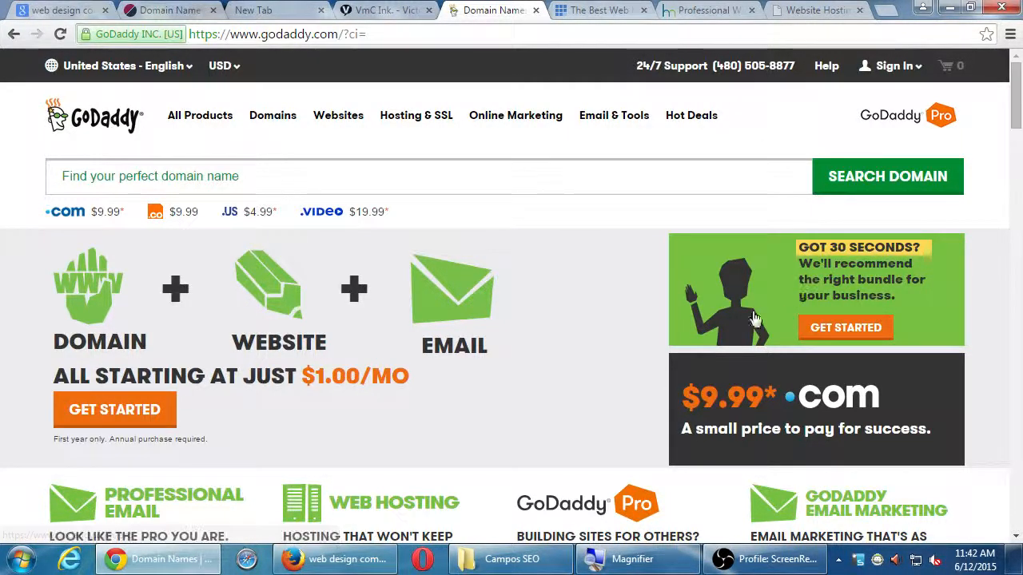
mouse_move(621, 253)
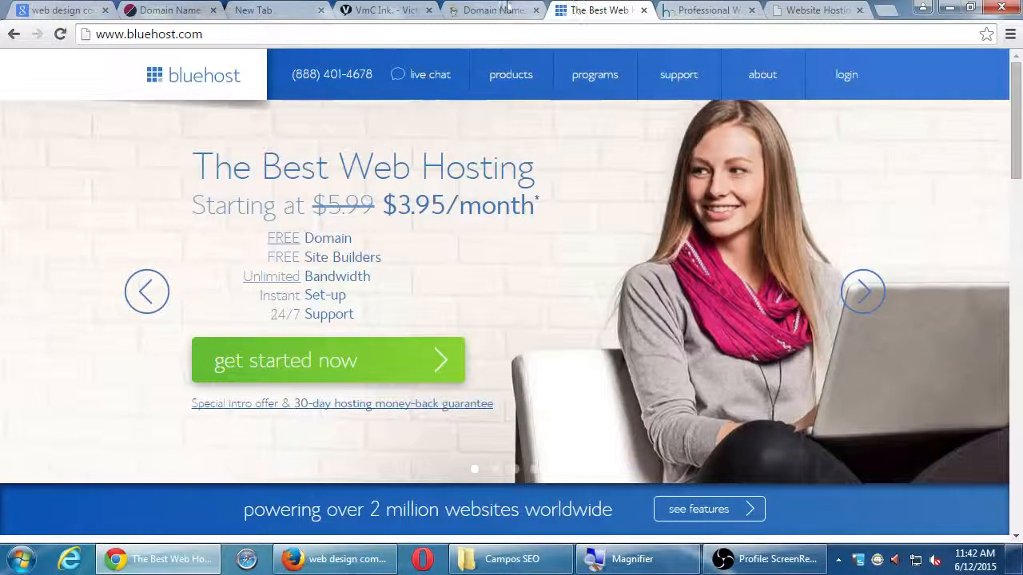
Step: Switch back to the GoDaddy homepage tab after glancing at Bluehost
left_click(492, 10)
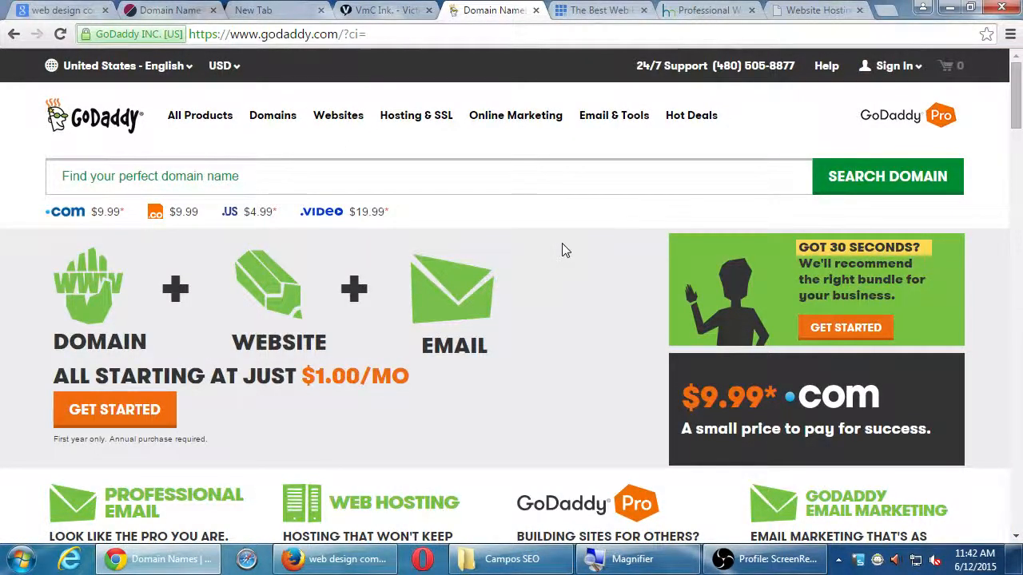
mouse_move(550, 234)
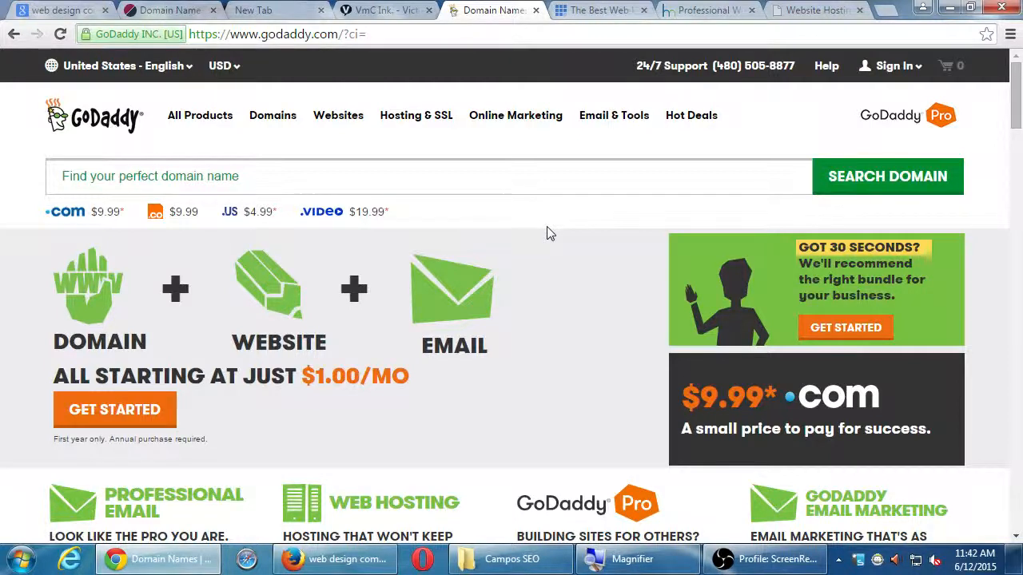
mouse_move(349, 64)
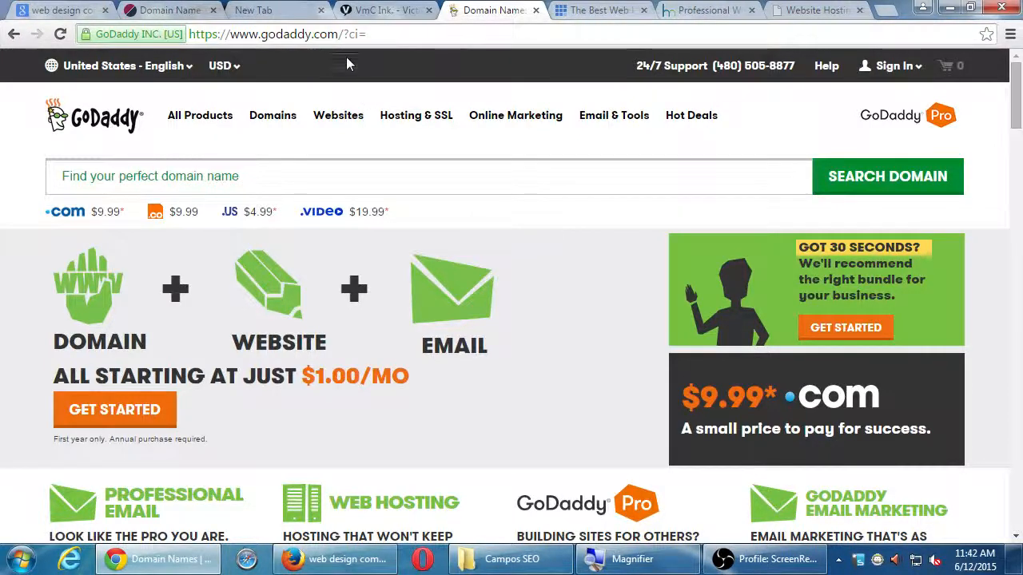
mouse_move(416, 115)
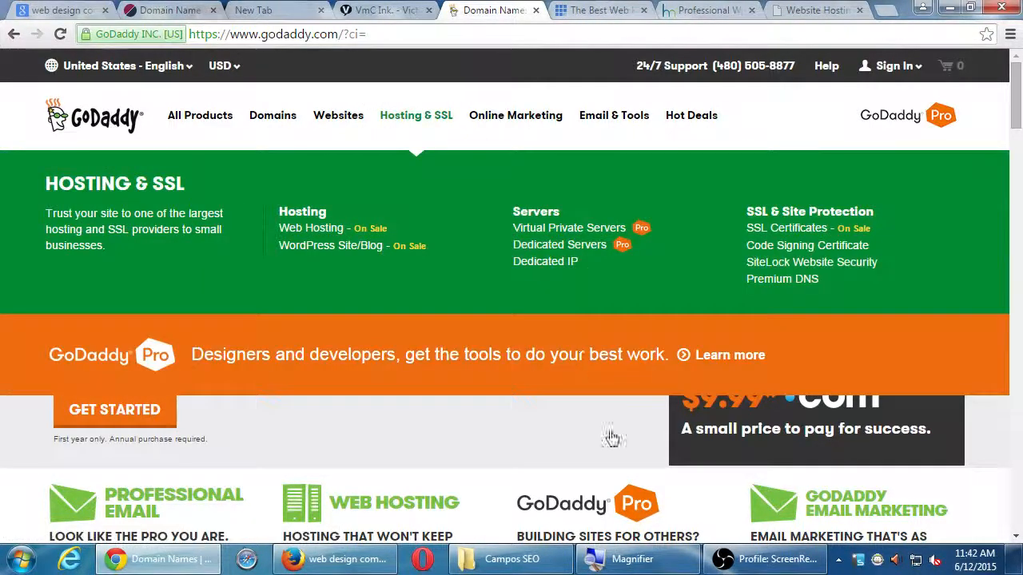